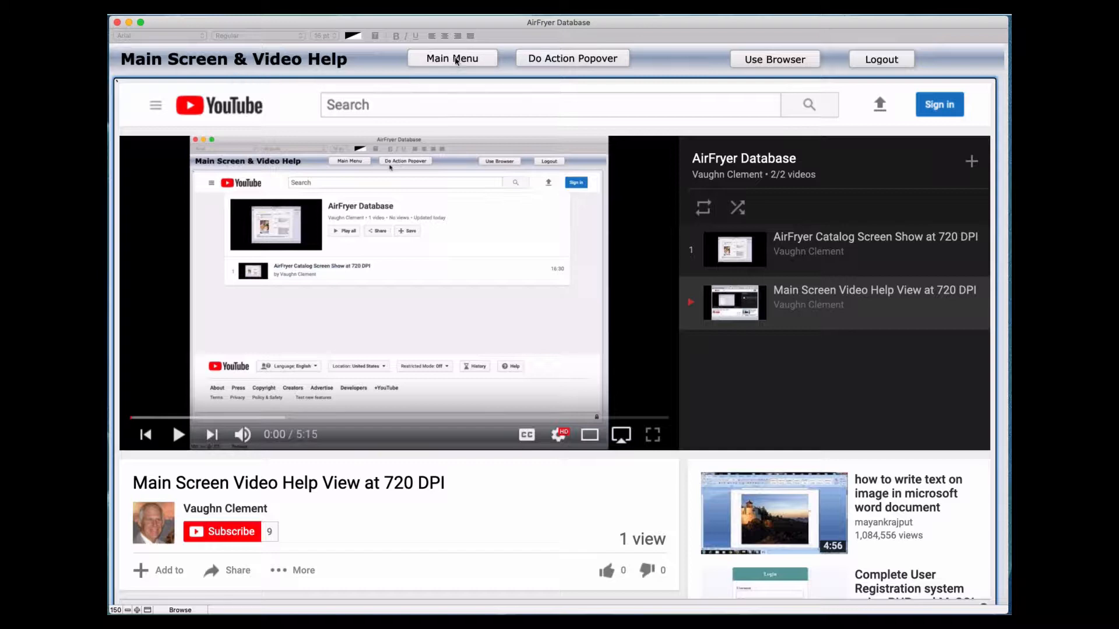
Step: Show the navigator menu via the Main Menu button, listing catalog, recipe and website views
{"action": "left_click", "coordinate": [451, 58]}
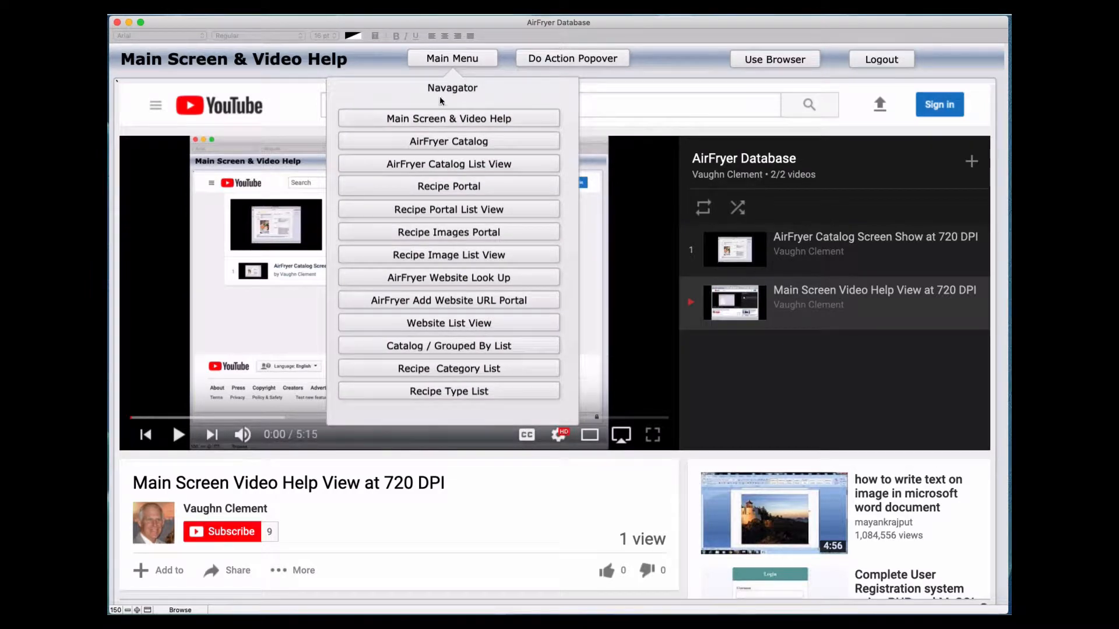
{"action": "mouse_move", "coordinate": [470, 112]}
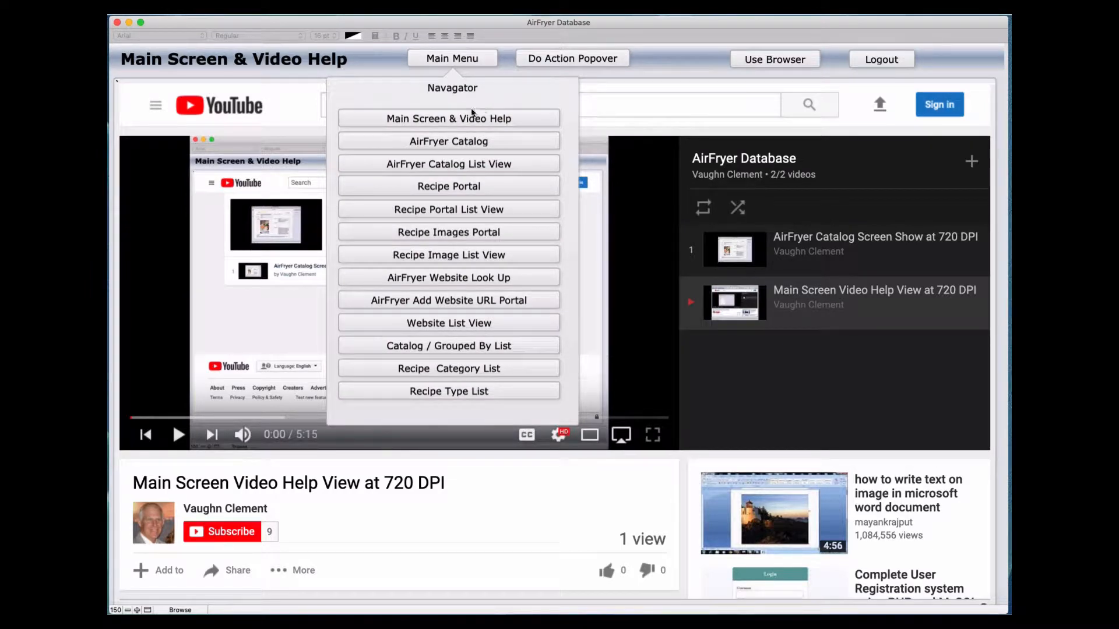
{"action": "mouse_move", "coordinate": [448, 141]}
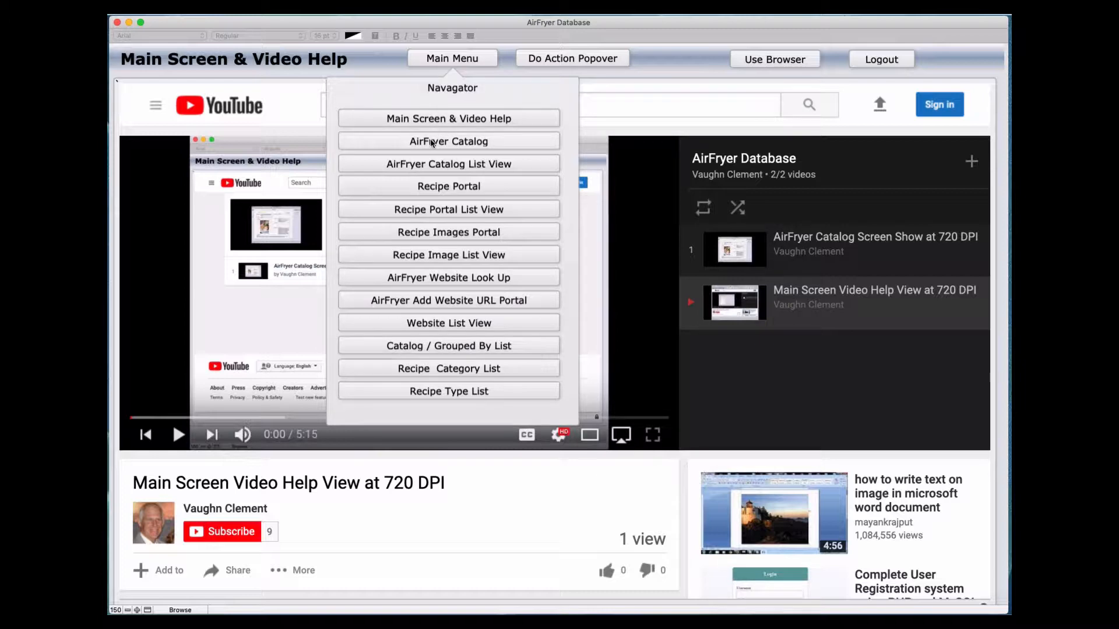
Step: Switch to the AirFryer Catalog layout showing catalog record 1 by Vaughn Clement
{"action": "left_click", "coordinate": [447, 141]}
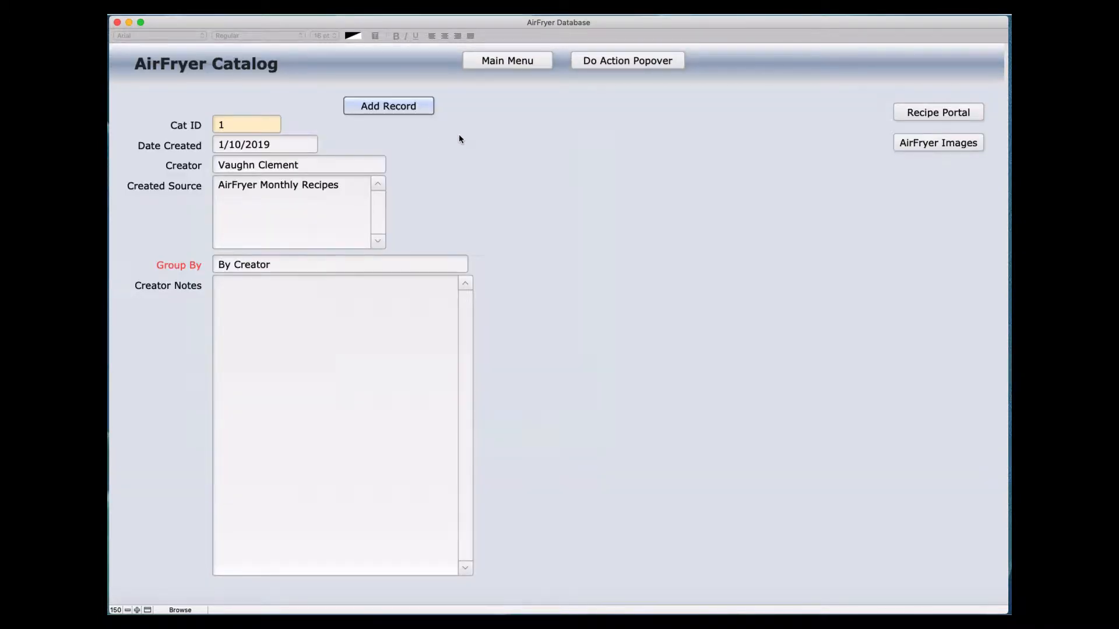
{"action": "mouse_move", "coordinate": [488, 138]}
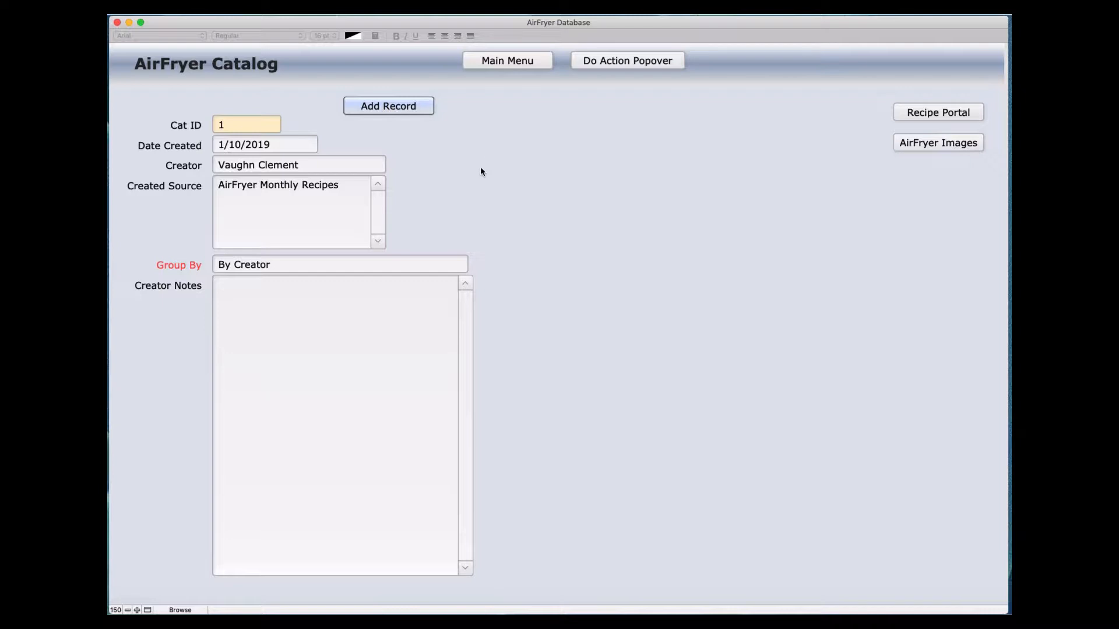
{"action": "mouse_move", "coordinate": [500, 340]}
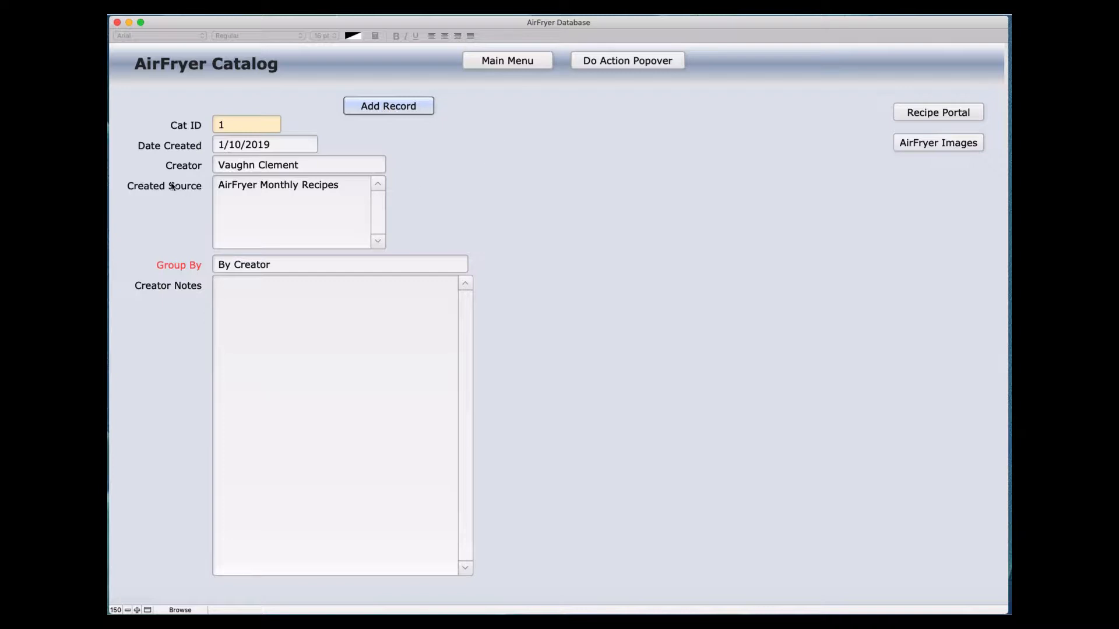
{"action": "mouse_move", "coordinate": [360, 181]}
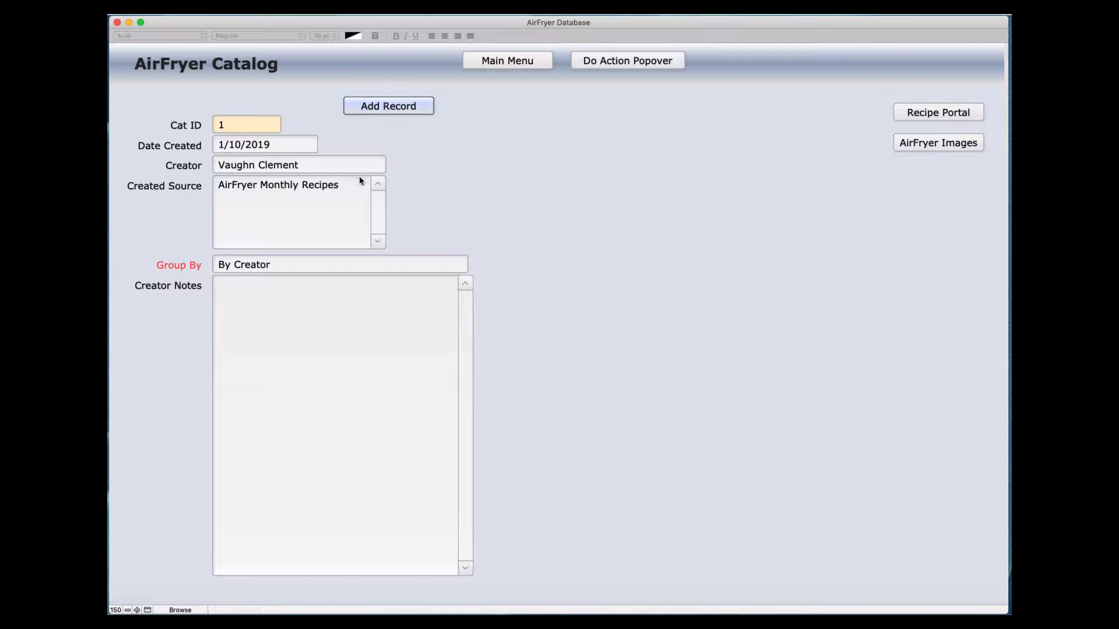
{"action": "mouse_move", "coordinate": [326, 206]}
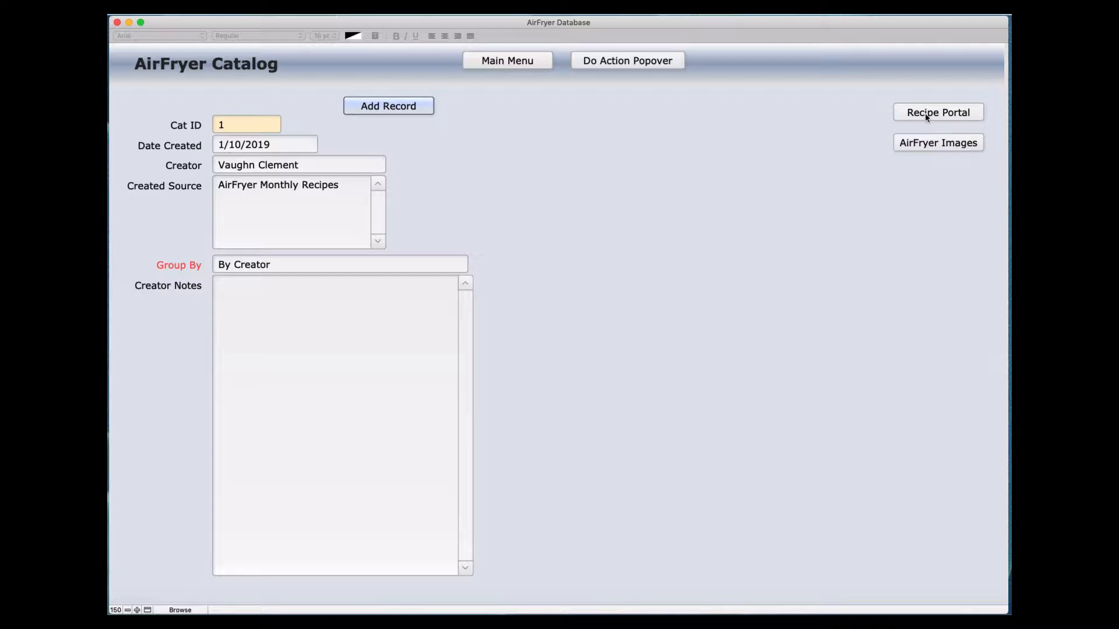
{"action": "mouse_move", "coordinate": [901, 116]}
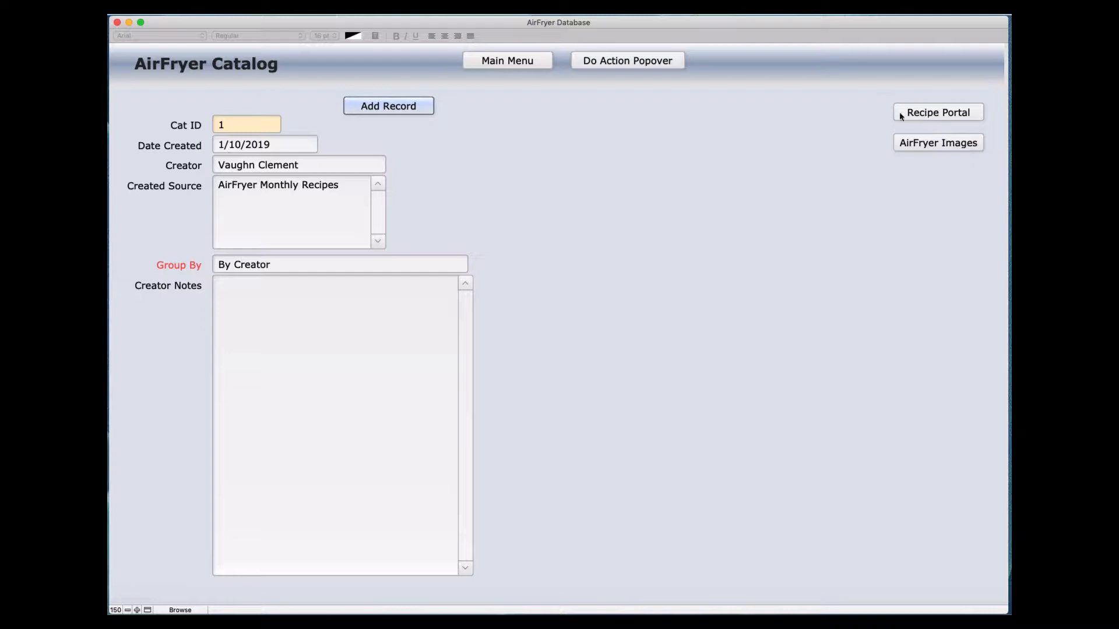
{"action": "mouse_move", "coordinate": [502, 200]}
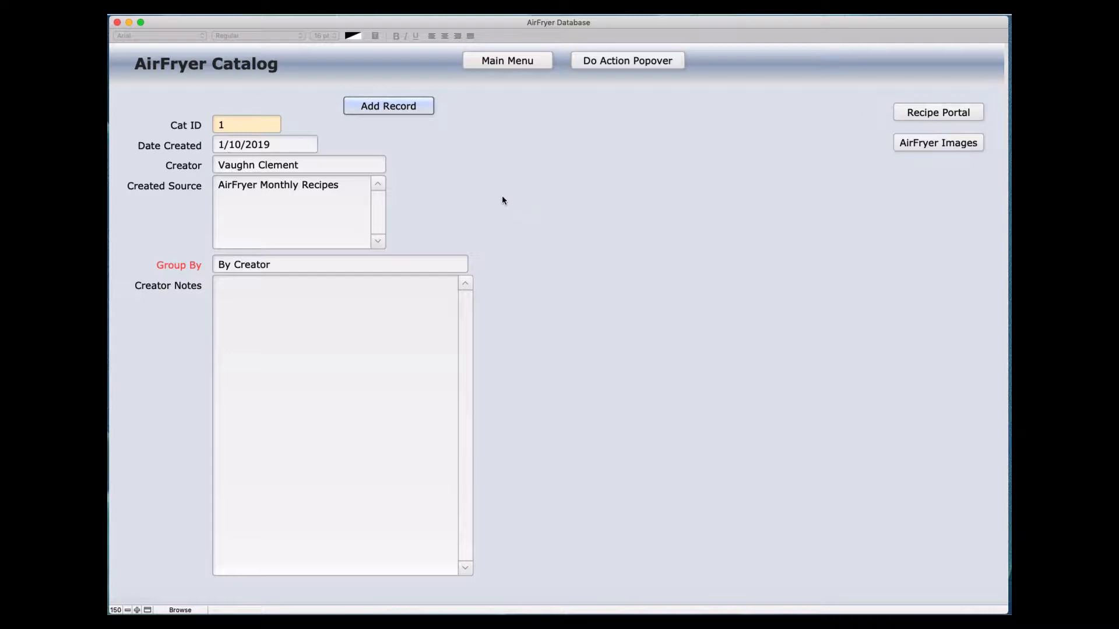
{"action": "mouse_move", "coordinate": [472, 196]}
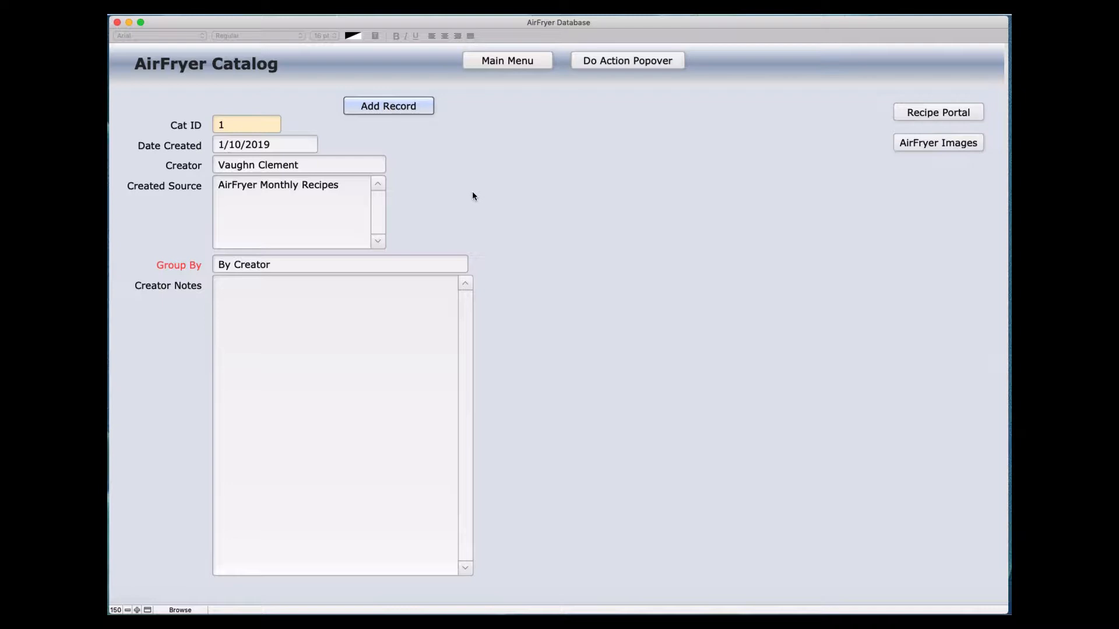
{"action": "mouse_move", "coordinate": [656, 182]}
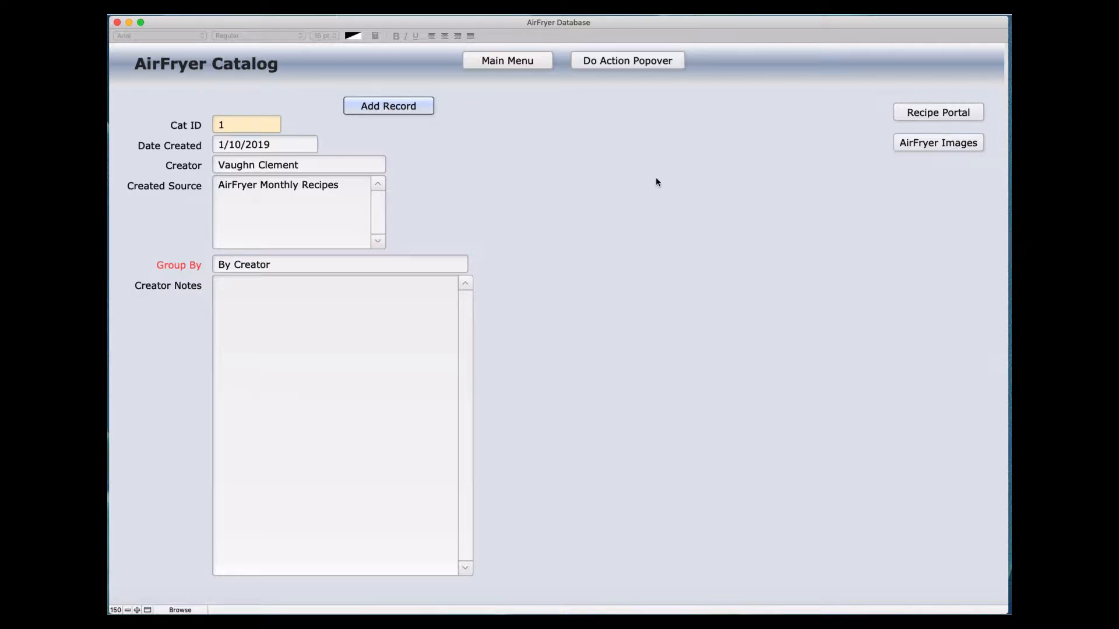
{"action": "mouse_move", "coordinate": [541, 176]}
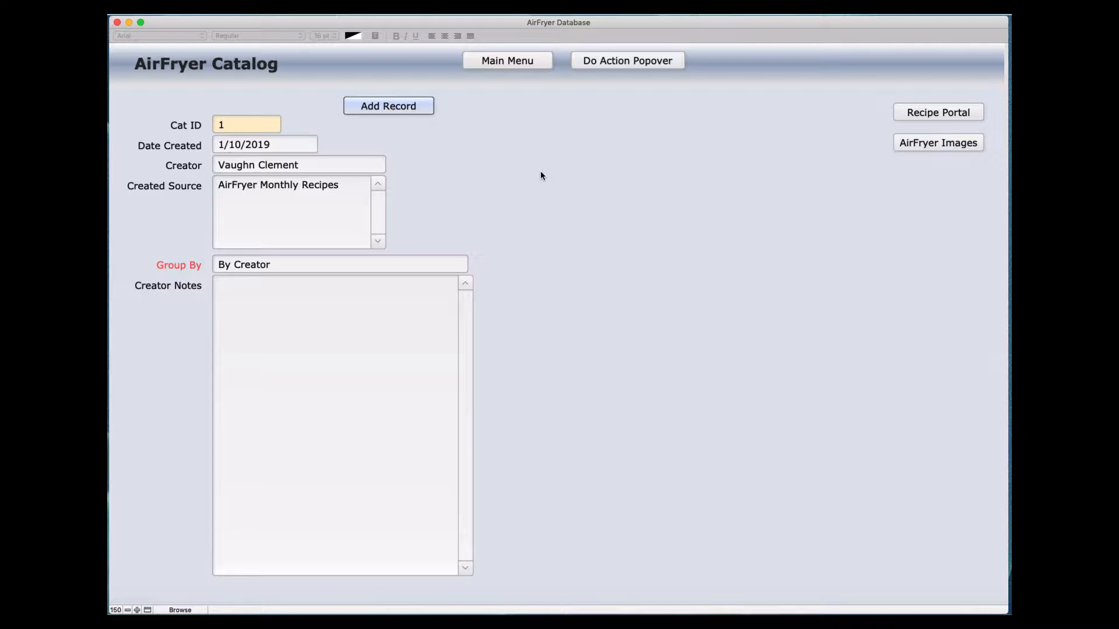
{"action": "mouse_move", "coordinate": [517, 130]}
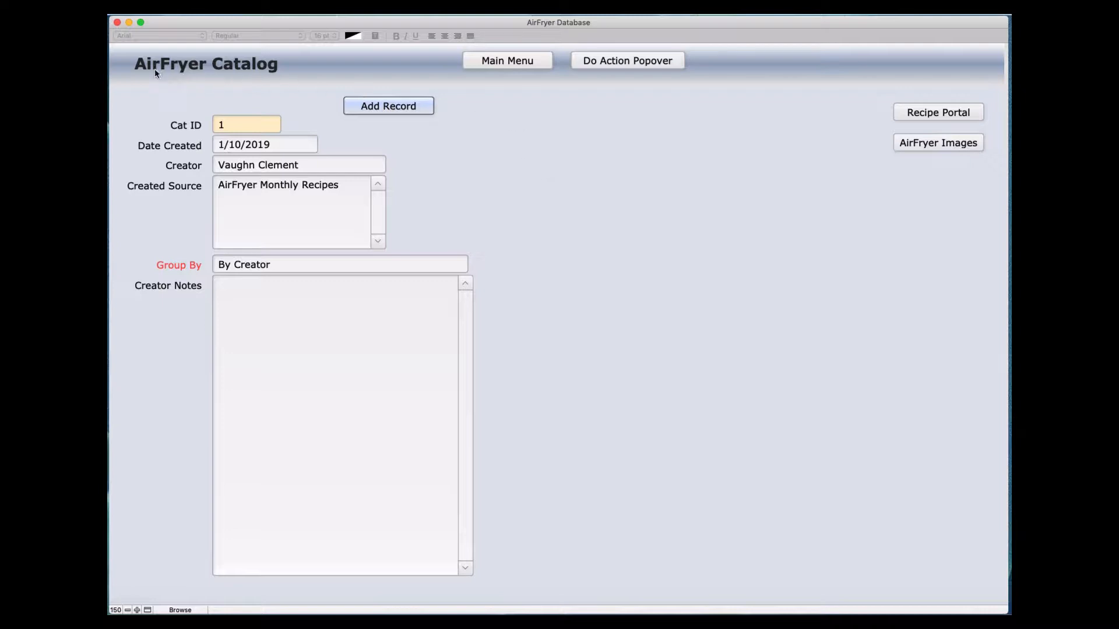
{"action": "mouse_move", "coordinate": [253, 73]}
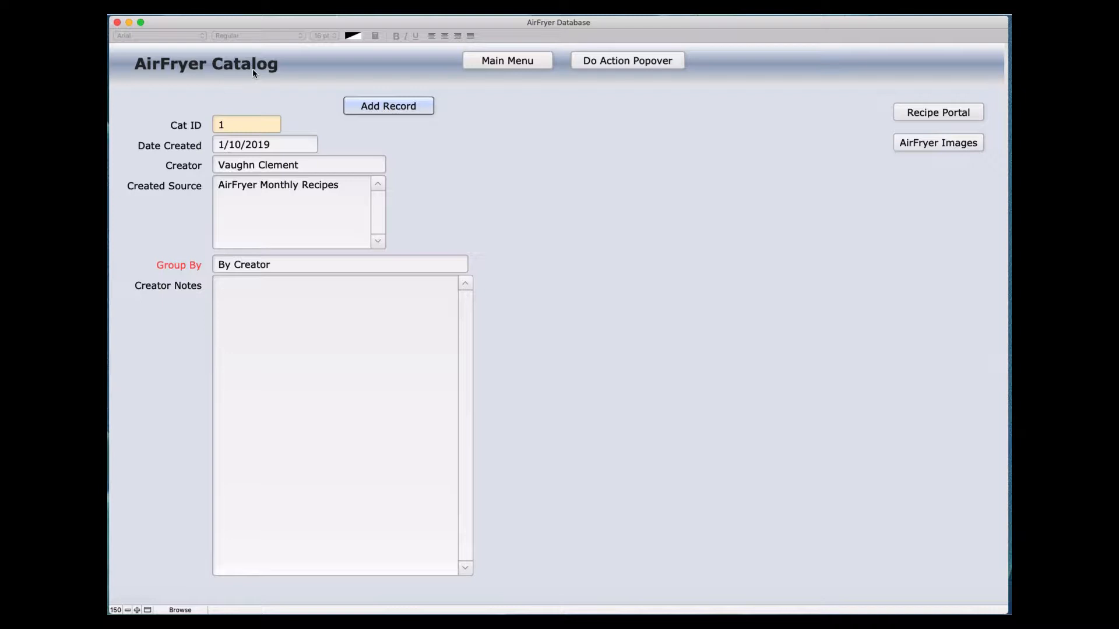
{"action": "mouse_move", "coordinate": [307, 91]}
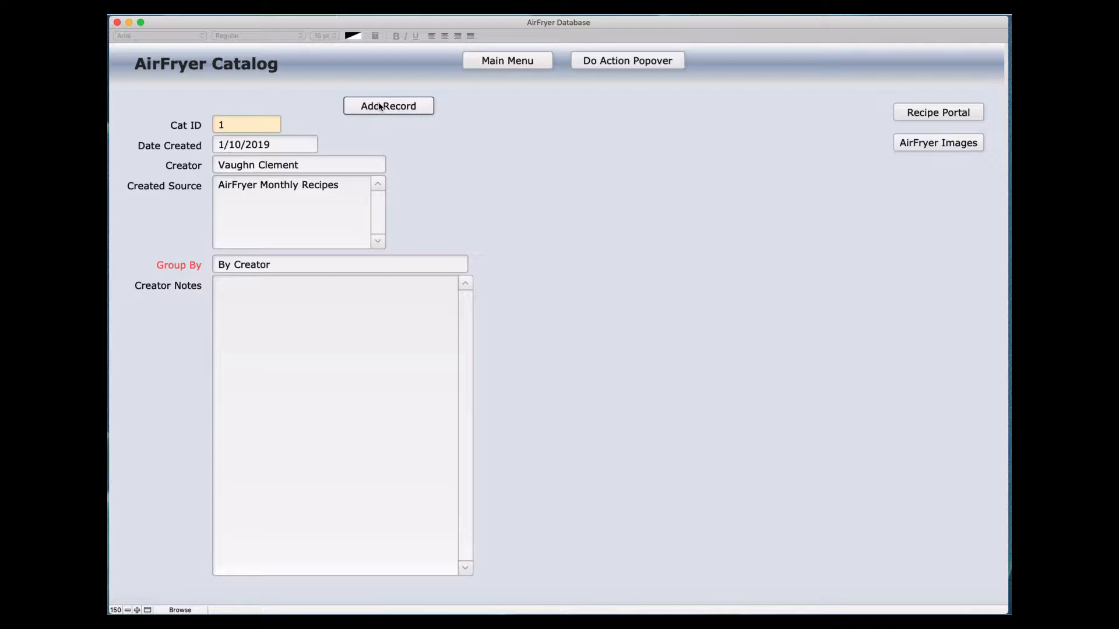
{"action": "mouse_move", "coordinate": [190, 133]}
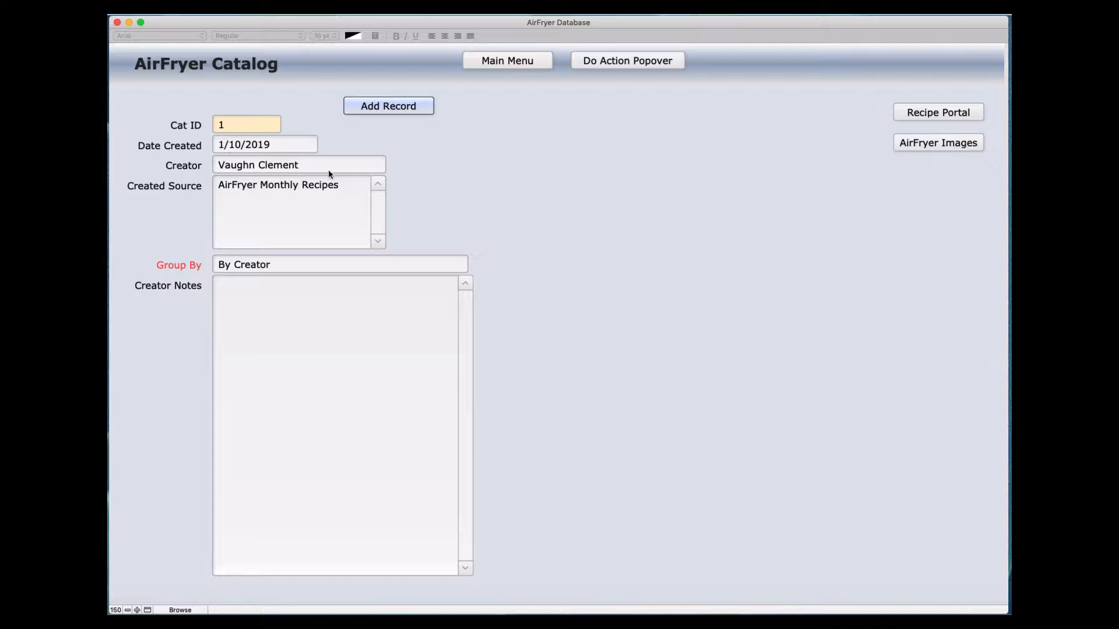
{"action": "mouse_move", "coordinate": [246, 165]}
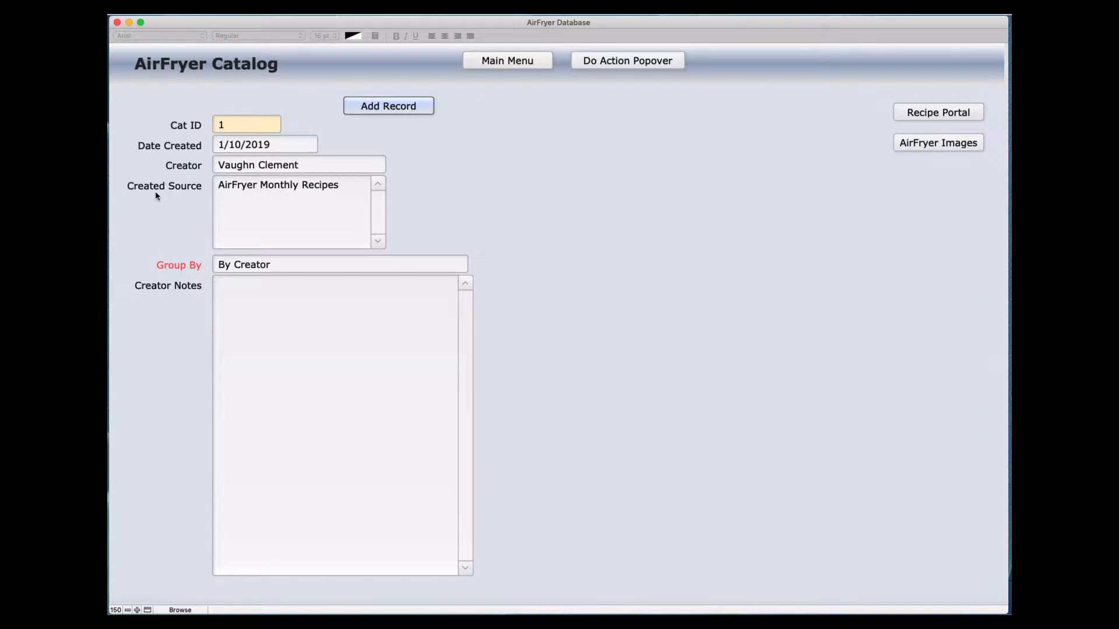
{"action": "mouse_move", "coordinate": [240, 196]}
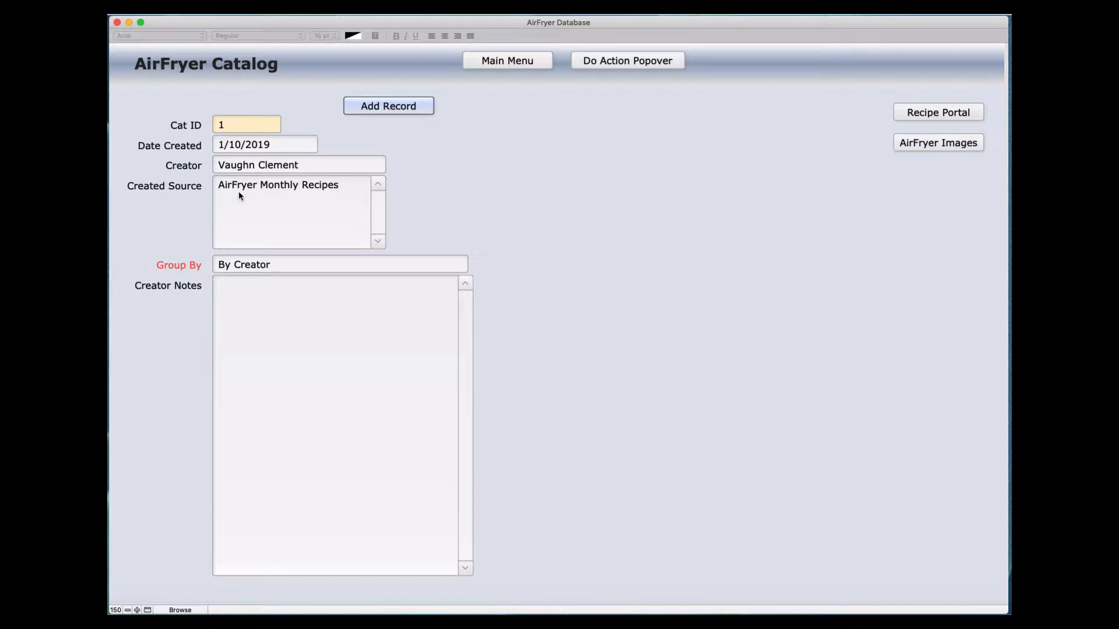
{"action": "mouse_move", "coordinate": [270, 229]}
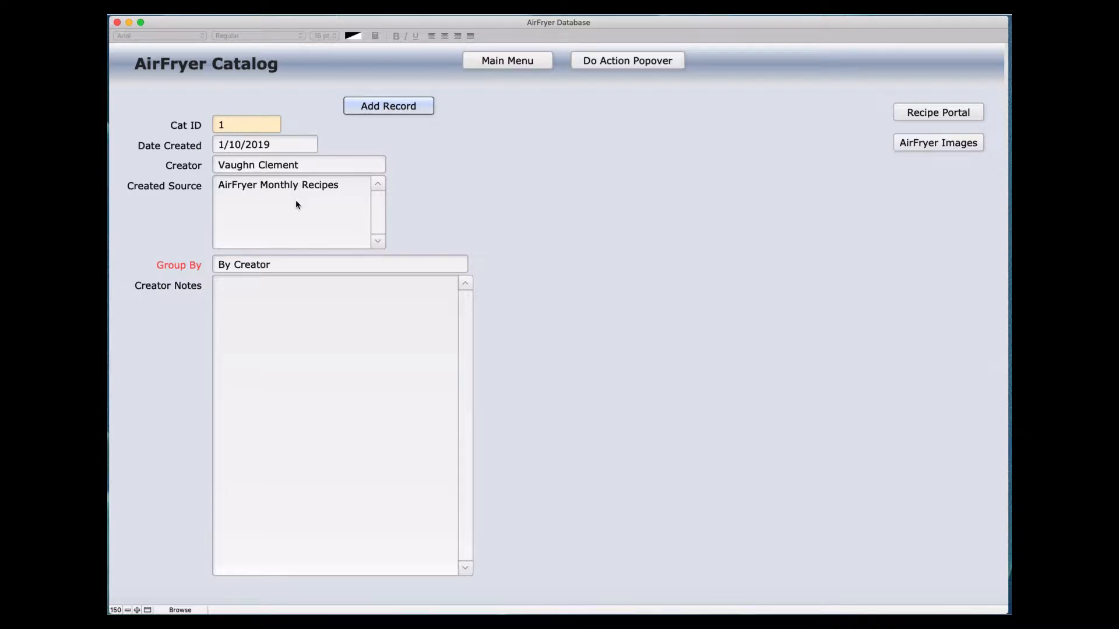
{"action": "mouse_move", "coordinate": [245, 199]}
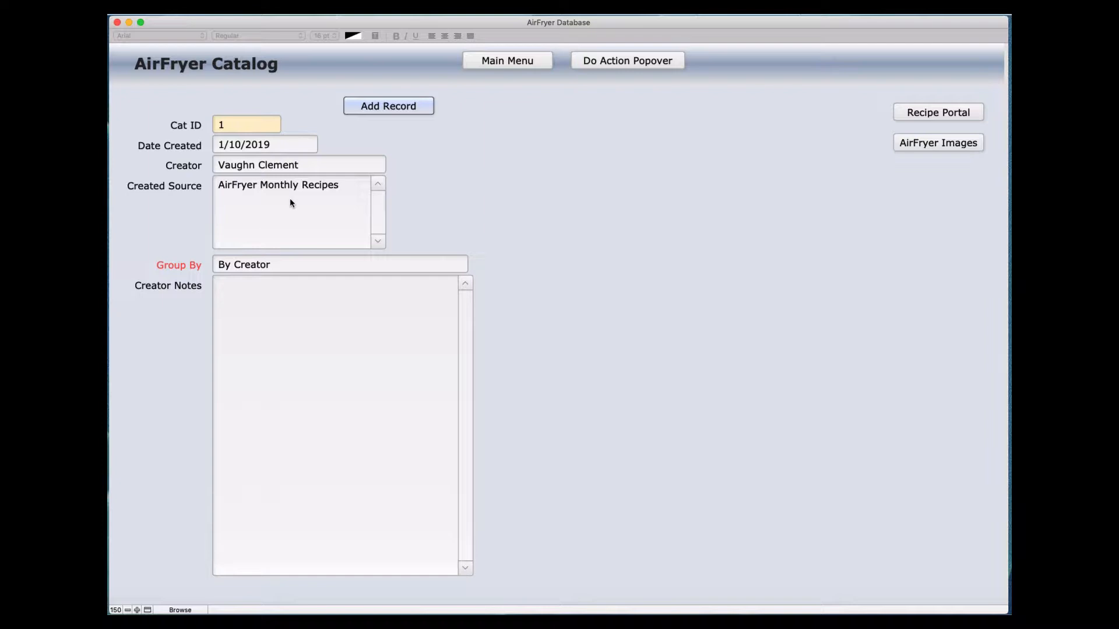
{"action": "mouse_move", "coordinate": [297, 203]}
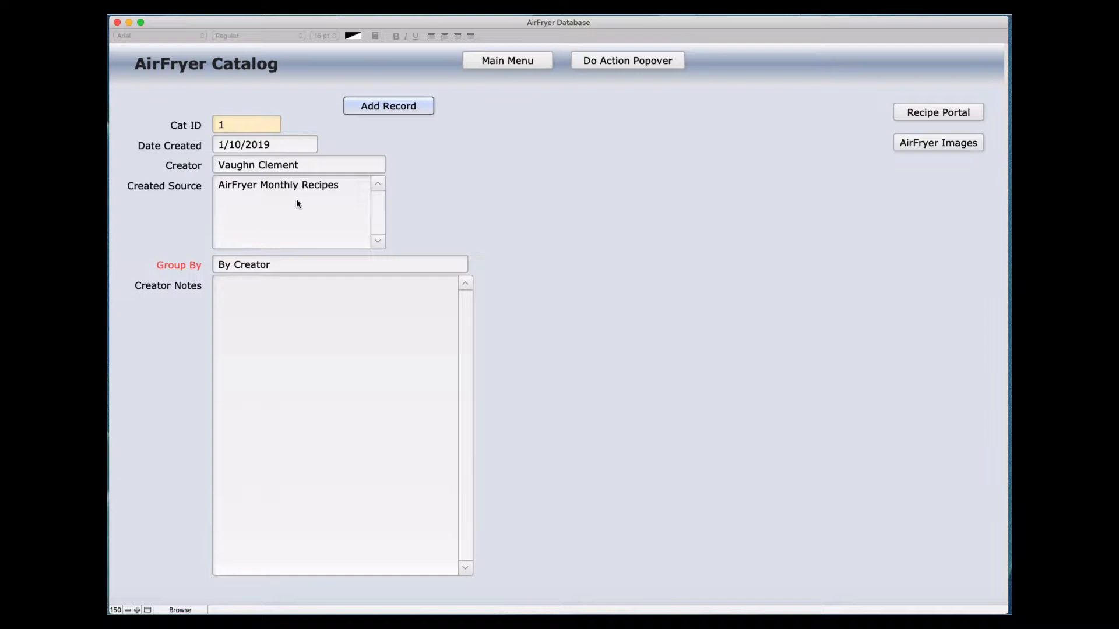
{"action": "mouse_move", "coordinate": [498, 208]}
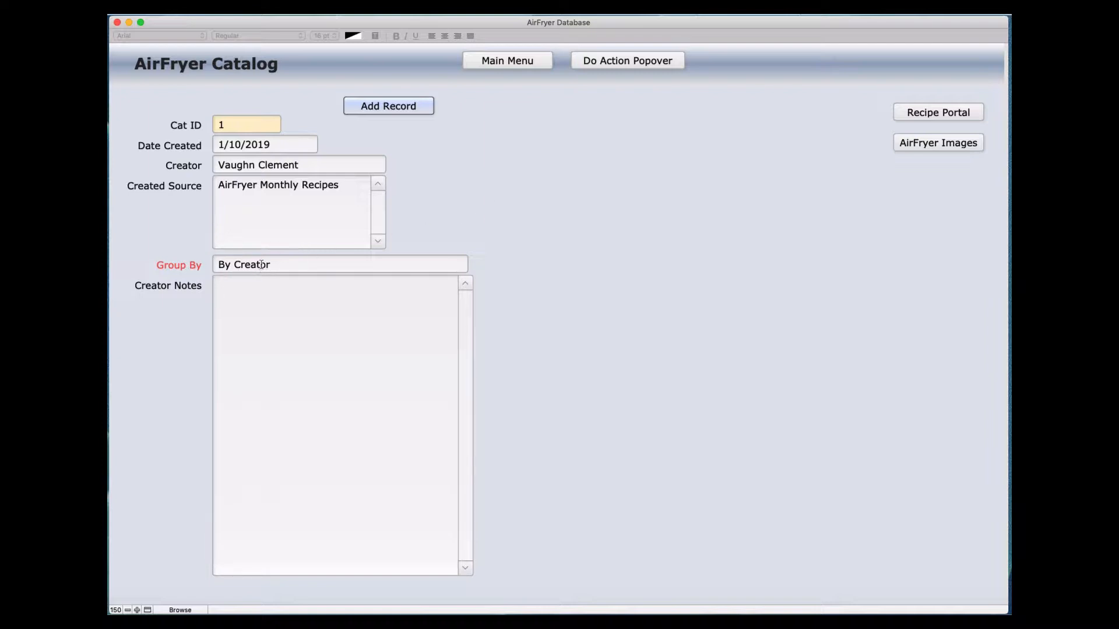
Step: Drop down the Group By value list on record 1, where By Creator is the current choice
{"action": "left_click", "coordinate": [341, 265]}
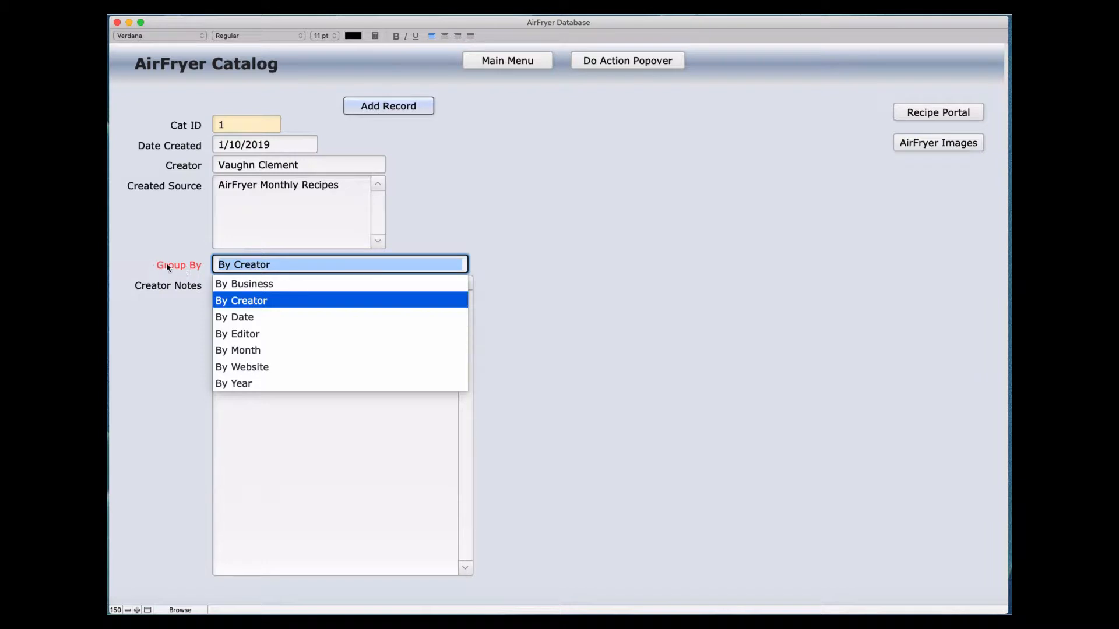
{"action": "mouse_move", "coordinate": [181, 269]}
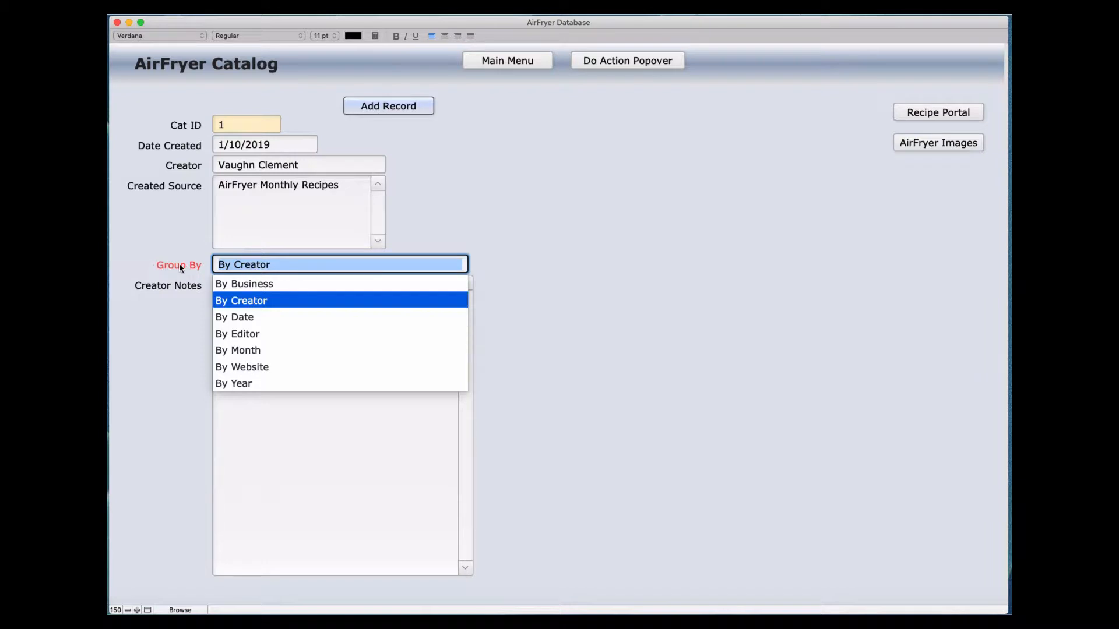
{"action": "mouse_move", "coordinate": [308, 366]}
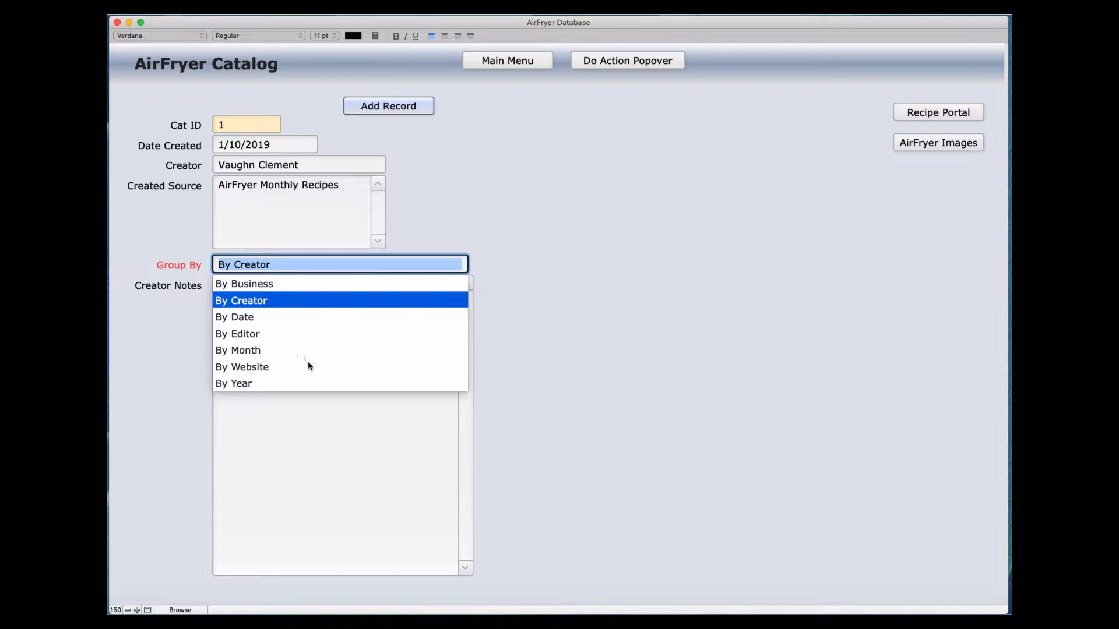
{"action": "mouse_move", "coordinate": [310, 367]}
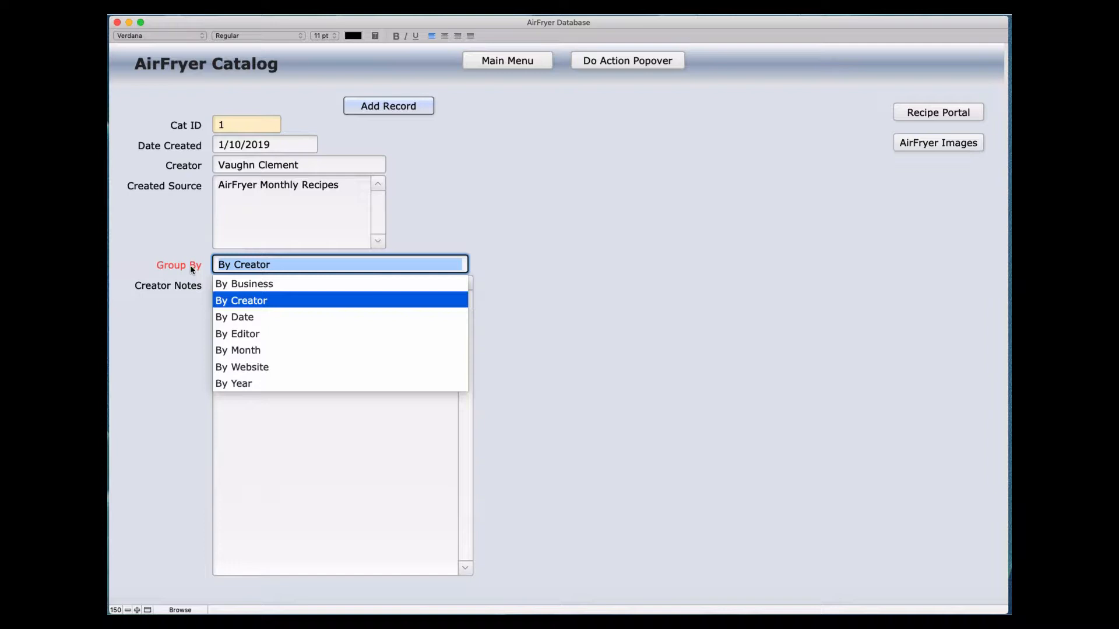
{"action": "mouse_move", "coordinate": [252, 272]}
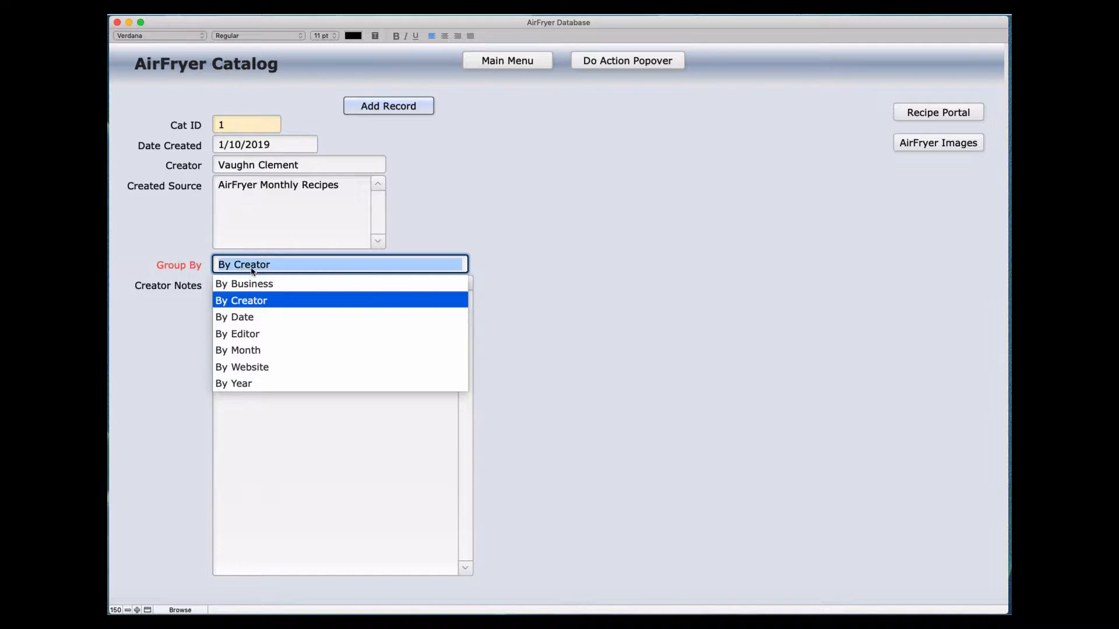
{"action": "mouse_move", "coordinate": [207, 189]}
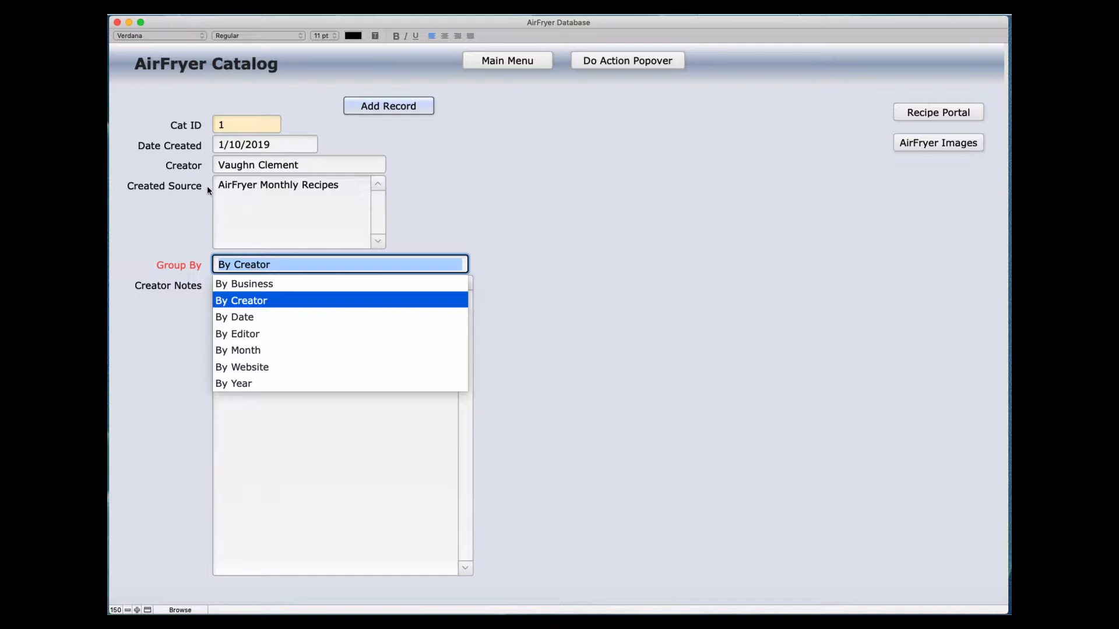
{"action": "mouse_move", "coordinate": [229, 137]}
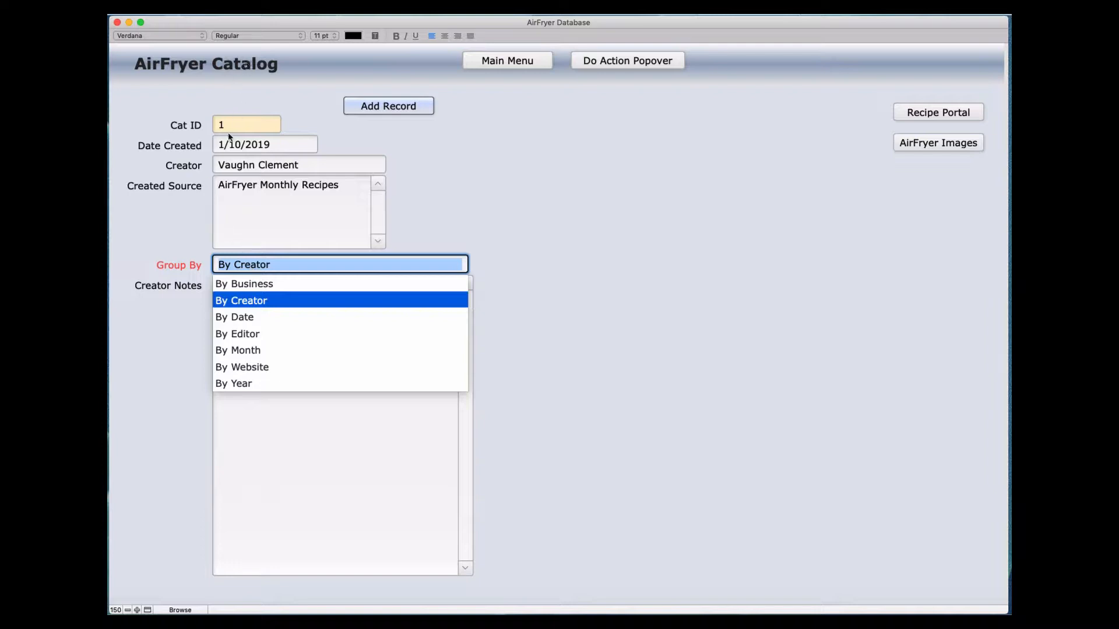
{"action": "mouse_move", "coordinate": [202, 211]}
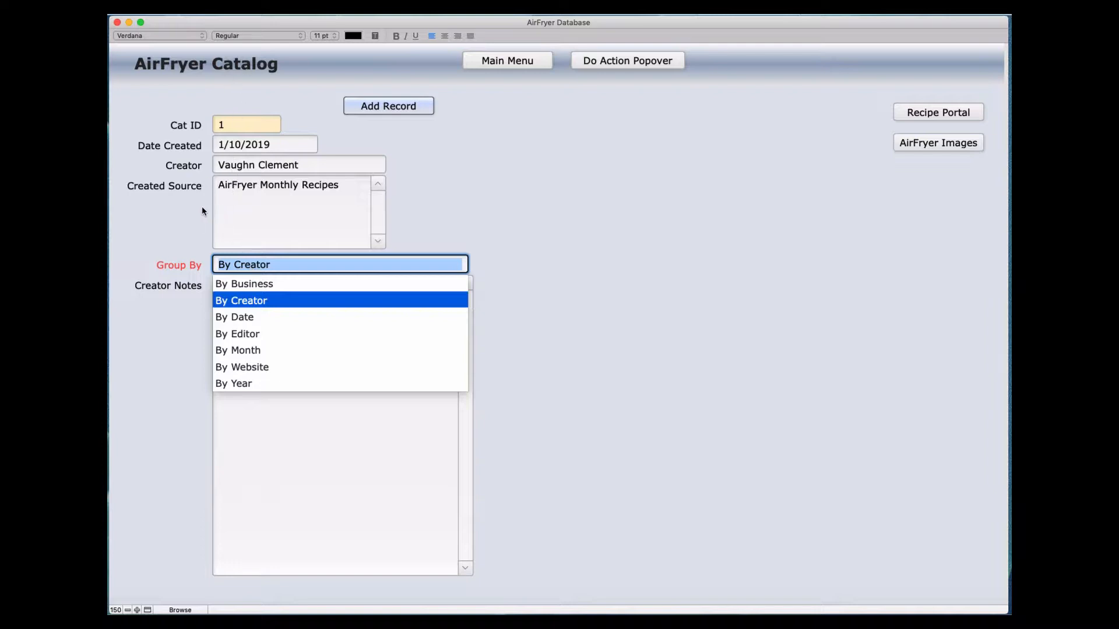
{"action": "mouse_move", "coordinate": [244, 84]}
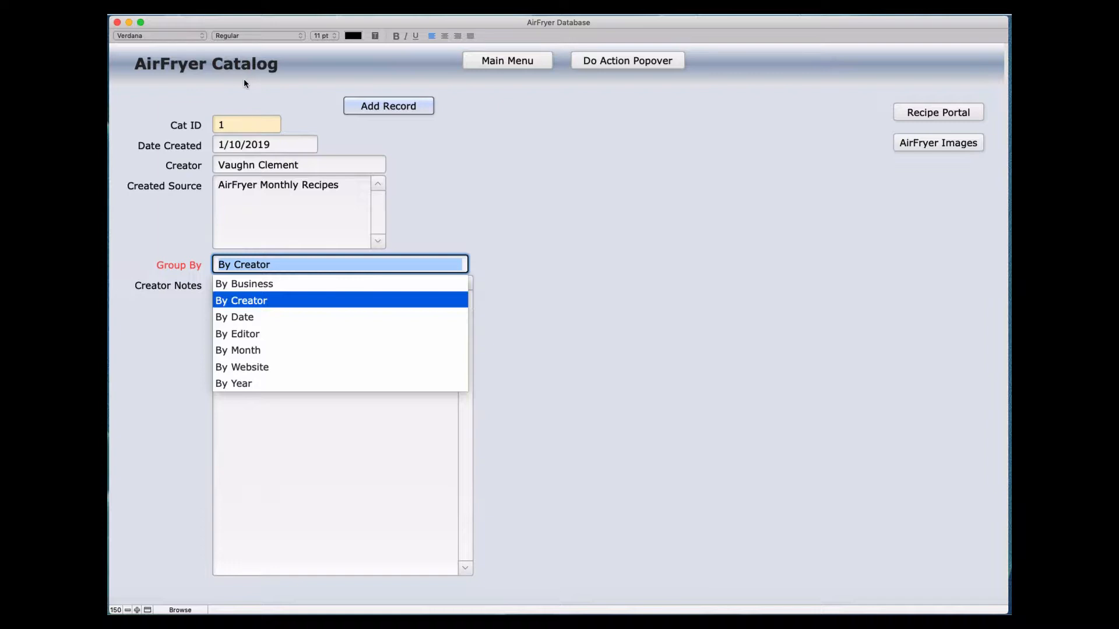
{"action": "mouse_move", "coordinate": [416, 173]}
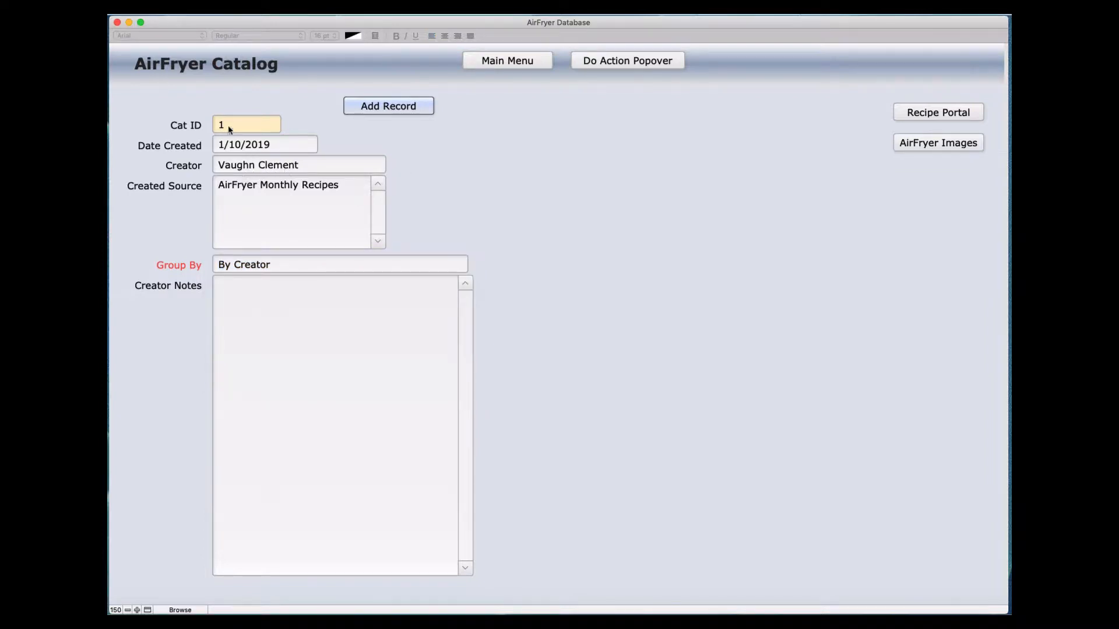
{"action": "mouse_move", "coordinate": [307, 213]}
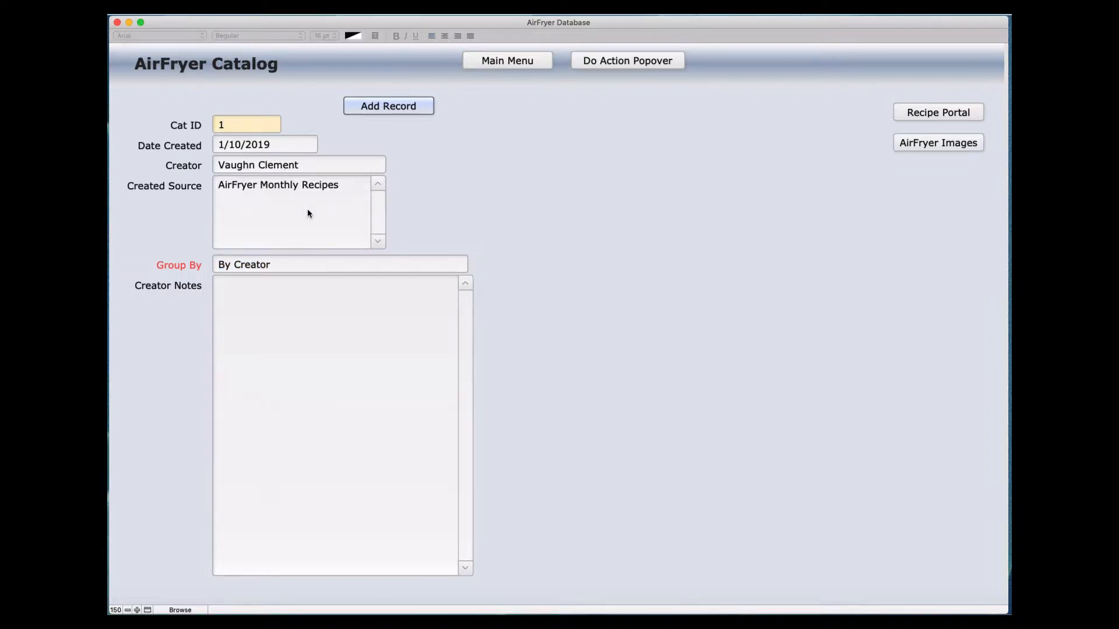
{"action": "mouse_move", "coordinate": [297, 233]}
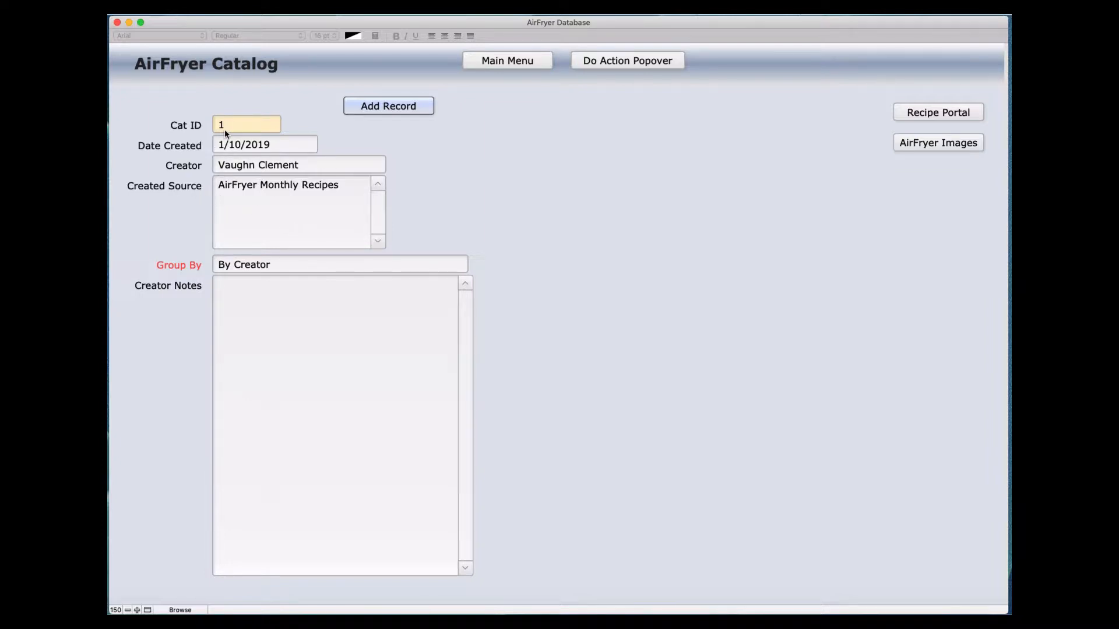
{"action": "mouse_move", "coordinate": [191, 131]}
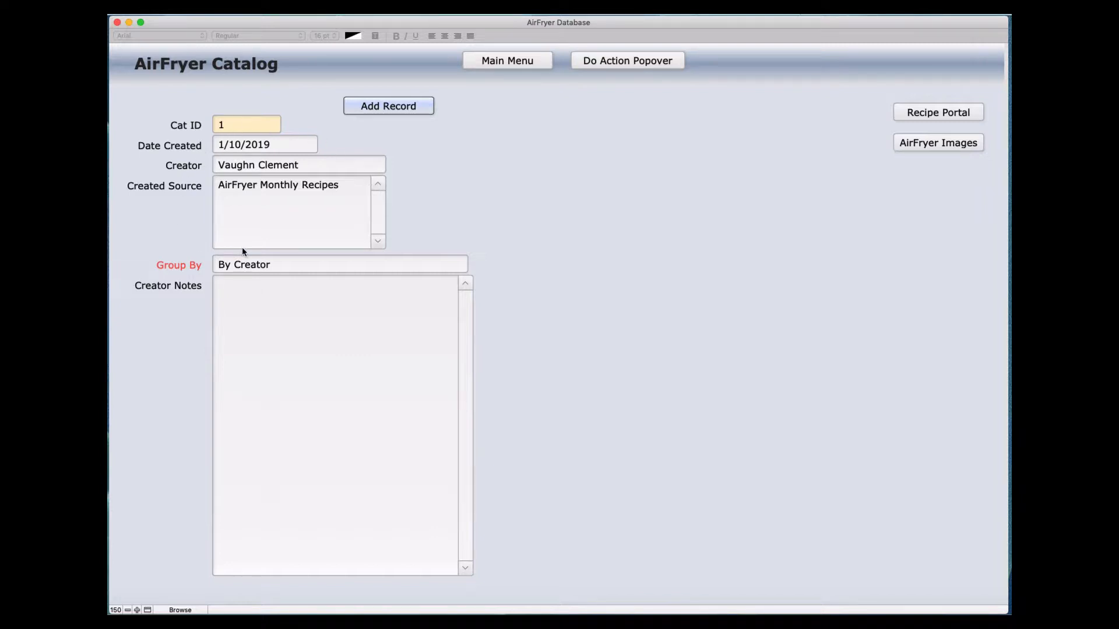
{"action": "mouse_move", "coordinate": [312, 252]}
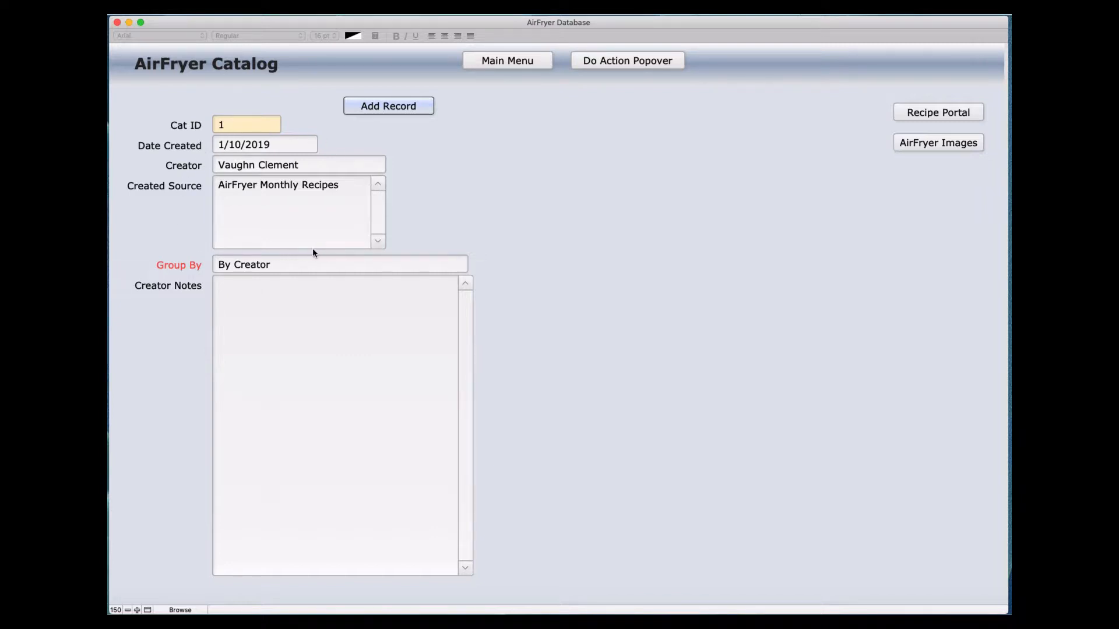
{"action": "mouse_move", "coordinate": [353, 232]}
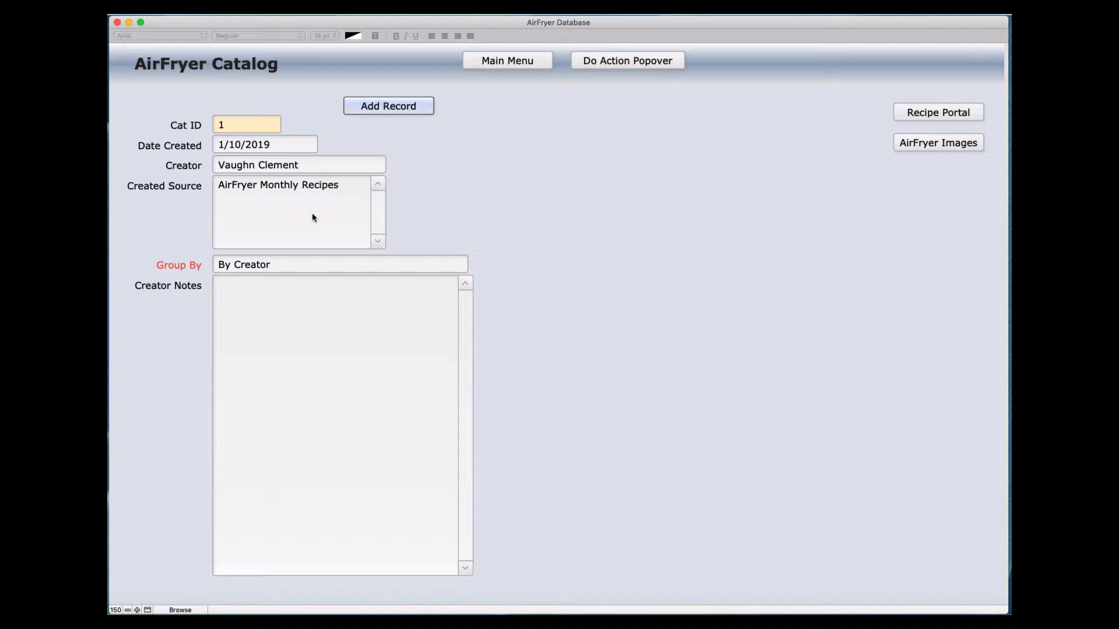
{"action": "mouse_move", "coordinate": [491, 214]}
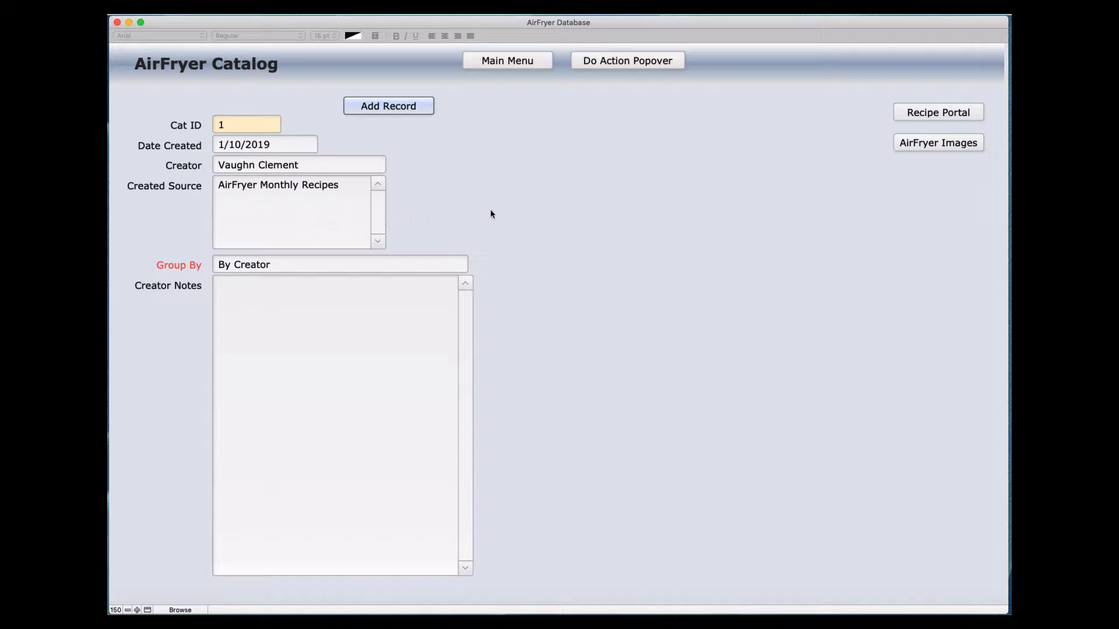
{"action": "mouse_move", "coordinate": [361, 267]}
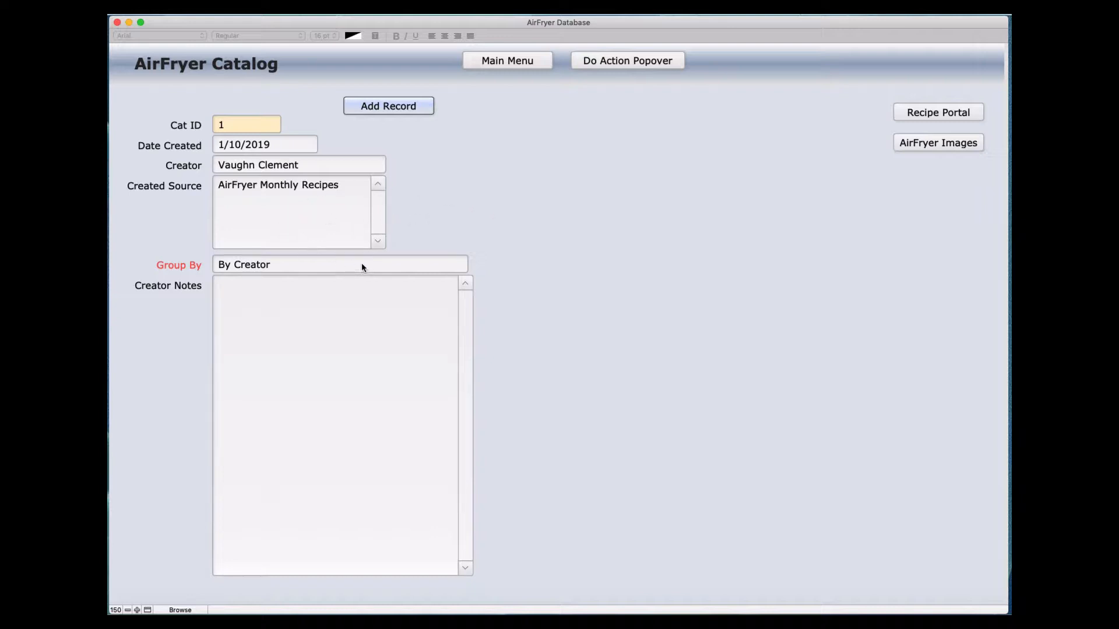
{"action": "mouse_move", "coordinate": [310, 308]}
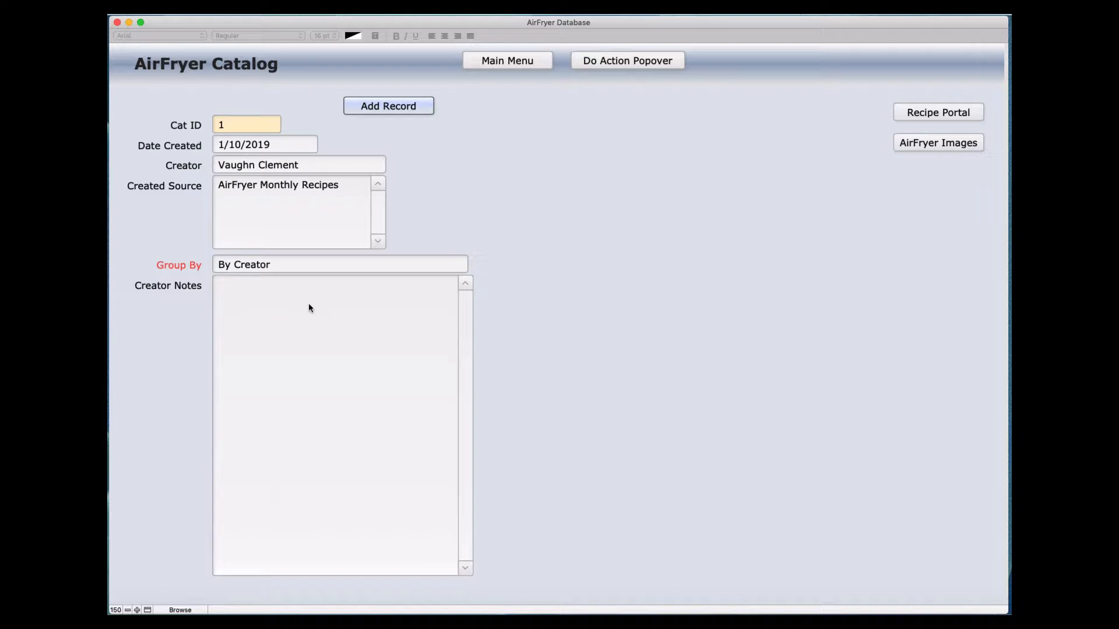
{"action": "mouse_move", "coordinate": [866, 188]}
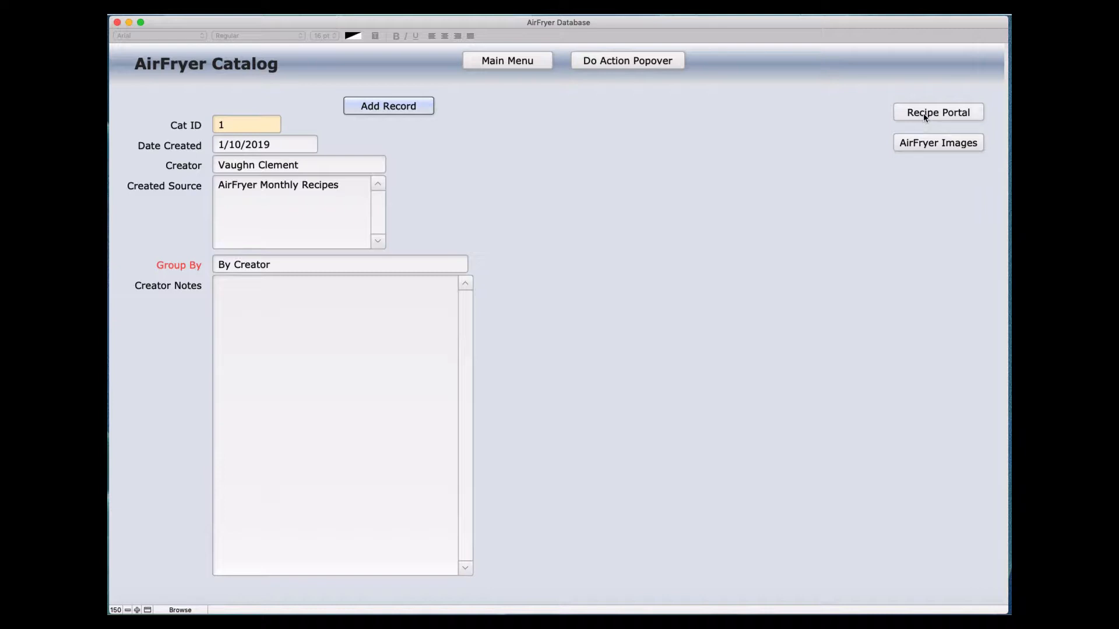
{"action": "mouse_move", "coordinate": [690, 124]}
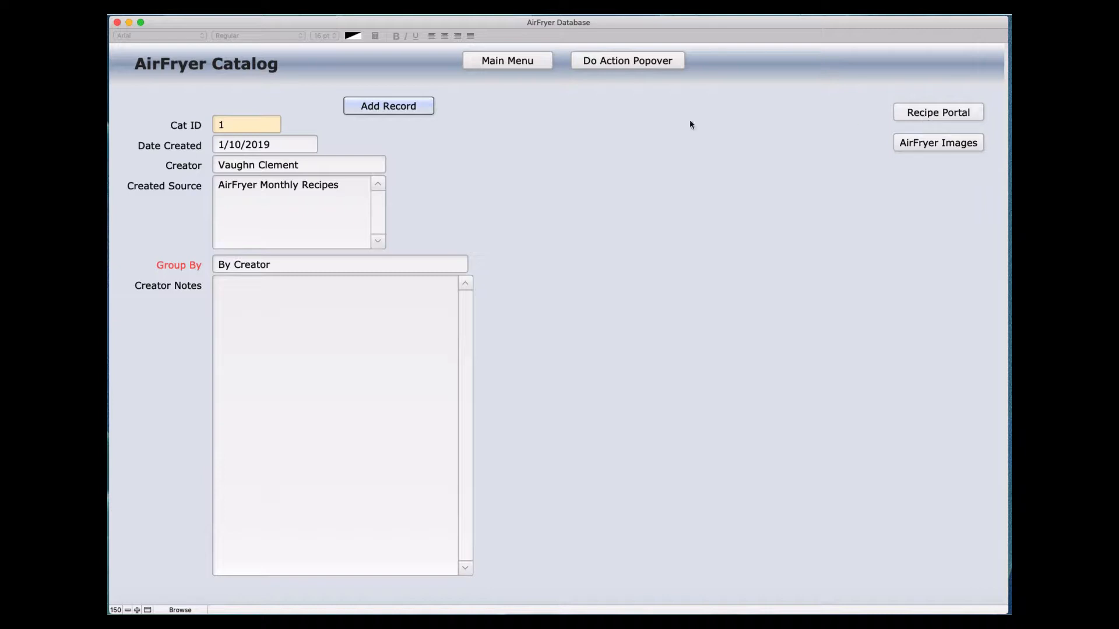
{"action": "mouse_move", "coordinate": [887, 133]}
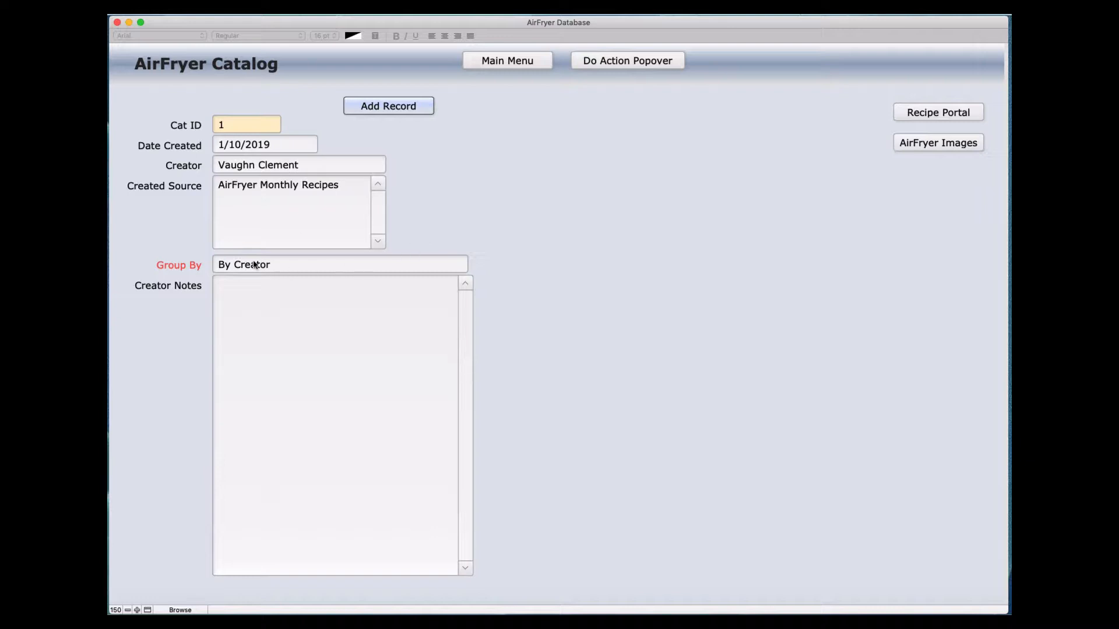
{"action": "left_click", "coordinate": [339, 264]}
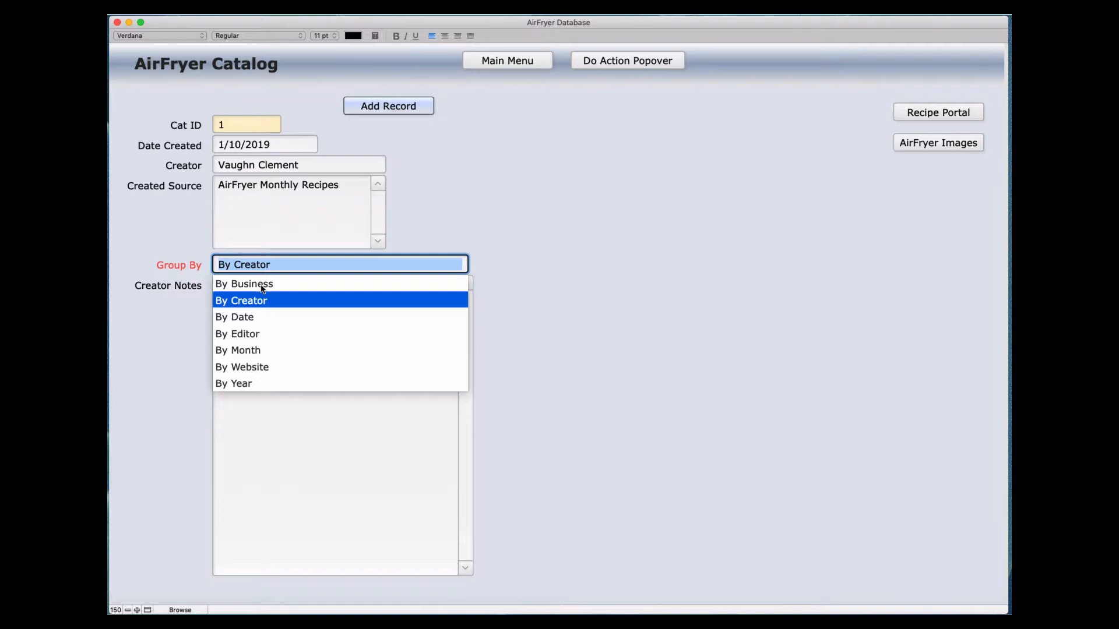
{"action": "mouse_move", "coordinate": [259, 319]}
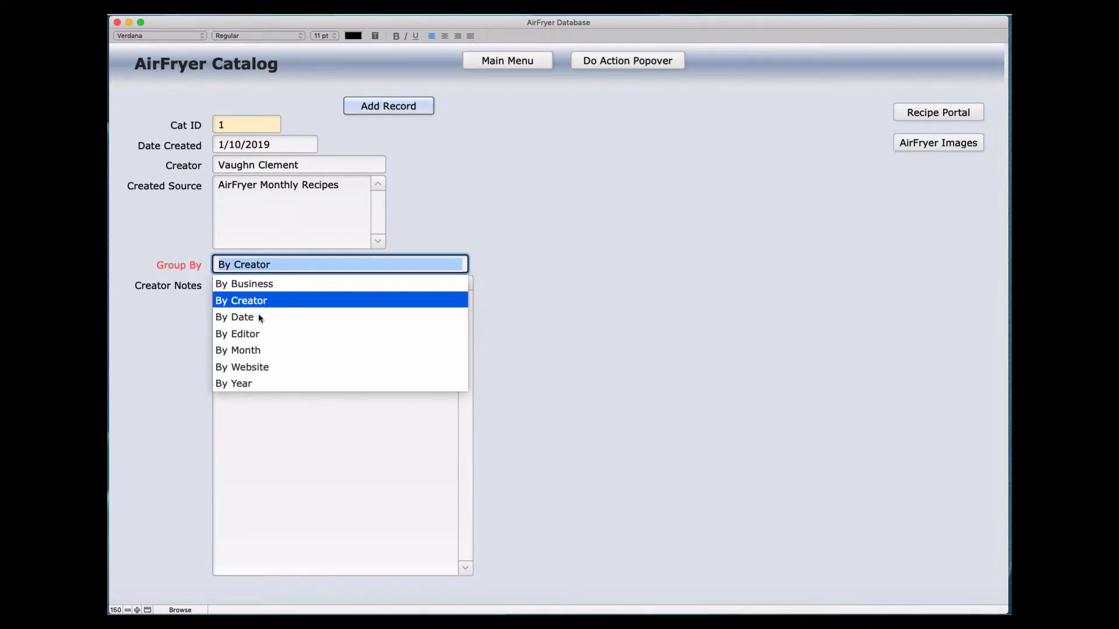
{"action": "mouse_move", "coordinate": [260, 341]}
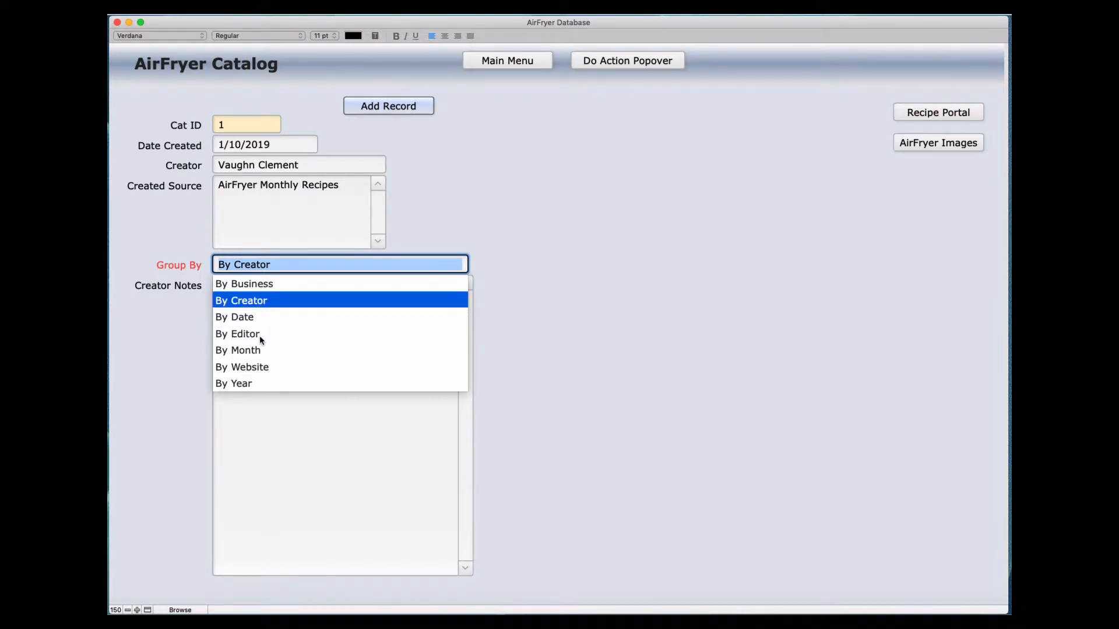
{"action": "mouse_move", "coordinate": [532, 363]}
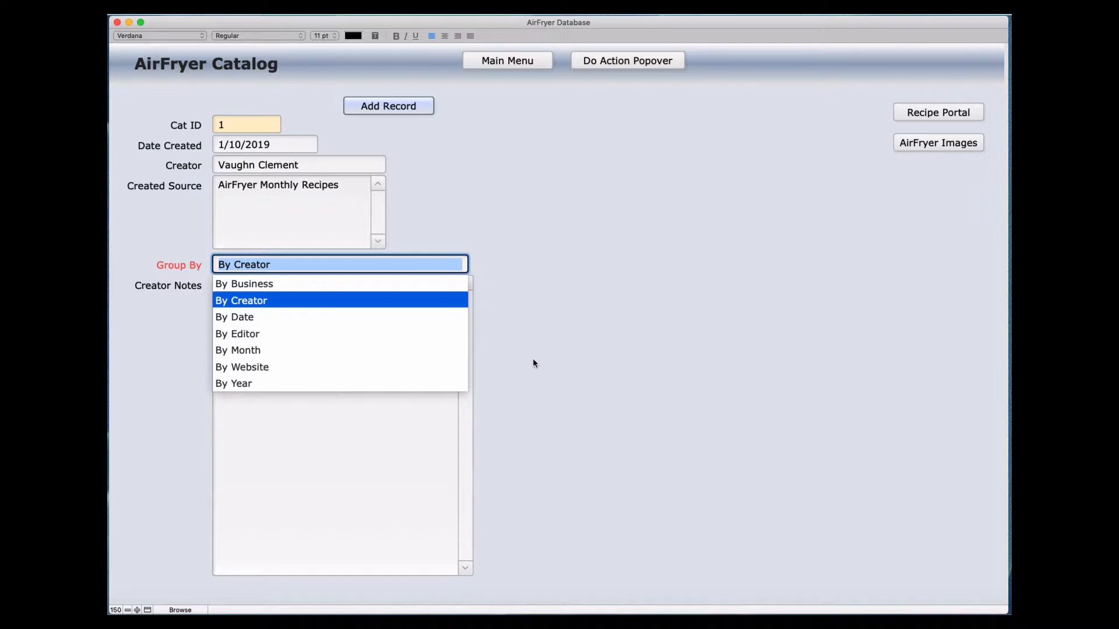
{"action": "left_click", "coordinate": [240, 301]}
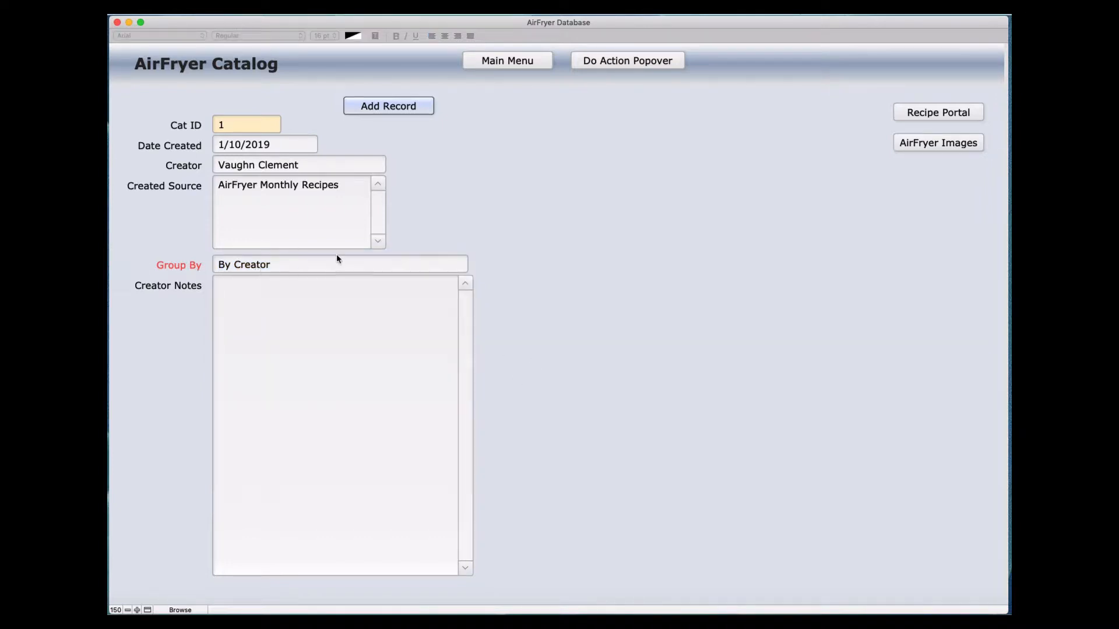
{"action": "mouse_move", "coordinate": [522, 239]}
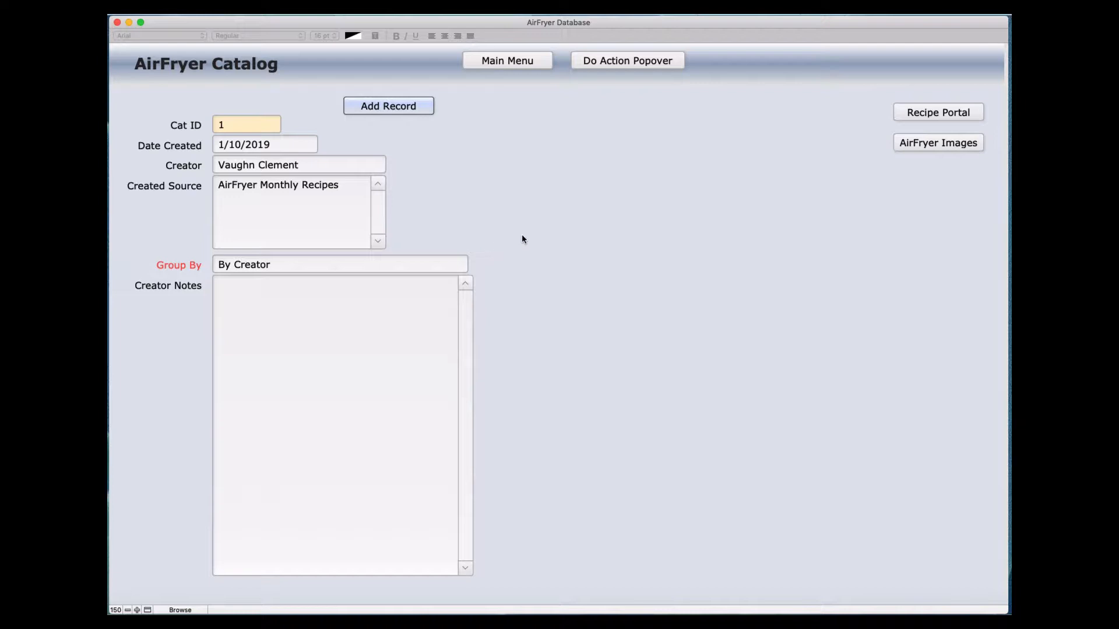
{"action": "mouse_move", "coordinate": [512, 72]}
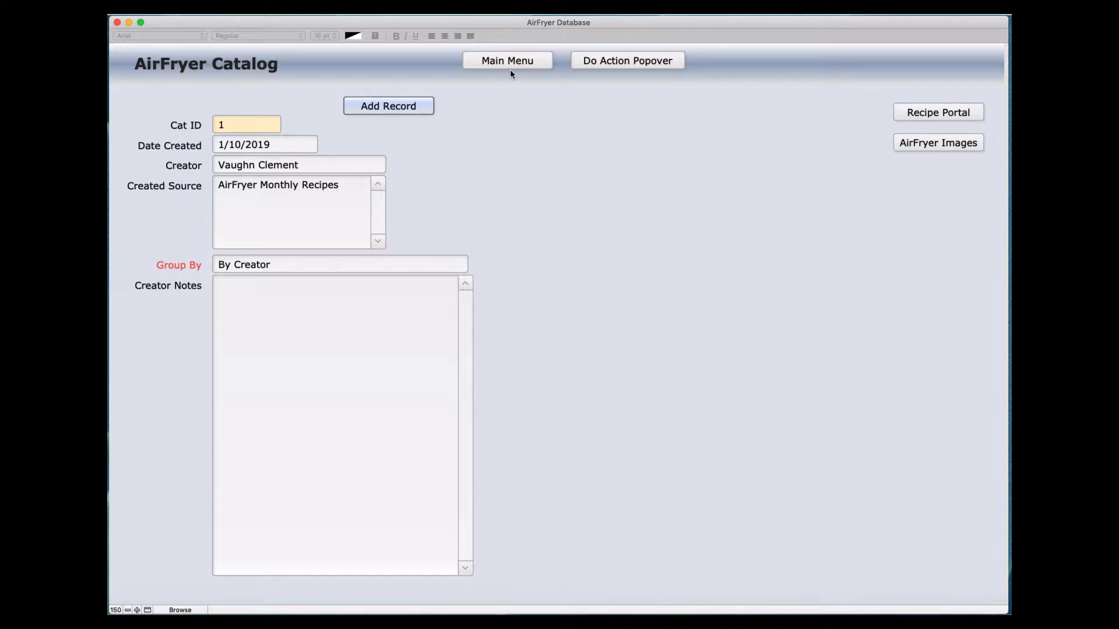
{"action": "left_click", "coordinate": [506, 59]}
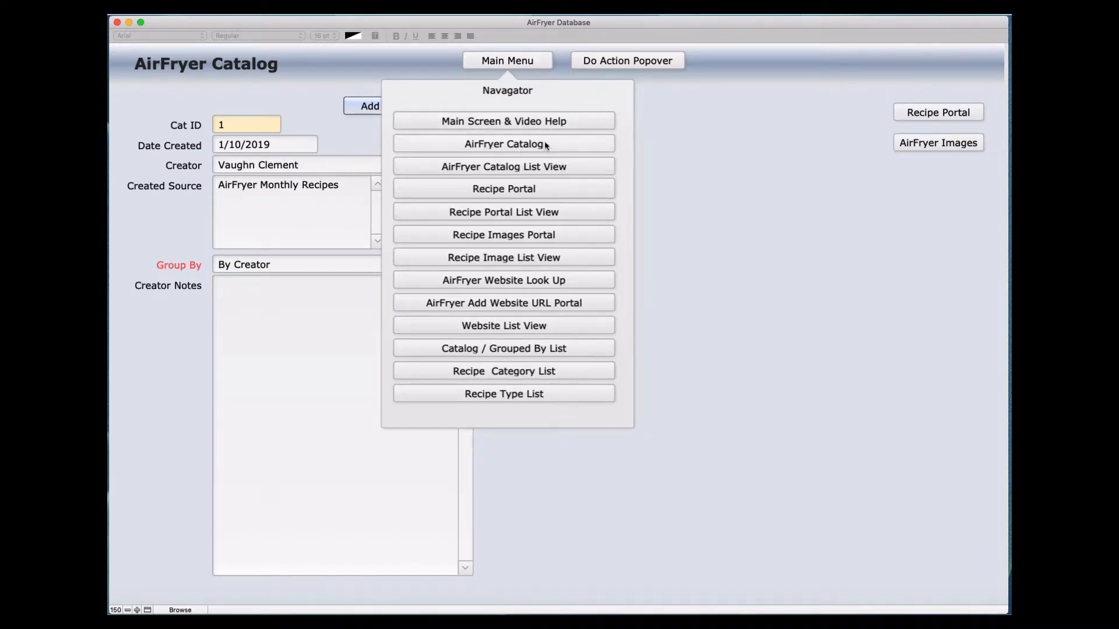
{"action": "mouse_move", "coordinate": [474, 144]}
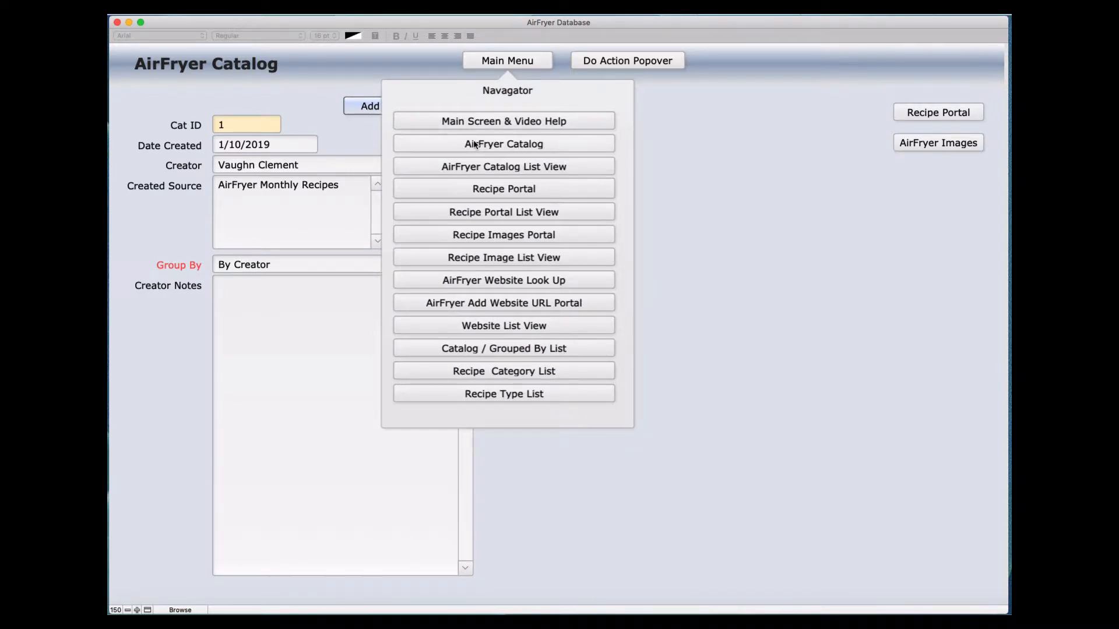
{"action": "mouse_move", "coordinate": [236, 125]}
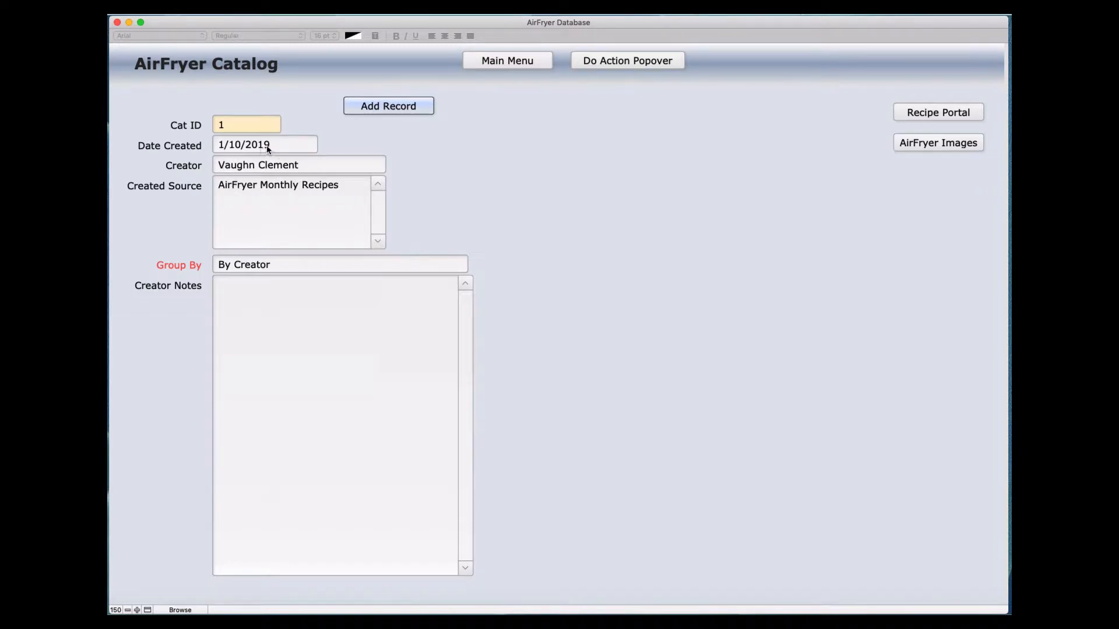
{"action": "mouse_move", "coordinate": [691, 147]}
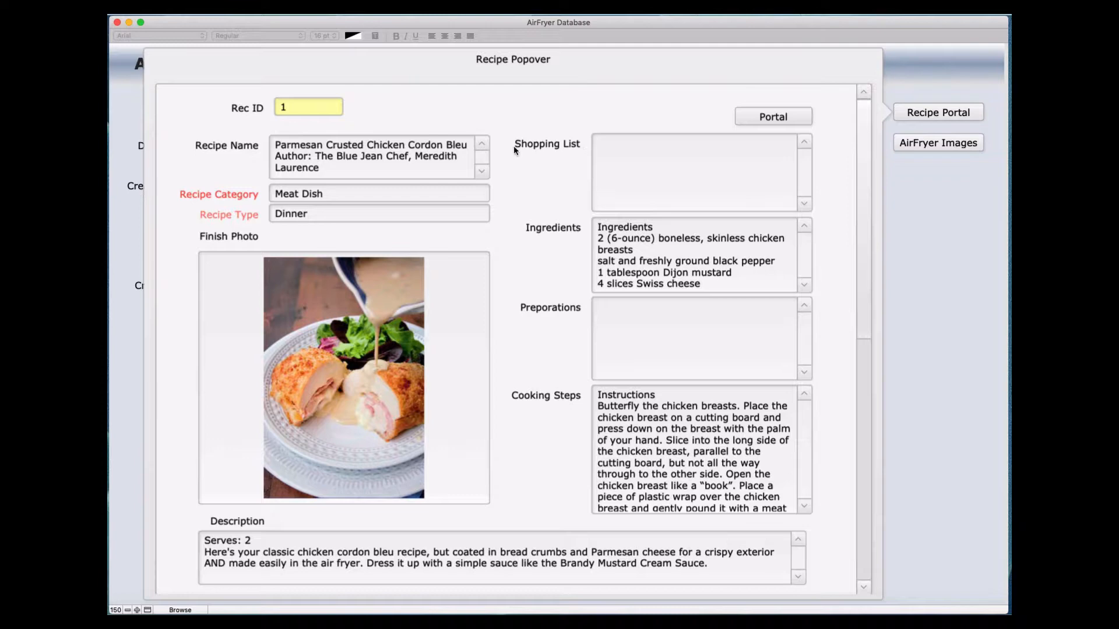
{"action": "mouse_move", "coordinate": [469, 232]}
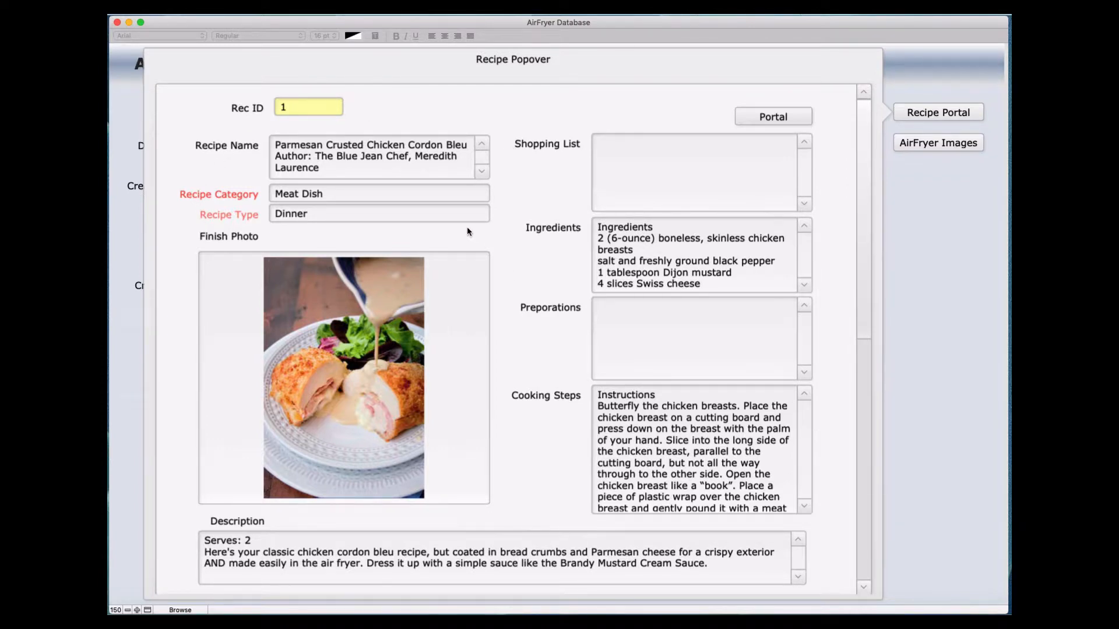
{"action": "mouse_move", "coordinate": [545, 284]}
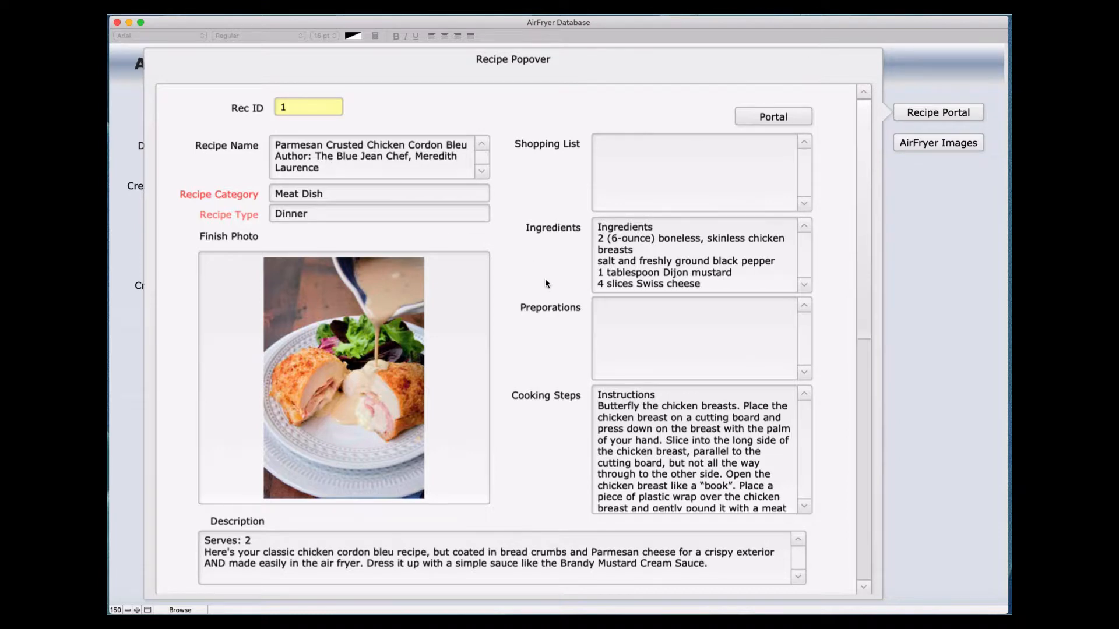
{"action": "mouse_move", "coordinate": [501, 326]}
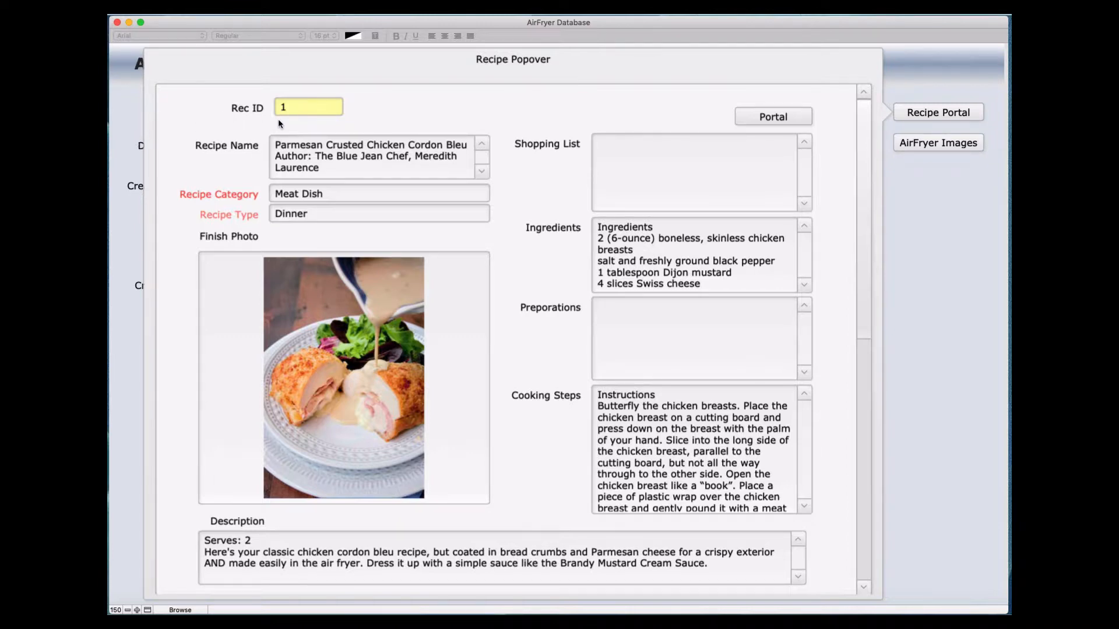
{"action": "mouse_move", "coordinate": [308, 122]}
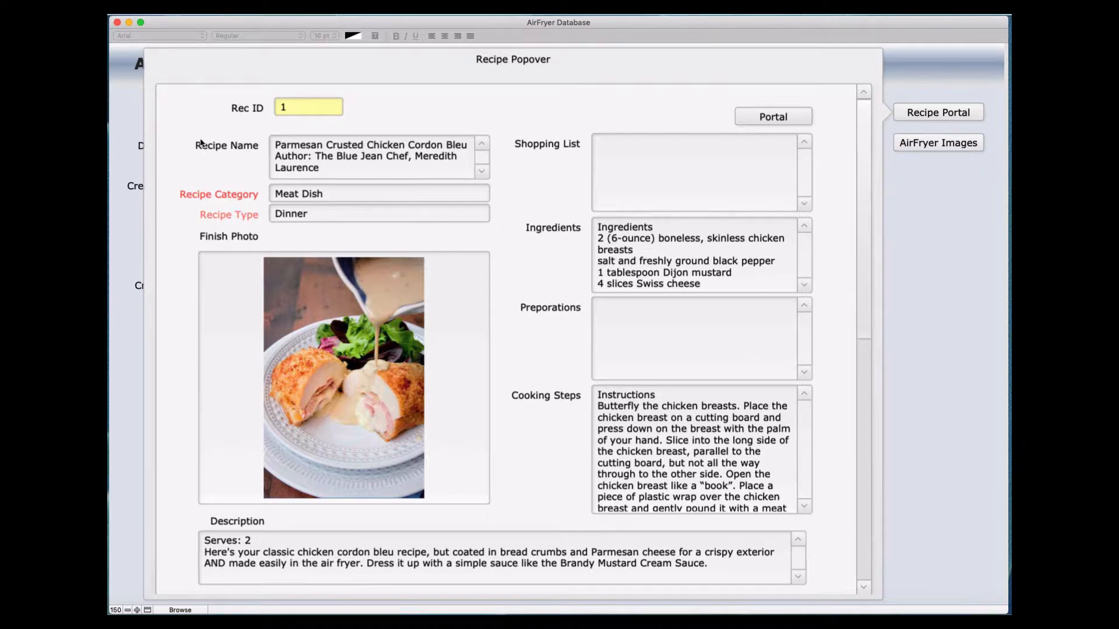
{"action": "mouse_move", "coordinate": [151, 172]}
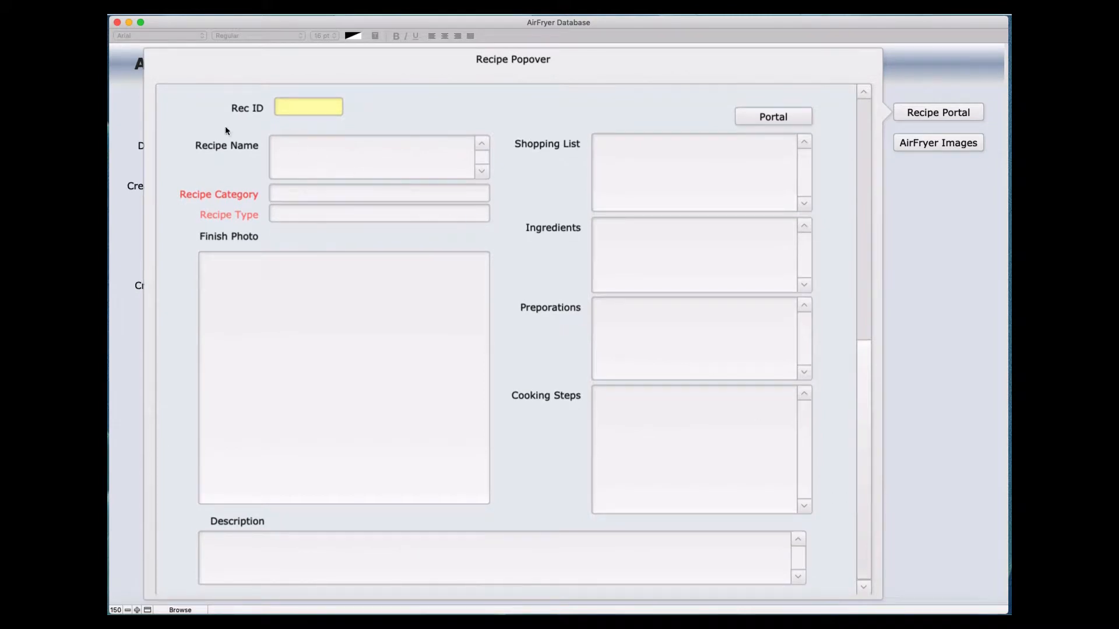
{"action": "mouse_move", "coordinate": [436, 217]}
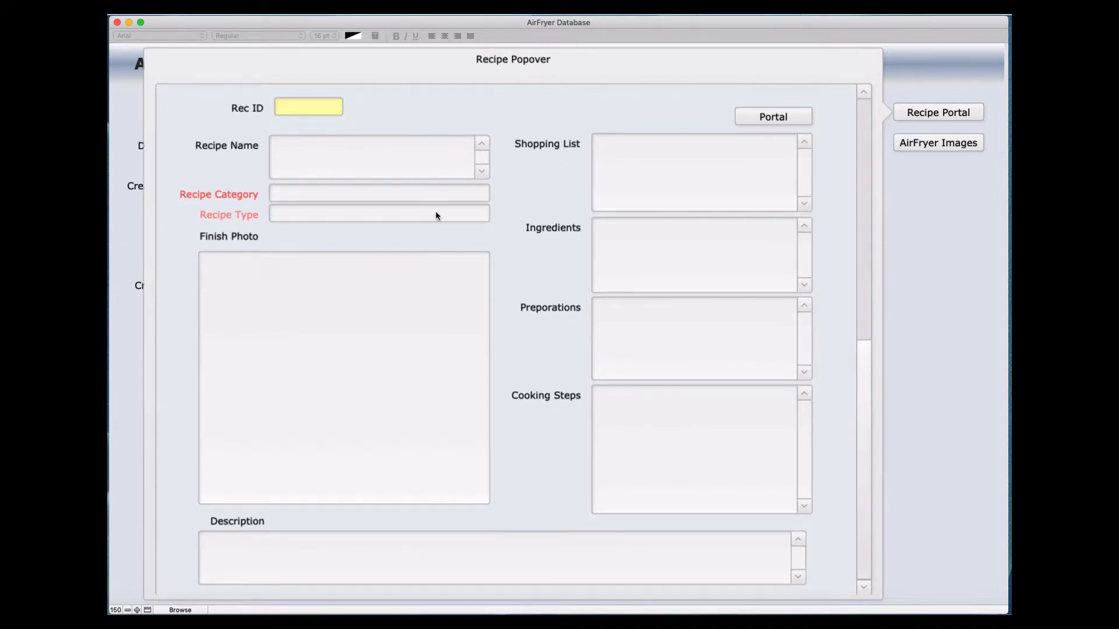
{"action": "mouse_move", "coordinate": [651, 242]}
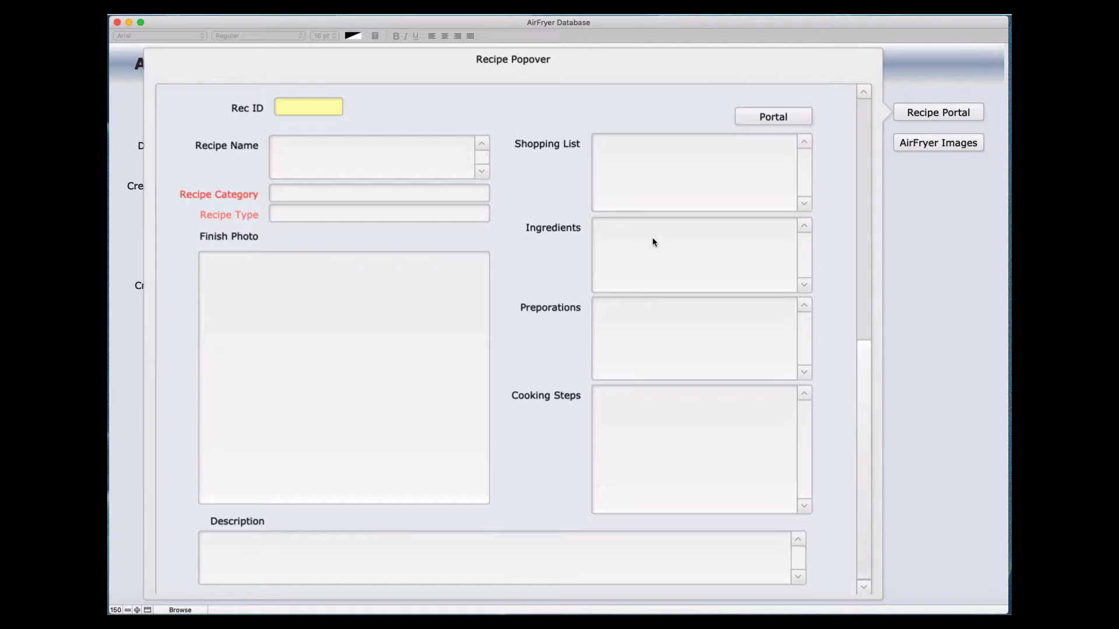
{"action": "mouse_move", "coordinate": [859, 351]}
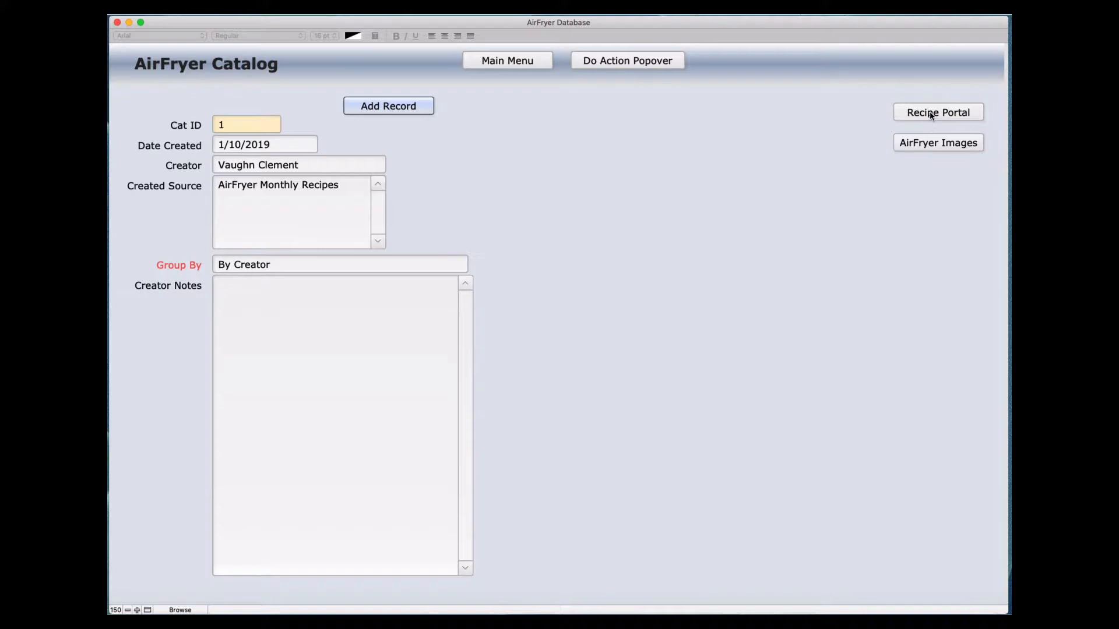
Step: Show the Recipe Popover for Parmesan Crusted Chicken Cordon Bleu and reveal the empty second entry
{"action": "left_click", "coordinate": [938, 112]}
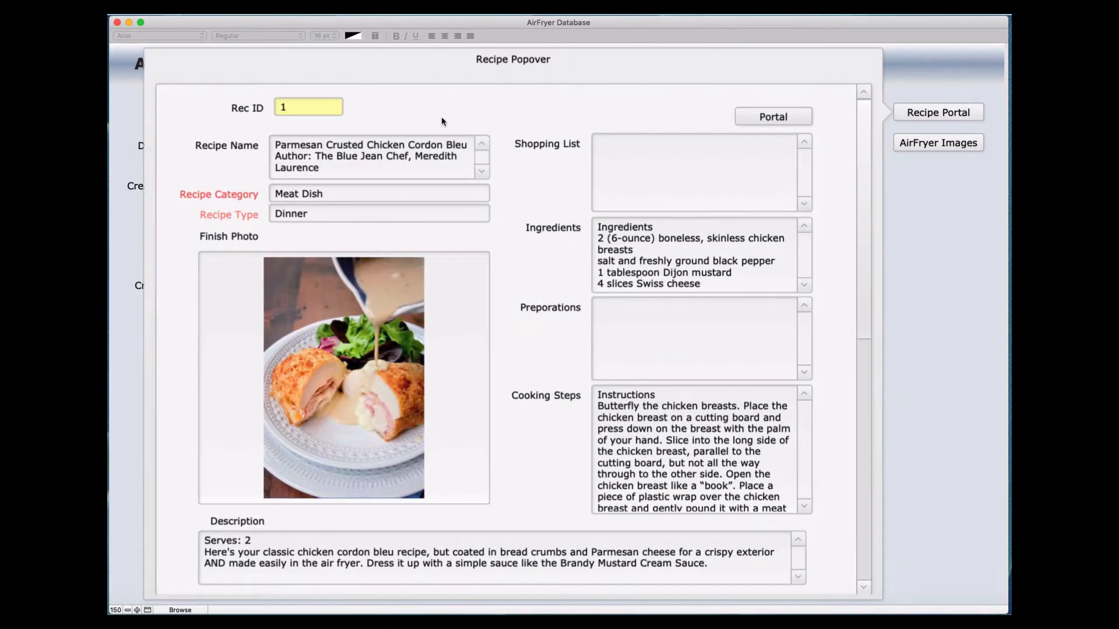
{"action": "mouse_move", "coordinate": [616, 444]}
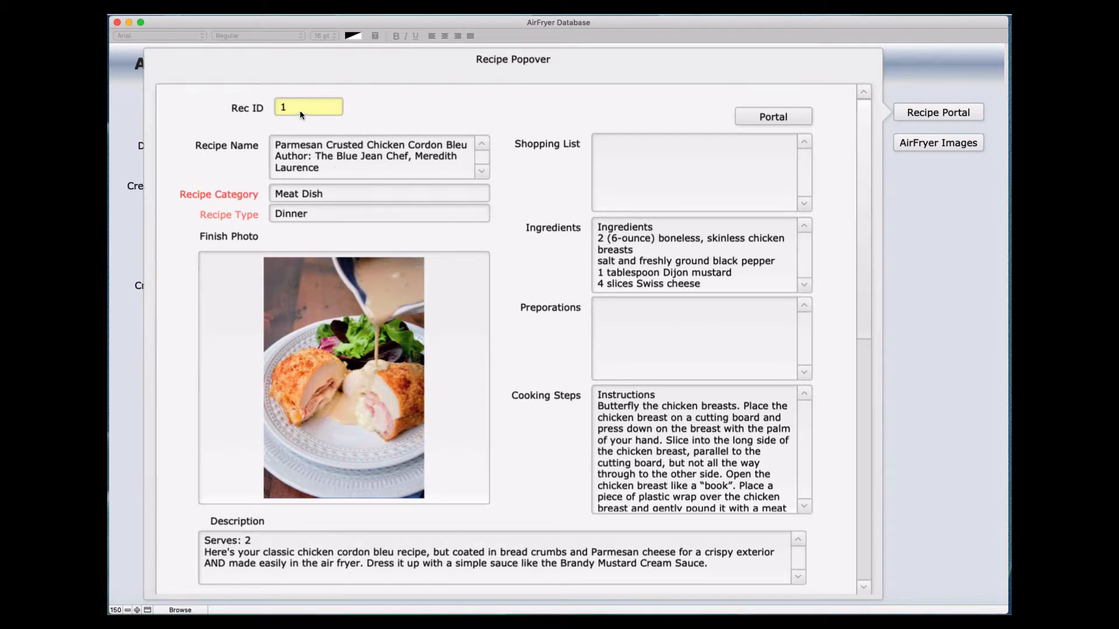
{"action": "mouse_move", "coordinate": [865, 349]}
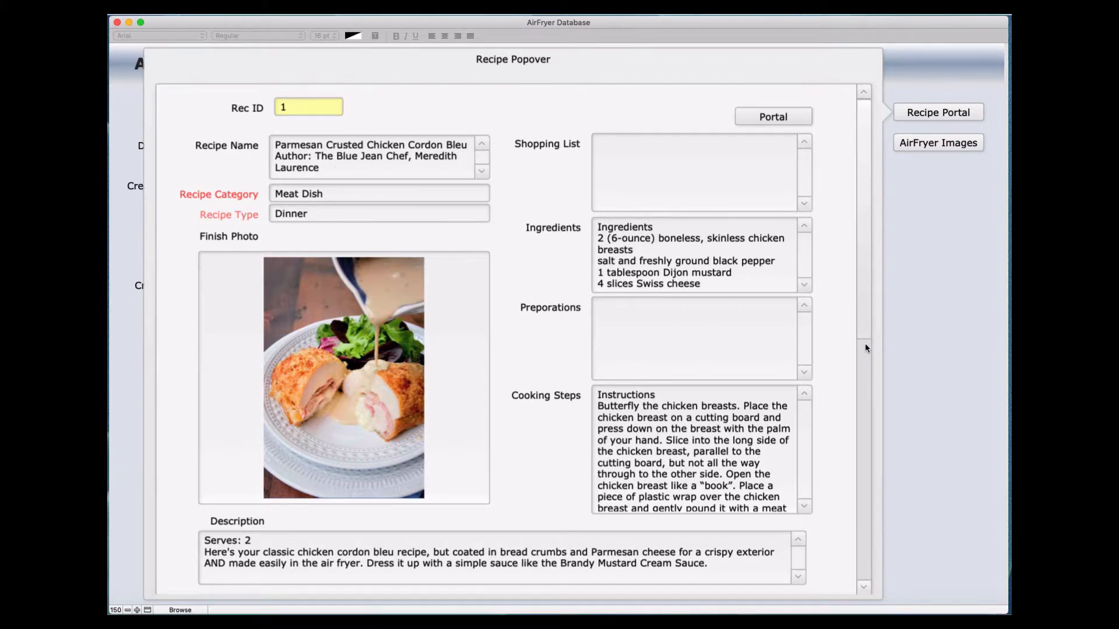
{"action": "scroll", "scroll_direction": "down", "scroll_amount": 3}
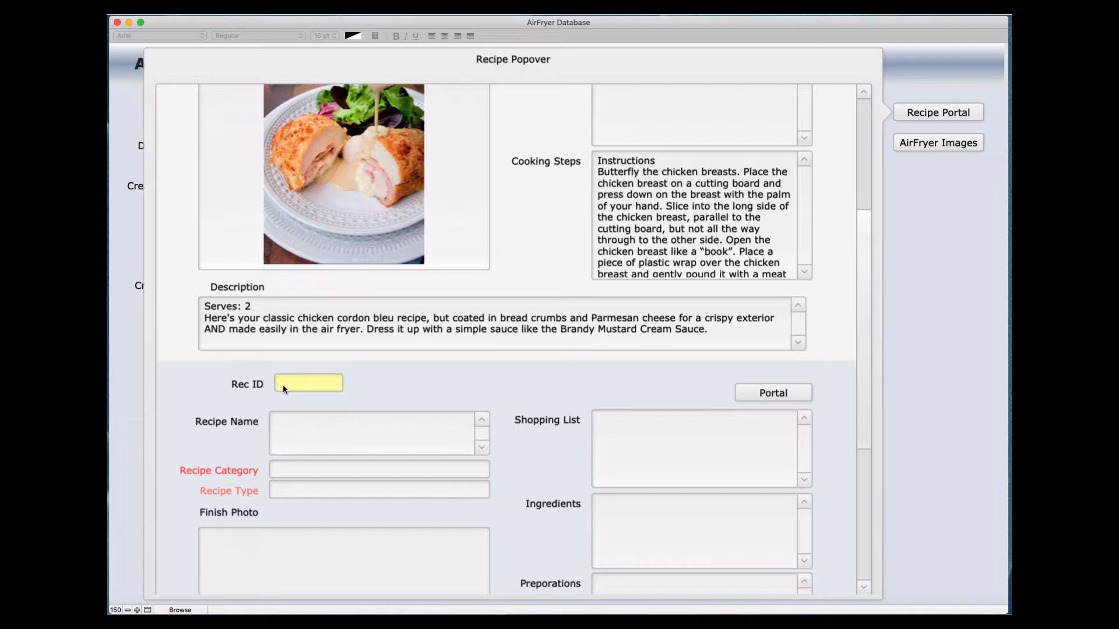
{"action": "mouse_move", "coordinate": [177, 282]}
{"action": "type", "text": "1"}
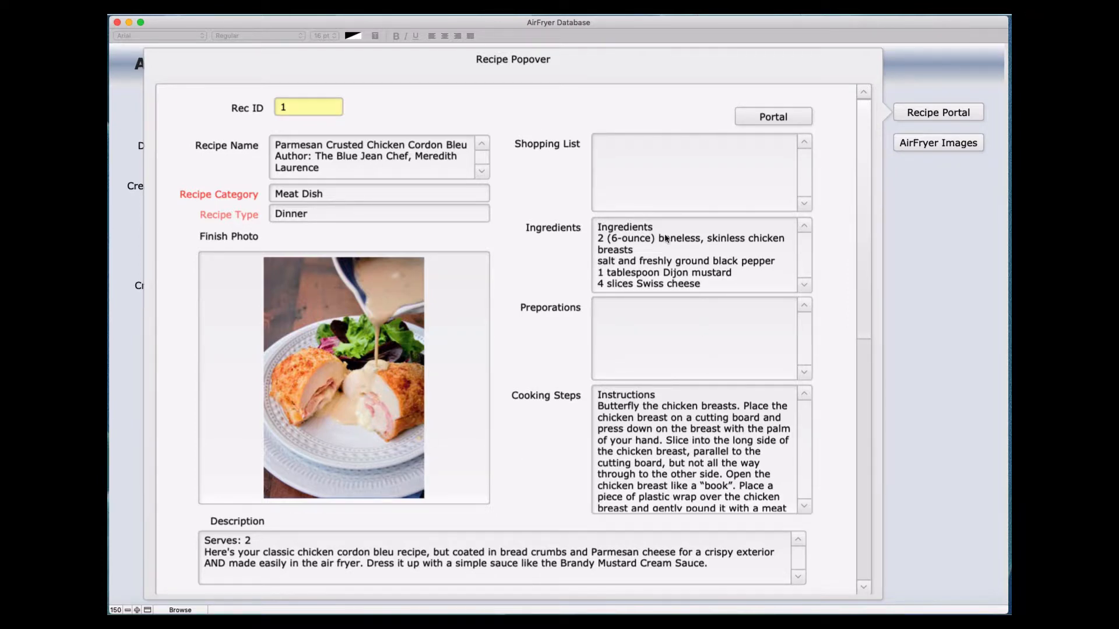
{"action": "mouse_move", "coordinate": [516, 213]}
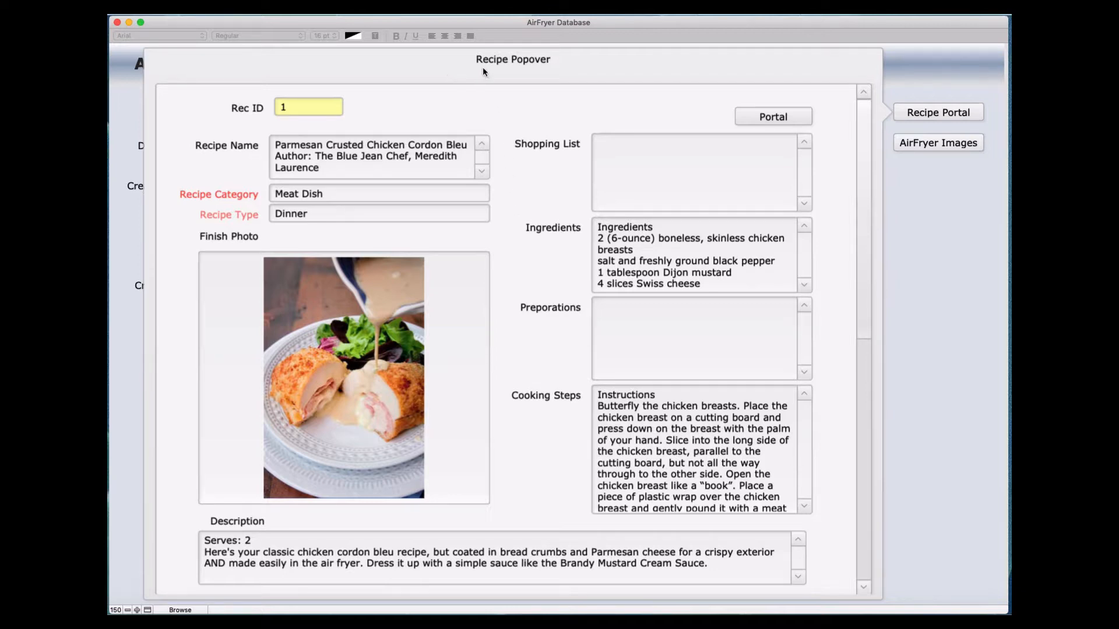
{"action": "mouse_move", "coordinate": [616, 75]}
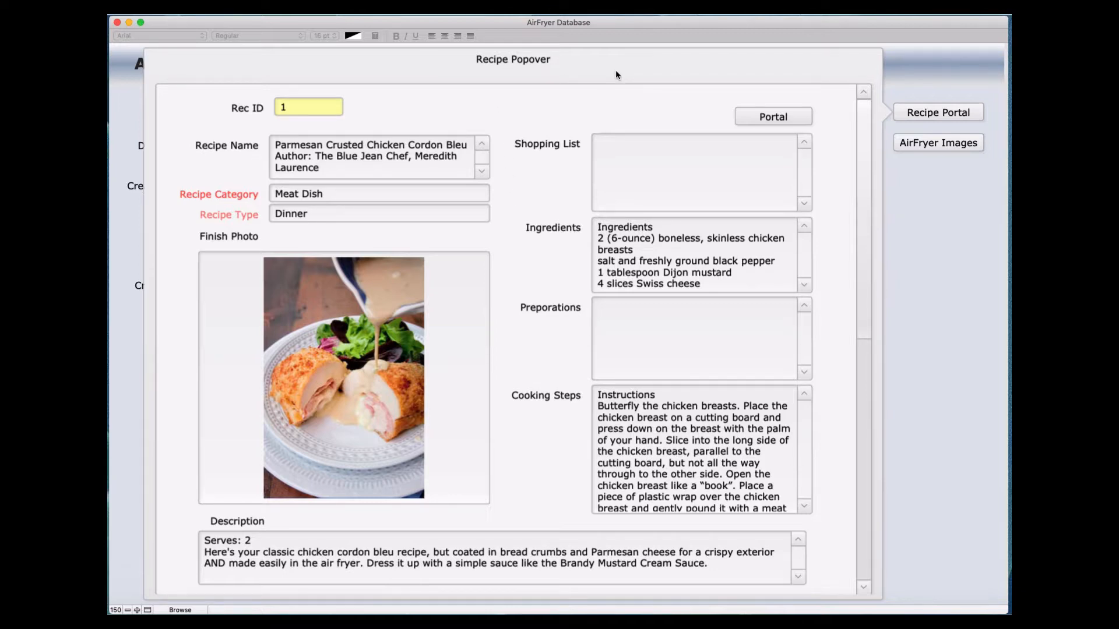
{"action": "mouse_move", "coordinate": [509, 257]}
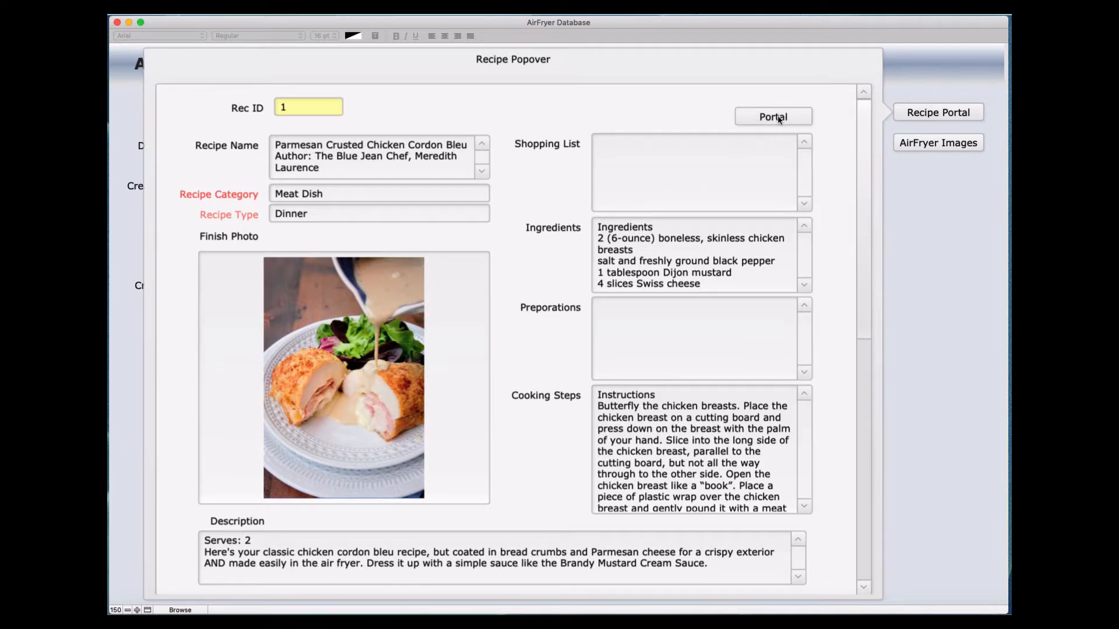
{"action": "mouse_move", "coordinate": [185, 358]}
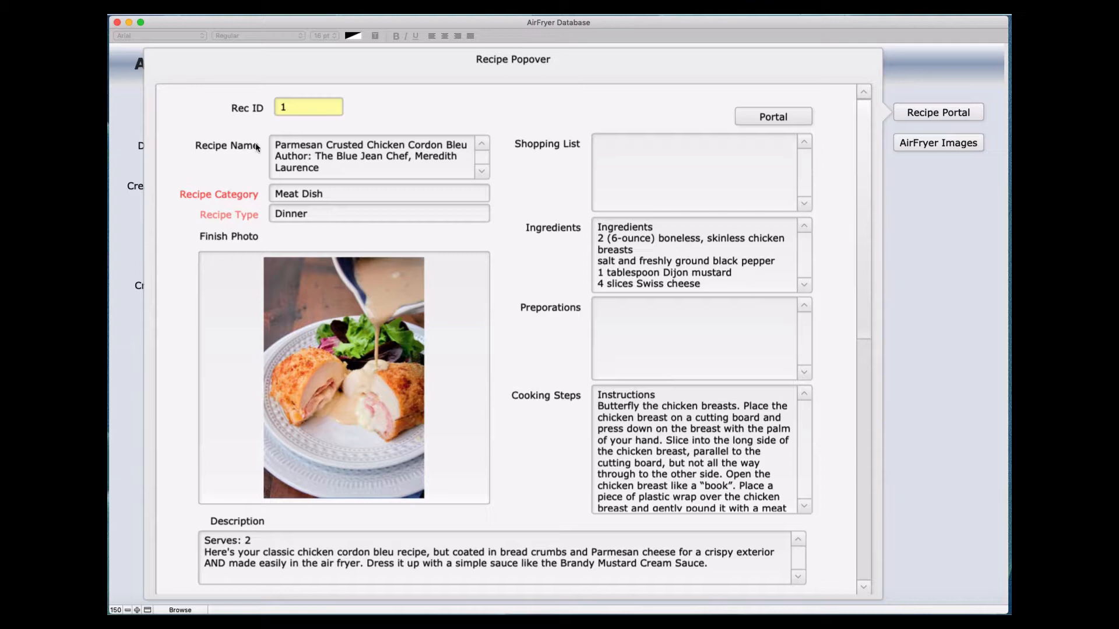
{"action": "mouse_move", "coordinate": [260, 148]}
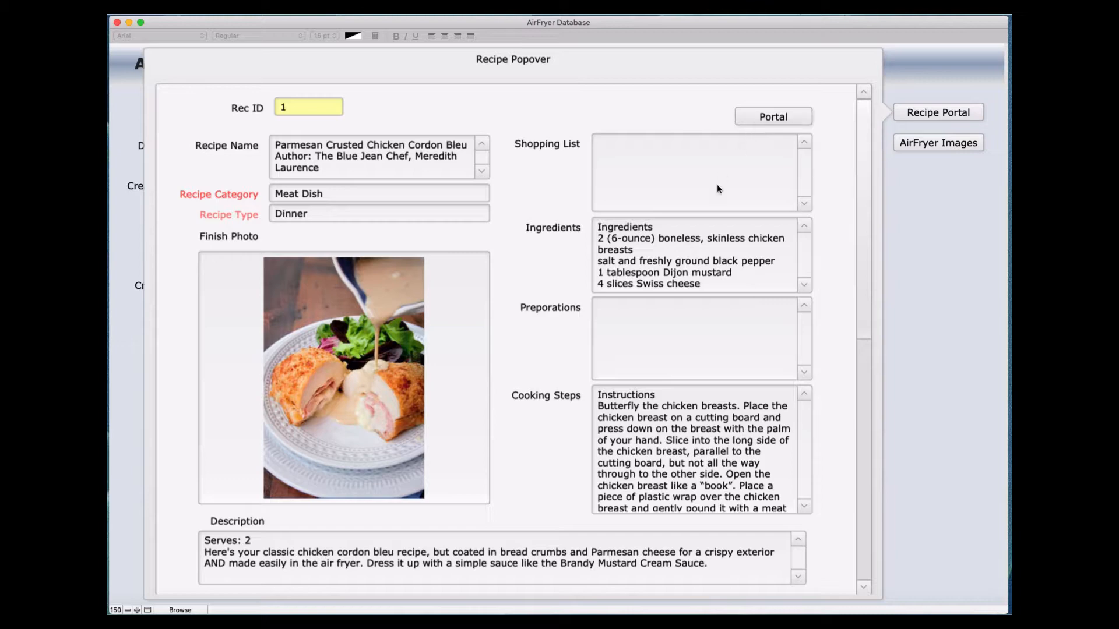
{"action": "mouse_move", "coordinate": [660, 195]}
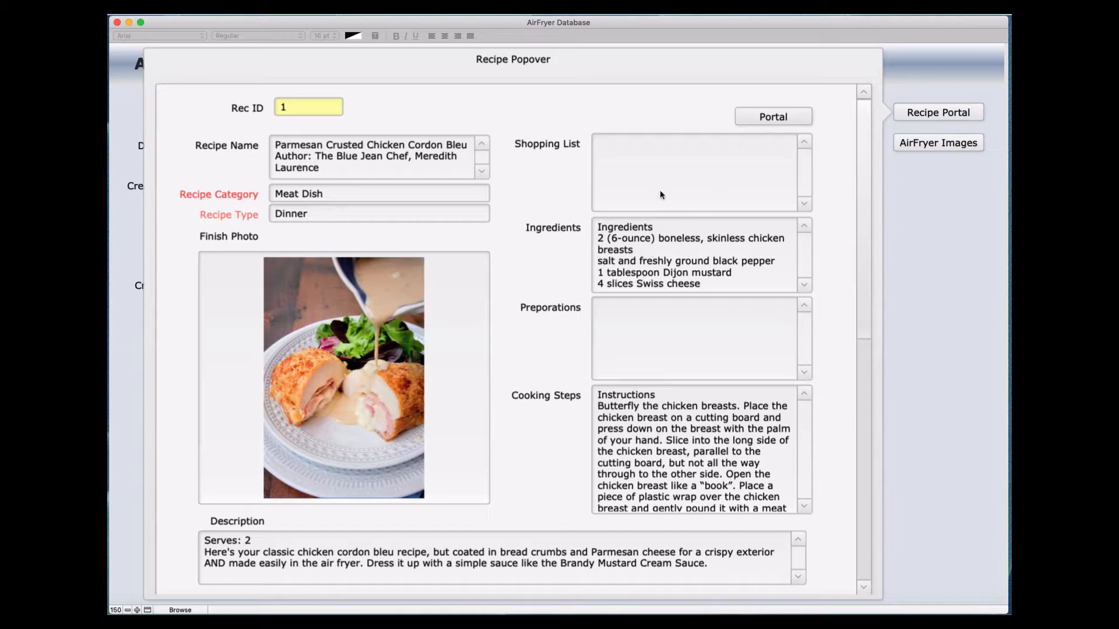
{"action": "mouse_move", "coordinate": [450, 546]}
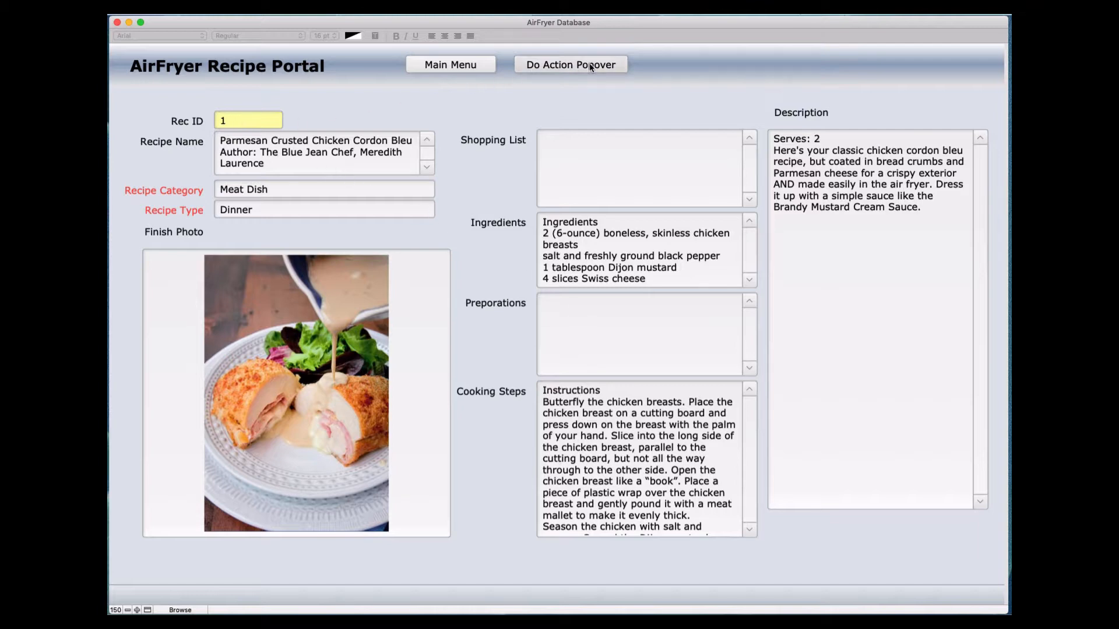
{"action": "left_click", "coordinate": [569, 64]}
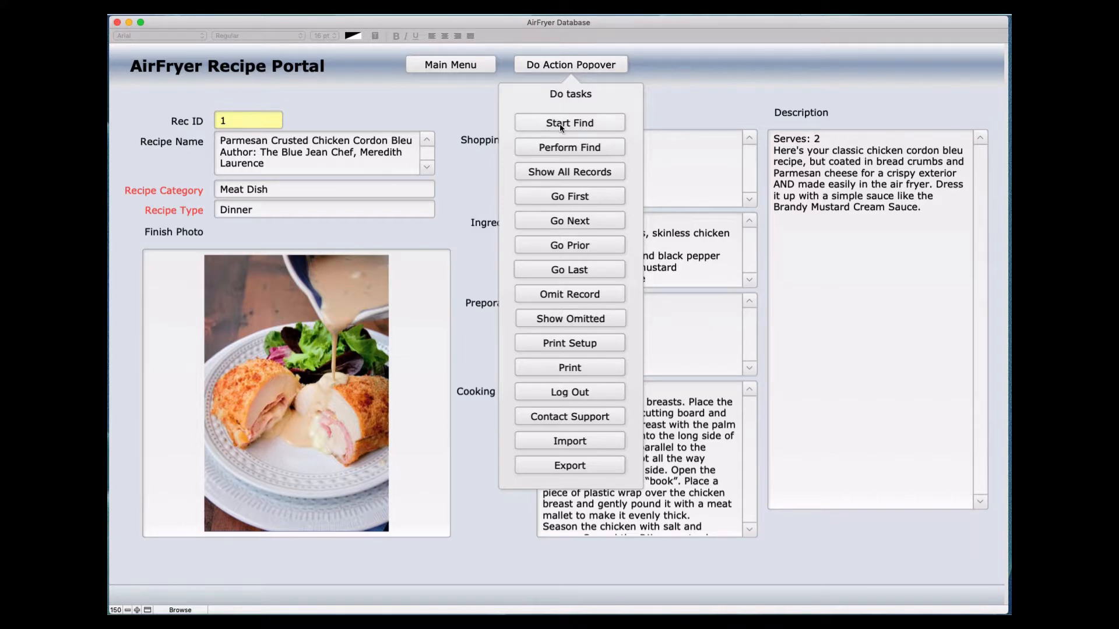
{"action": "left_click", "coordinate": [569, 122]}
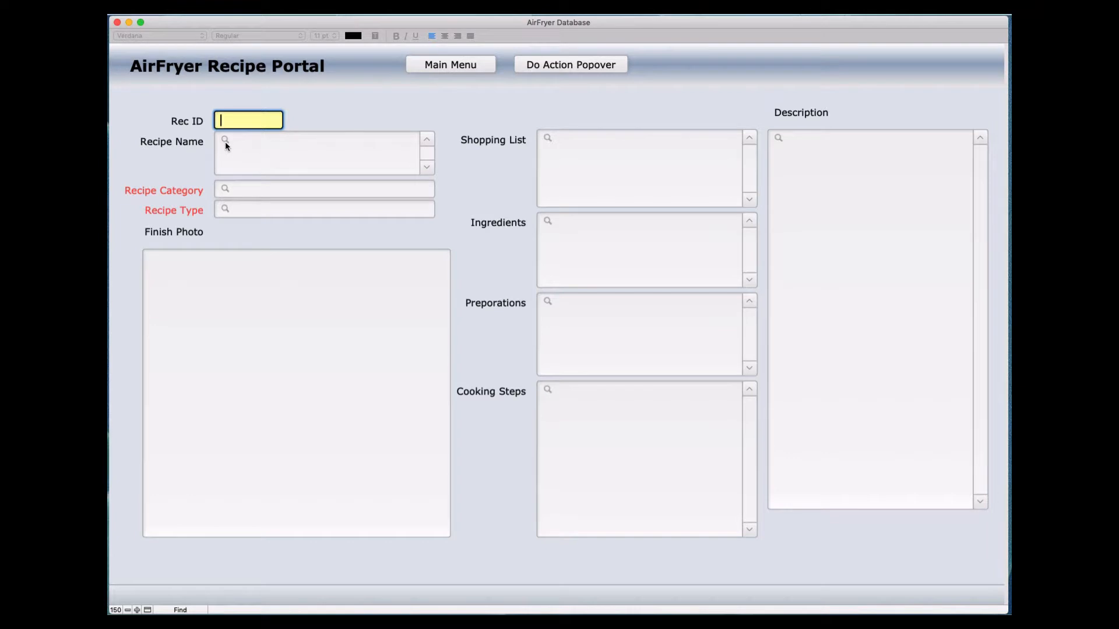
{"action": "mouse_move", "coordinate": [227, 153]}
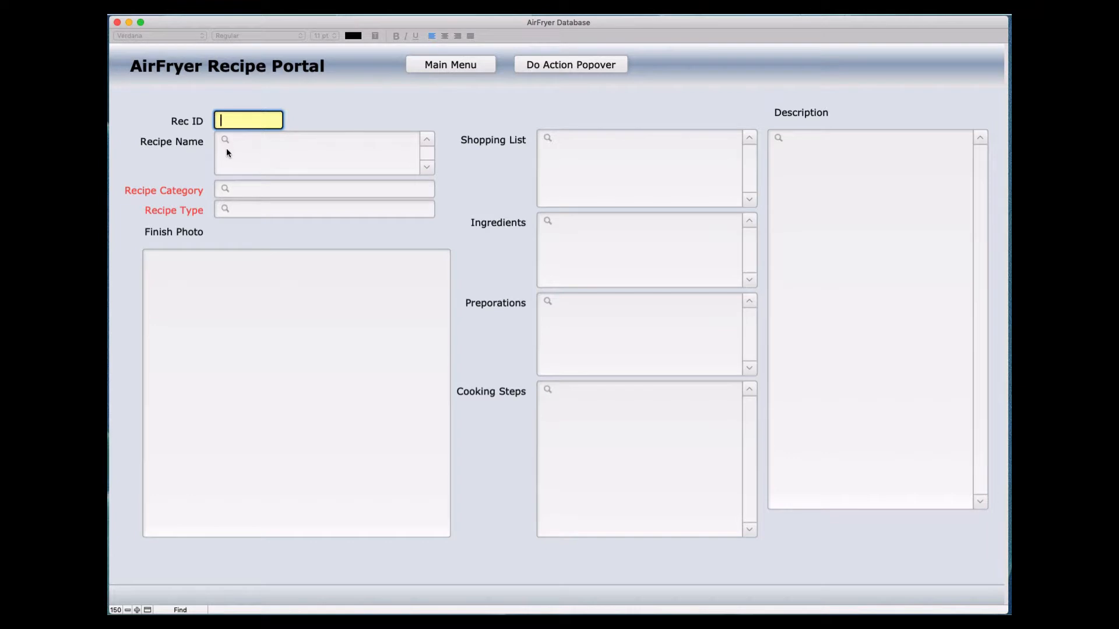
{"action": "mouse_move", "coordinate": [192, 158]}
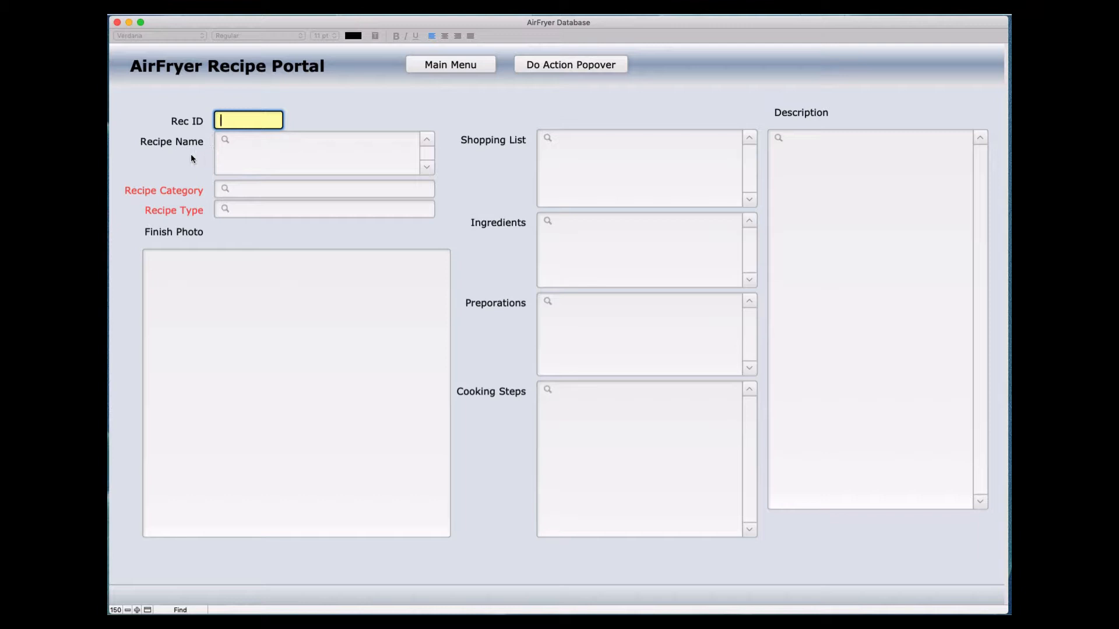
{"action": "mouse_move", "coordinate": [246, 159]}
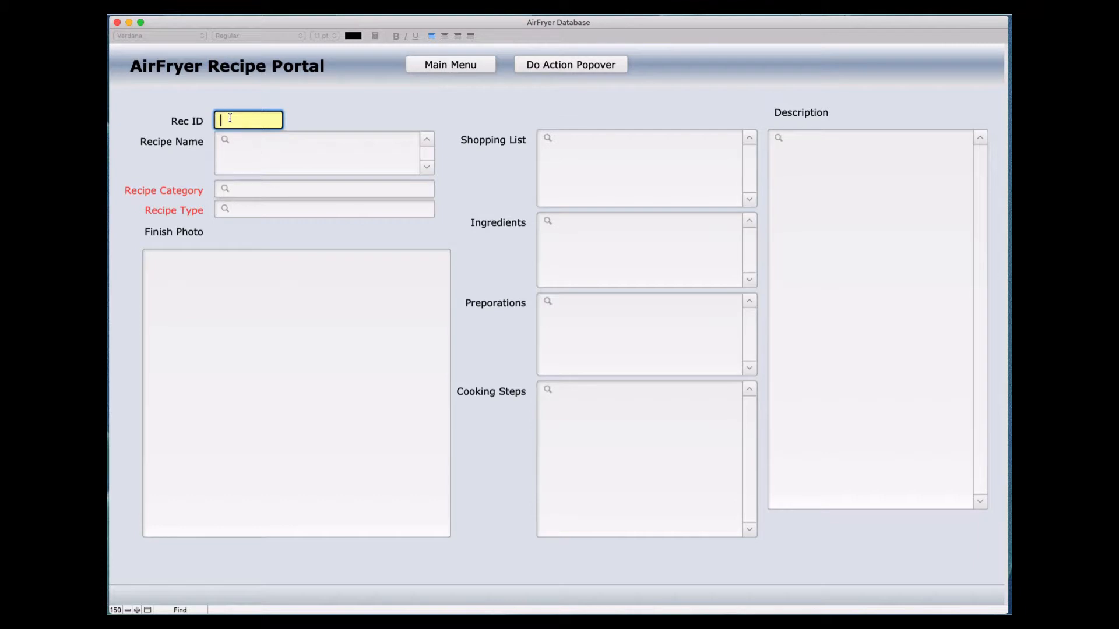
{"action": "mouse_move", "coordinate": [185, 114]}
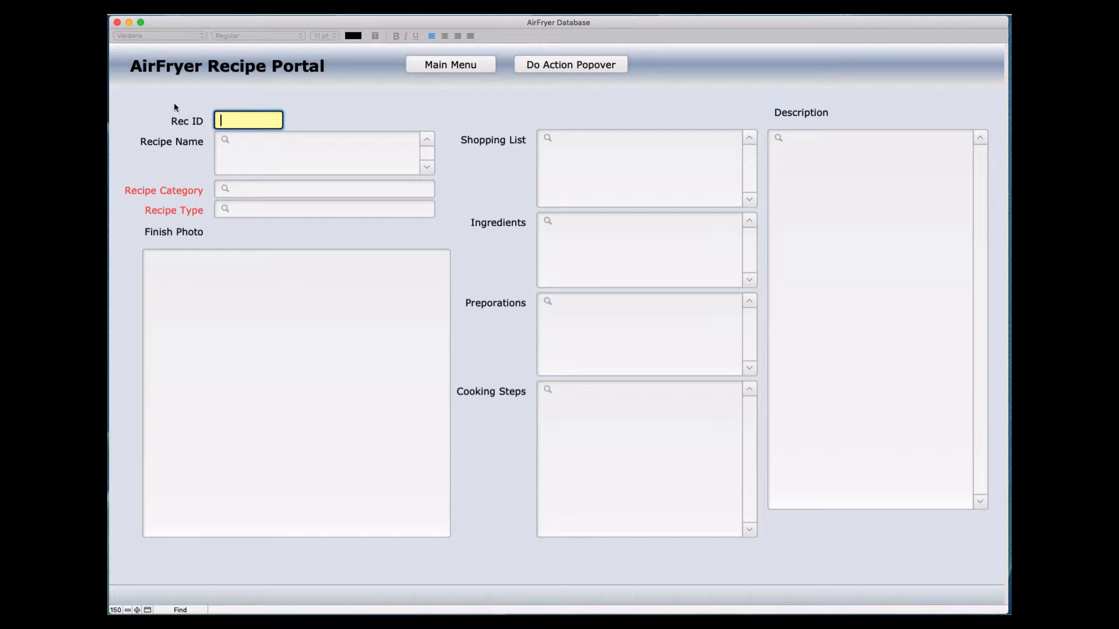
{"action": "mouse_move", "coordinate": [250, 129]}
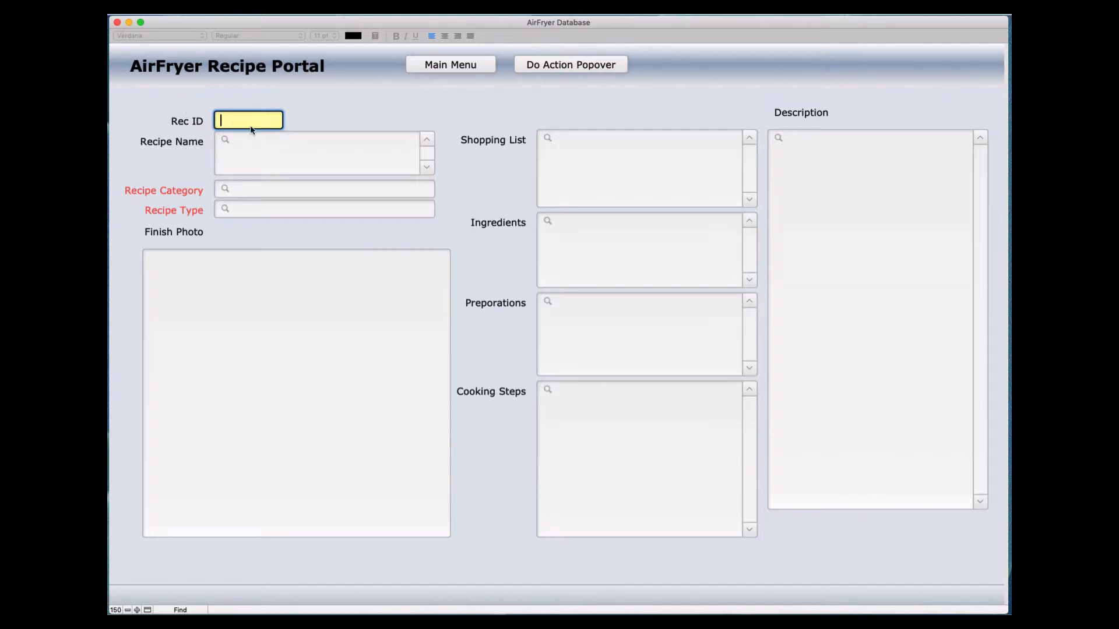
{"action": "type", "text": "1"}
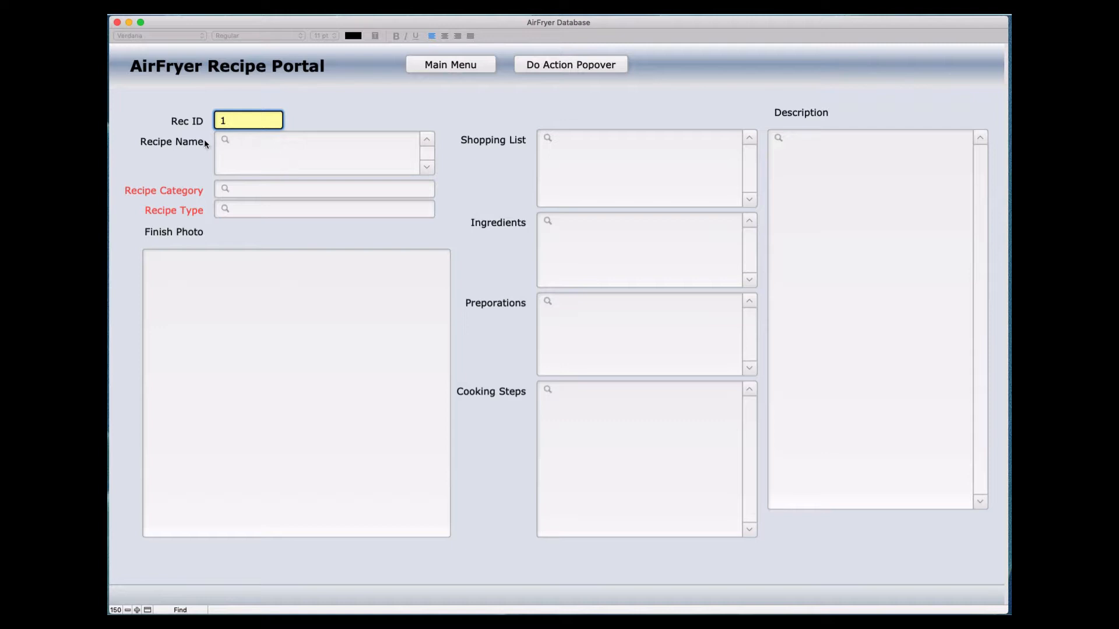
{"action": "left_click", "coordinate": [317, 153]}
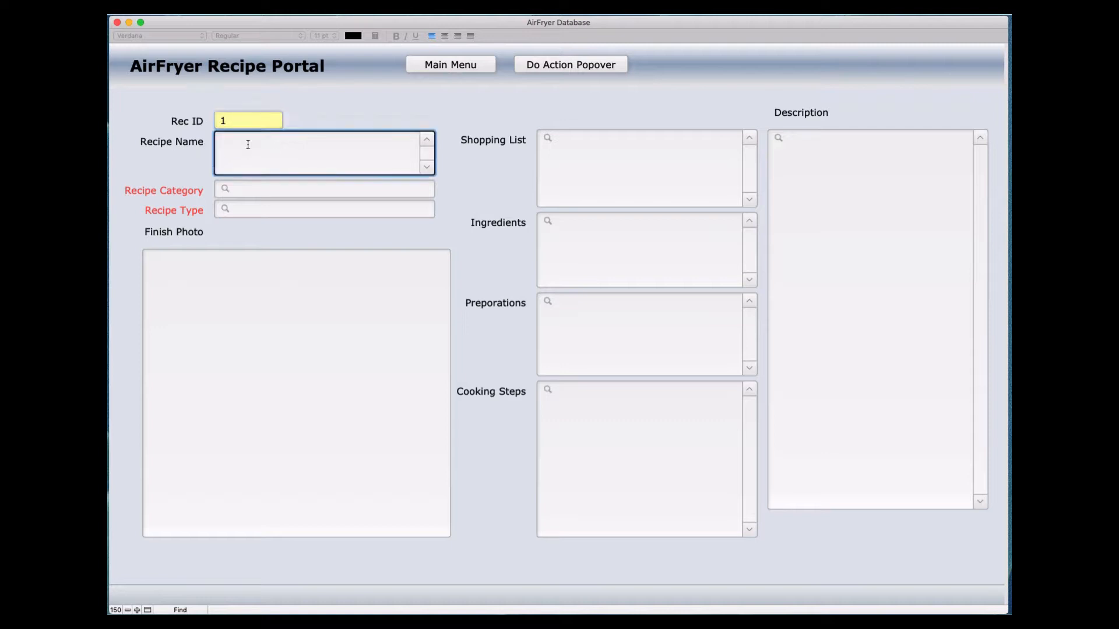
{"action": "mouse_move", "coordinate": [250, 190]}
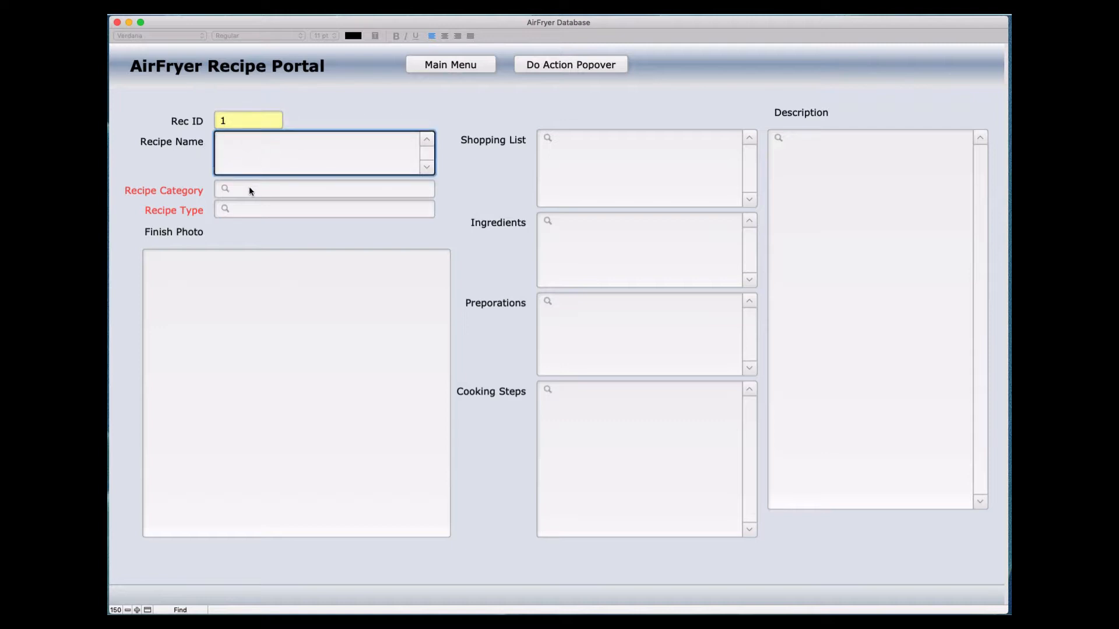
{"action": "left_click", "coordinate": [322, 188]}
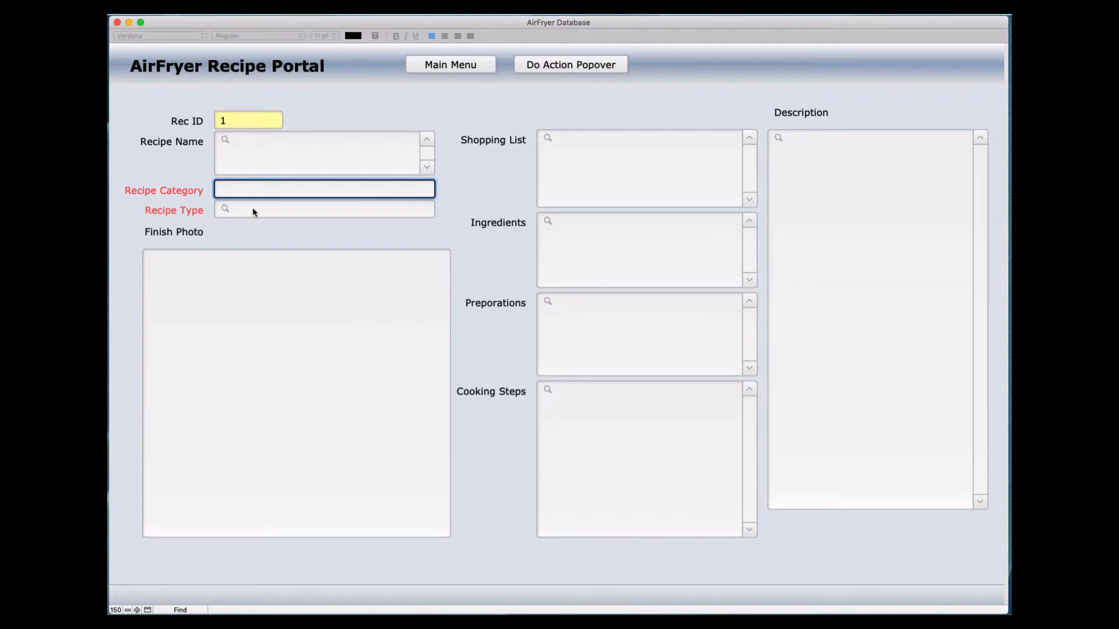
{"action": "left_click", "coordinate": [323, 189]}
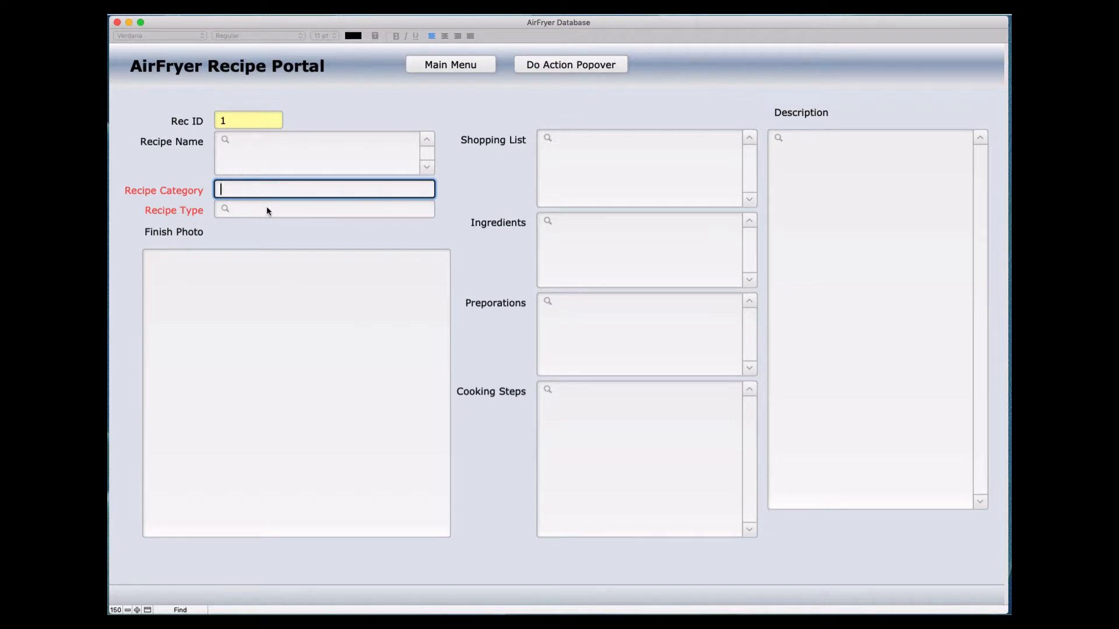
{"action": "left_click", "coordinate": [323, 209]}
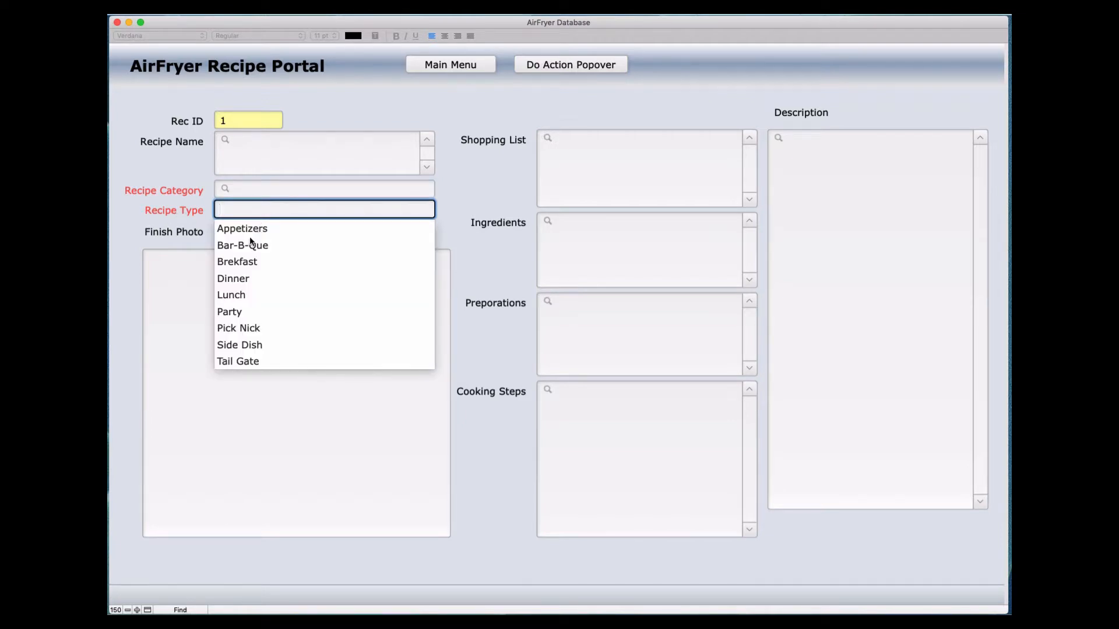
{"action": "mouse_move", "coordinate": [239, 259]}
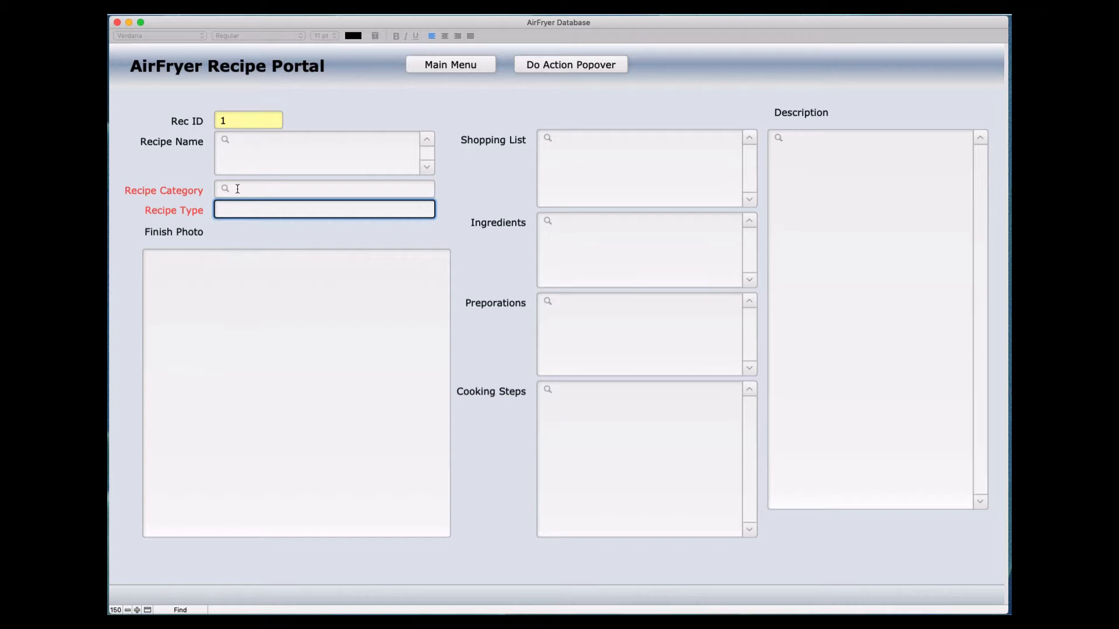
{"action": "left_click", "coordinate": [323, 189]}
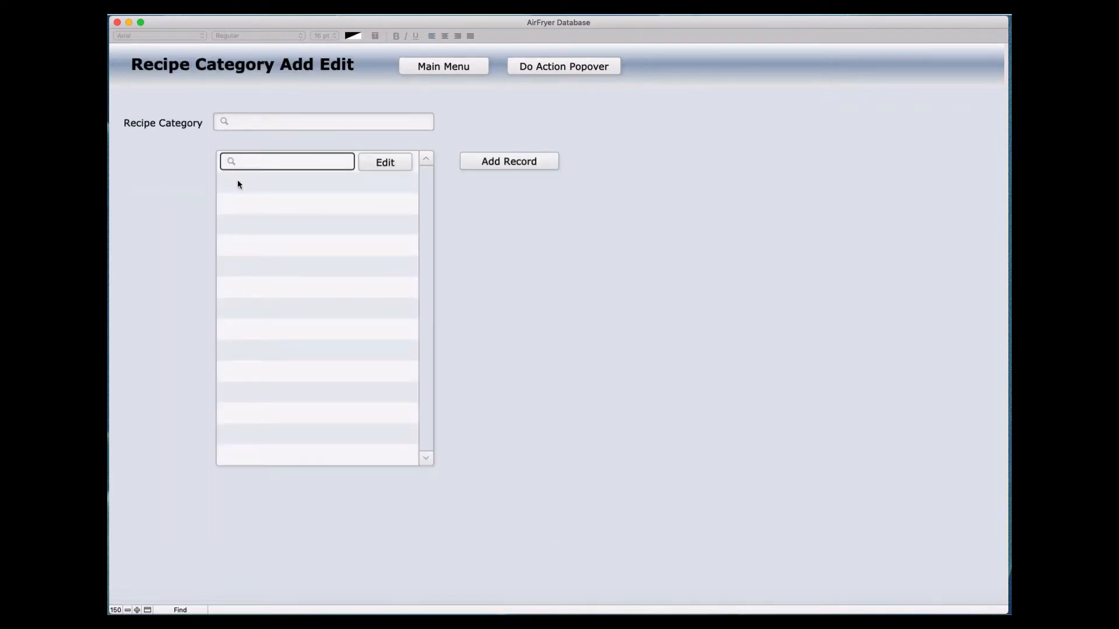
{"action": "mouse_move", "coordinate": [391, 153]}
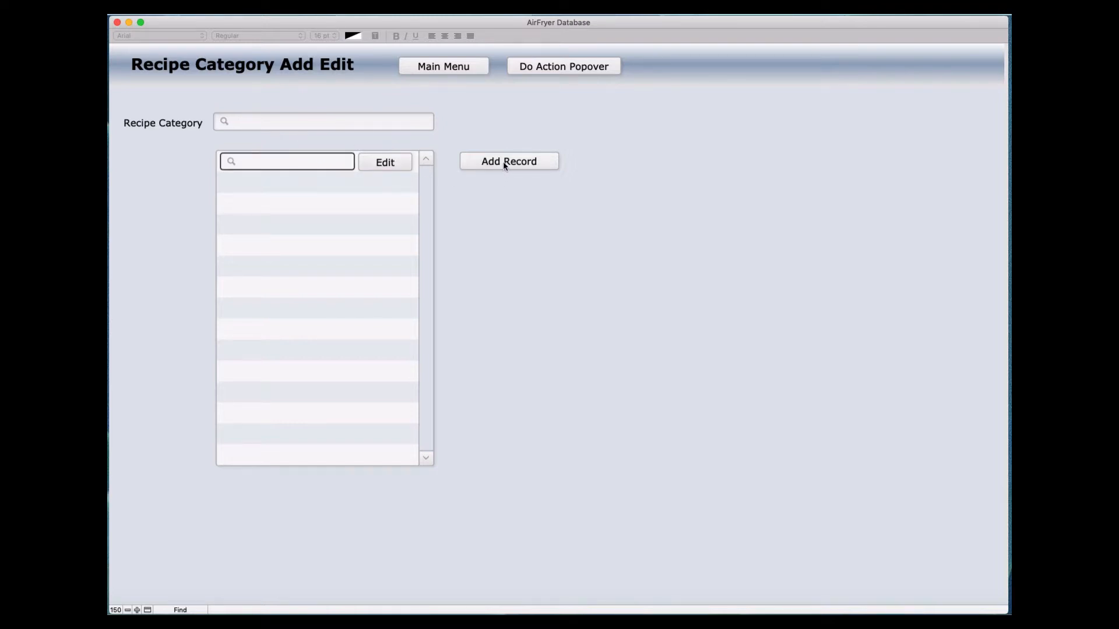
Step: Attempt Add Record on Recipe Category Add Edit and dismiss the warning with Modify Find
{"action": "left_click", "coordinate": [322, 122]}
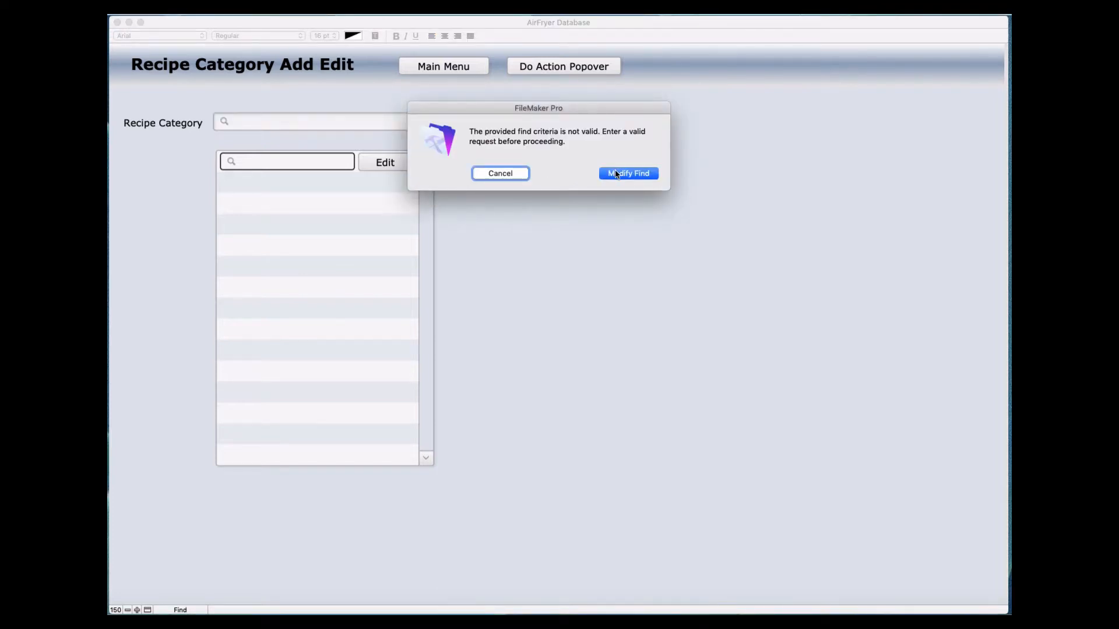
{"action": "left_click", "coordinate": [500, 174]}
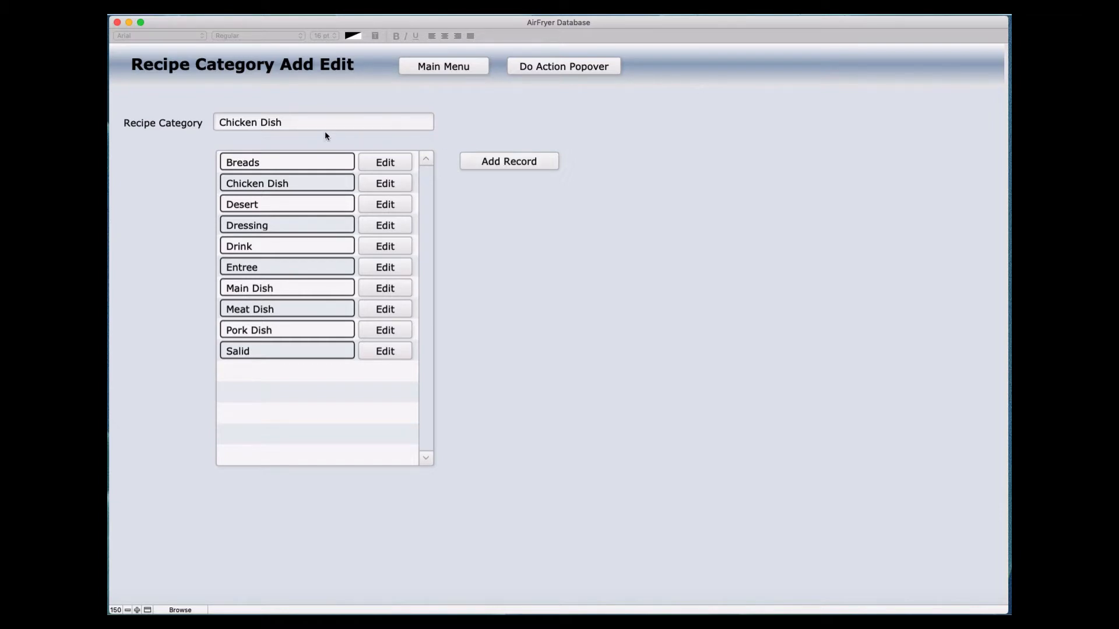
{"action": "mouse_move", "coordinate": [296, 369]}
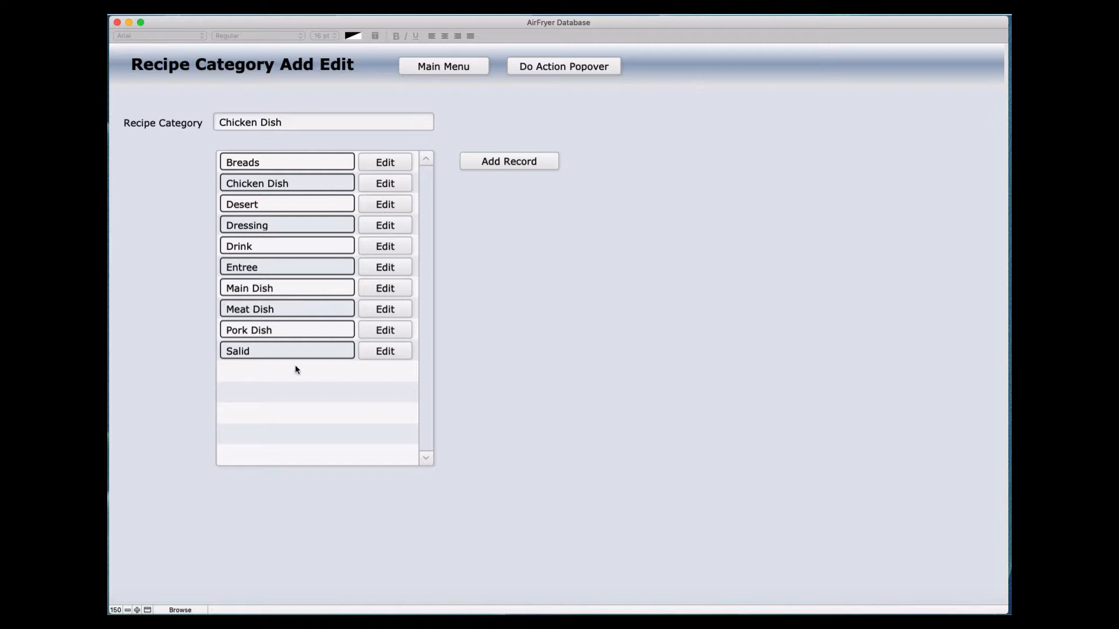
{"action": "mouse_move", "coordinate": [243, 303]}
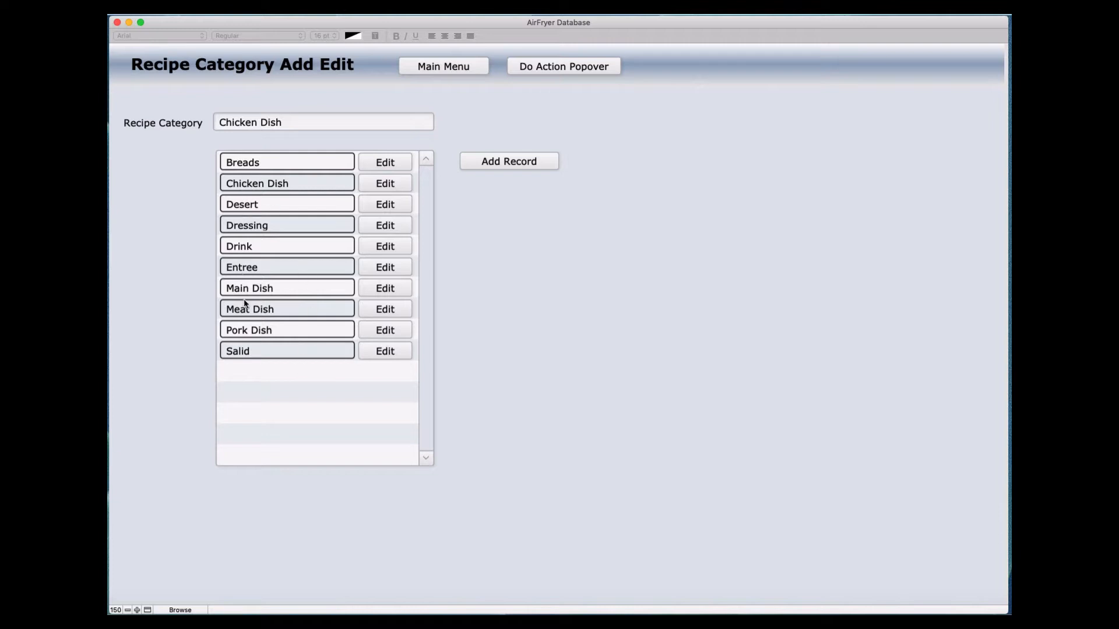
{"action": "mouse_move", "coordinate": [287, 334]}
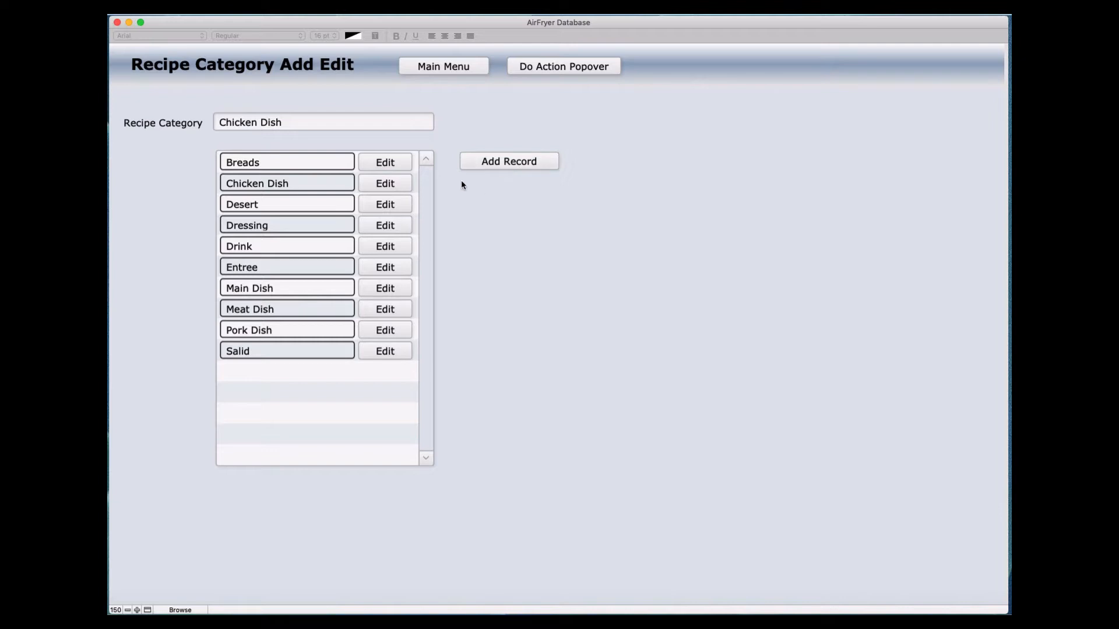
{"action": "mouse_move", "coordinate": [302, 127]}
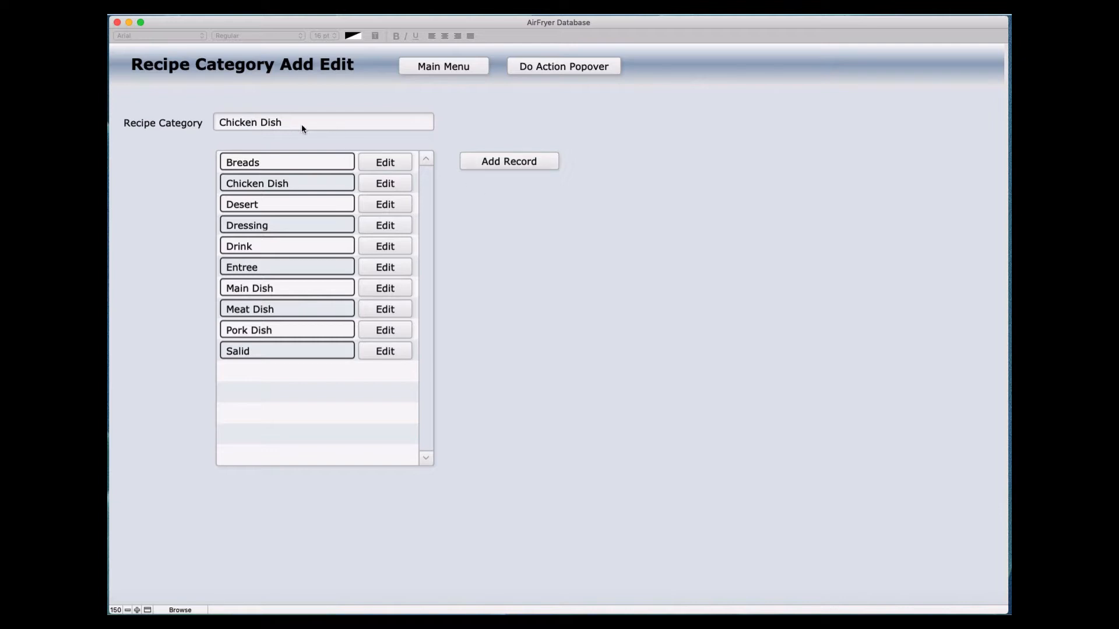
{"action": "mouse_move", "coordinate": [374, 342]}
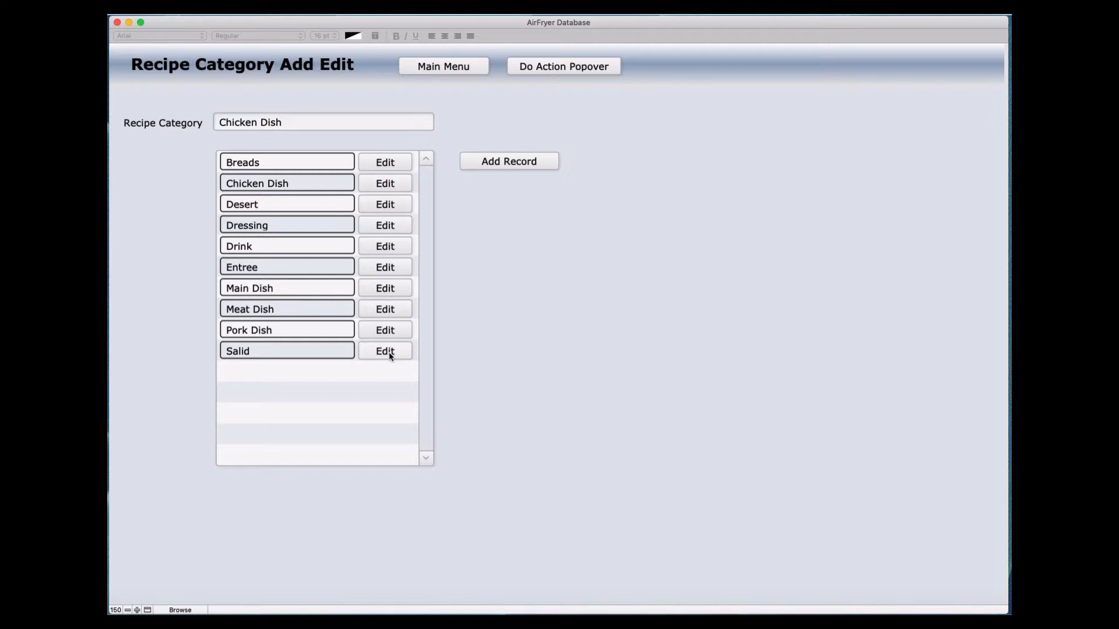
Step: Use the Edit button beside Salid to load it in place of Chicken Dish
{"action": "left_click", "coordinate": [385, 351]}
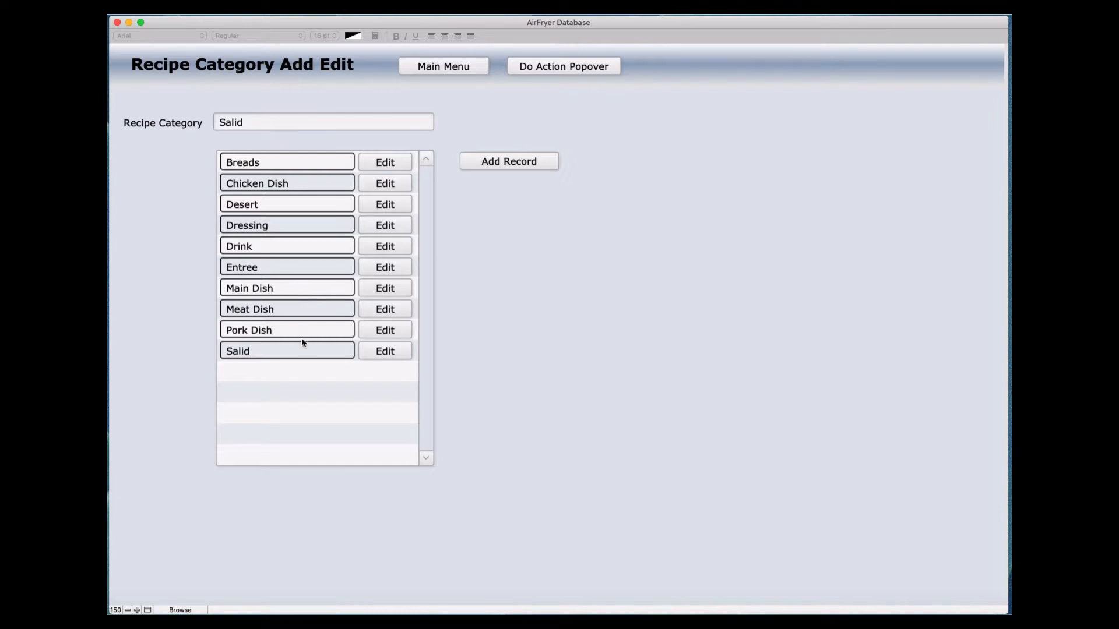
{"action": "mouse_move", "coordinate": [285, 162]}
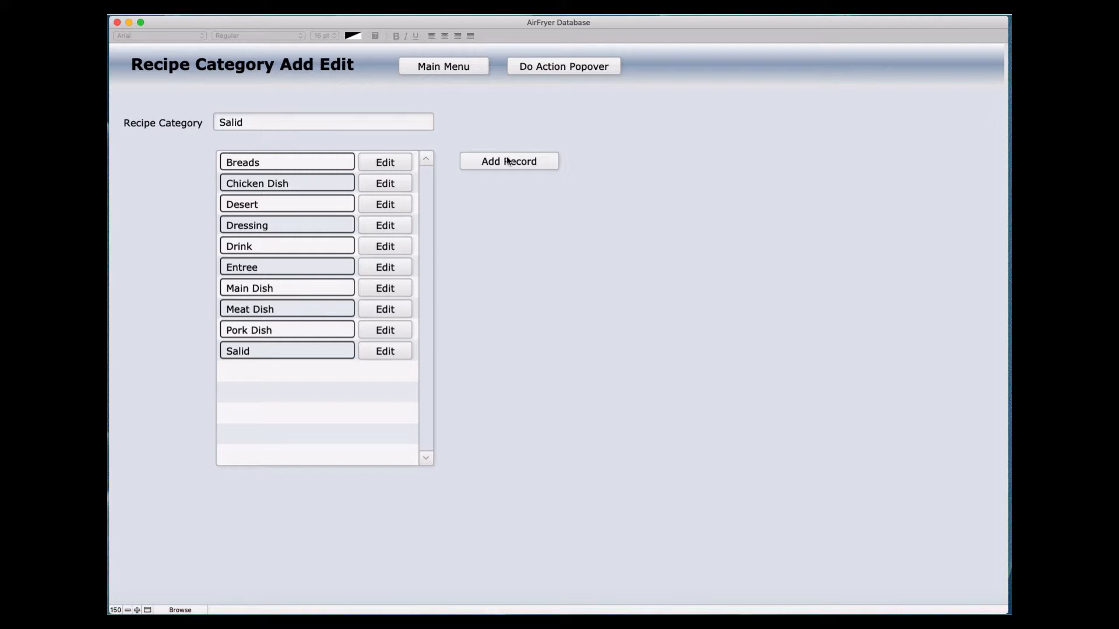
{"action": "mouse_move", "coordinate": [249, 134]}
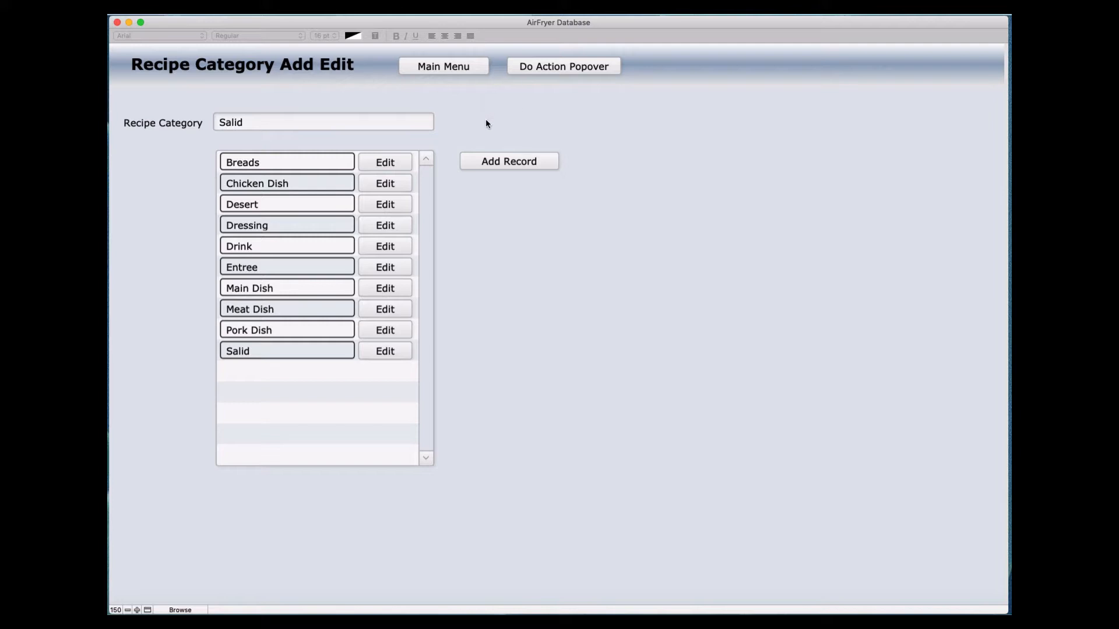
{"action": "mouse_move", "coordinate": [160, 134]}
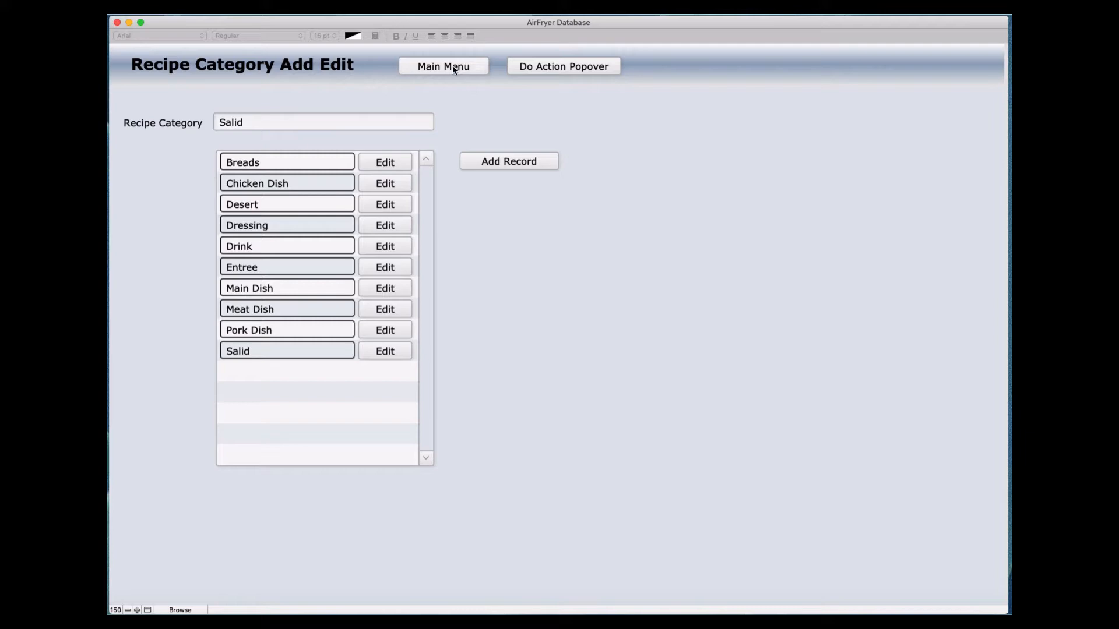
Step: Go to the recipe layout and enter 'Changed' in recipe 1's Shopping List
{"action": "left_click", "coordinate": [443, 65]}
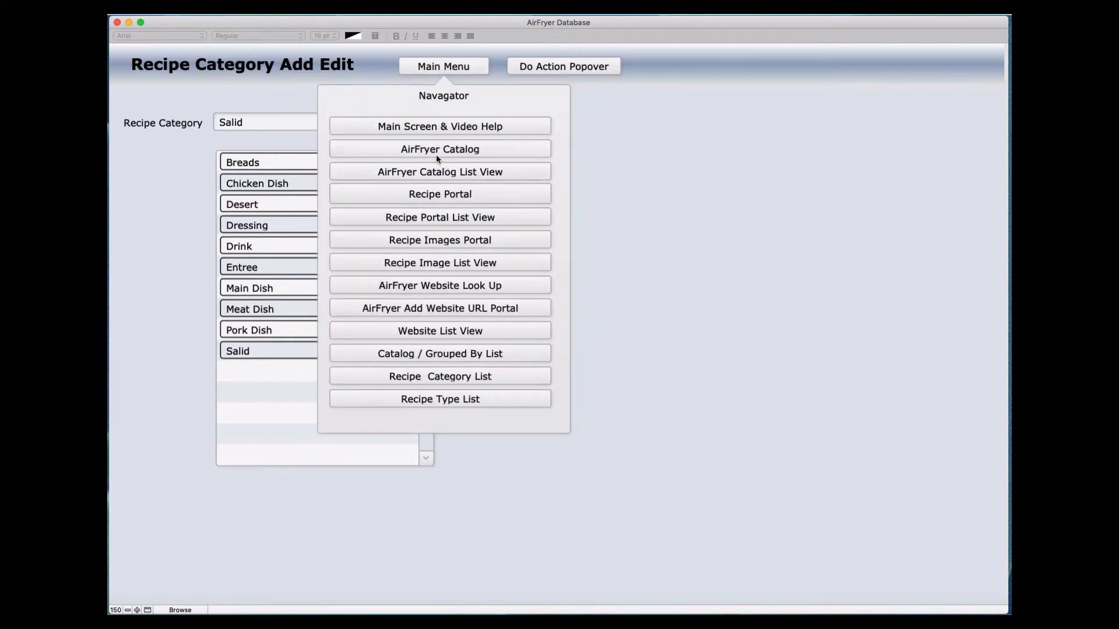
{"action": "left_click", "coordinate": [439, 193]}
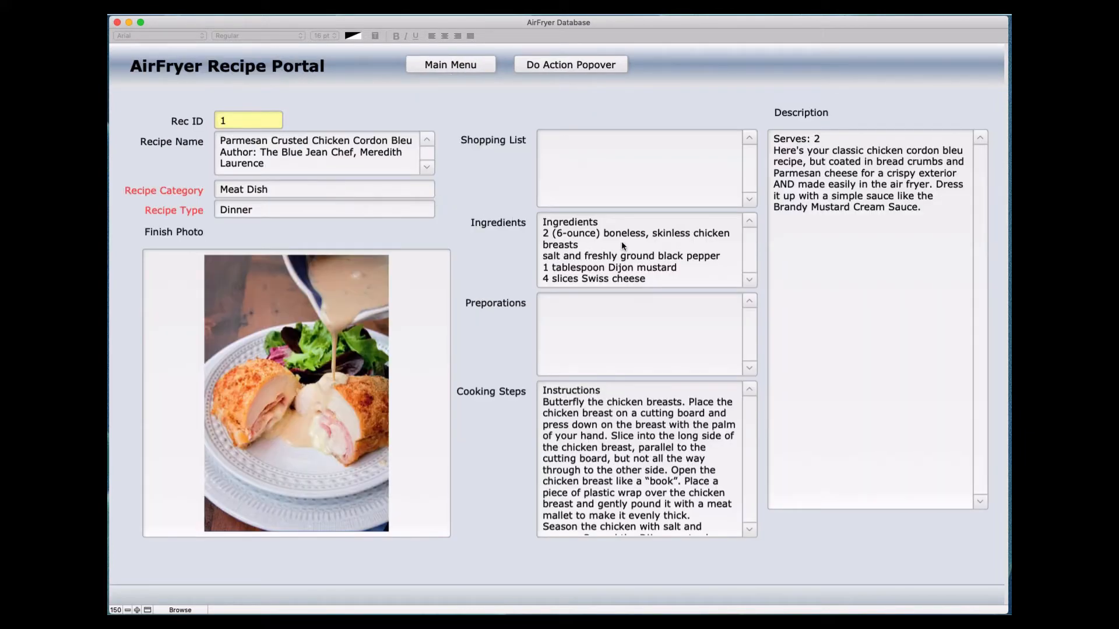
{"action": "left_click", "coordinate": [642, 168]}
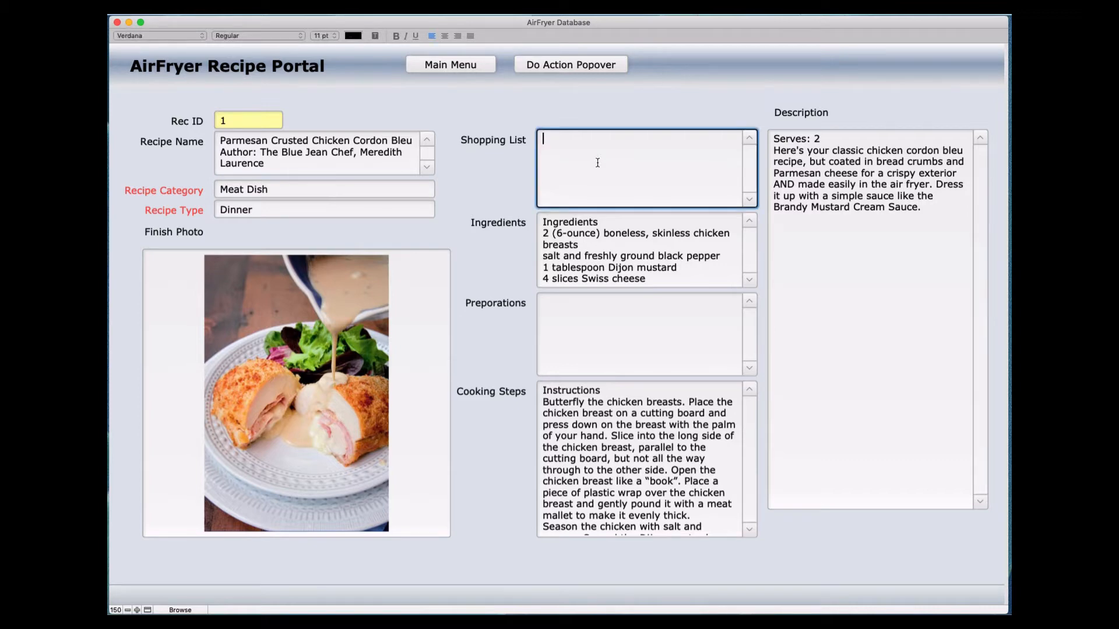
{"action": "type", "text": "C"}
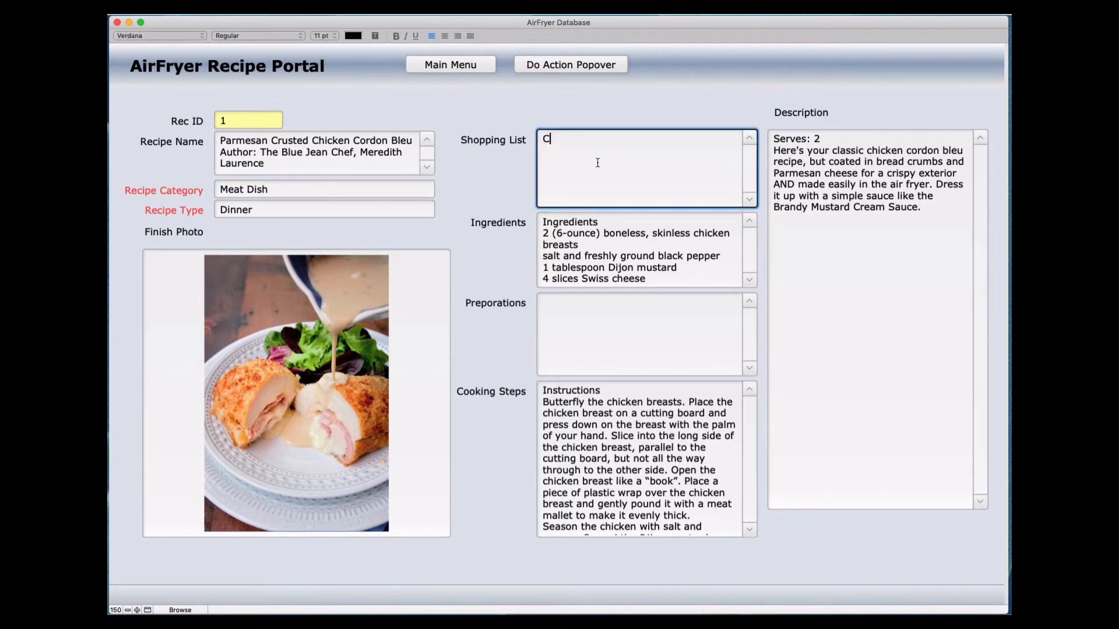
{"action": "type", "text": "hange"}
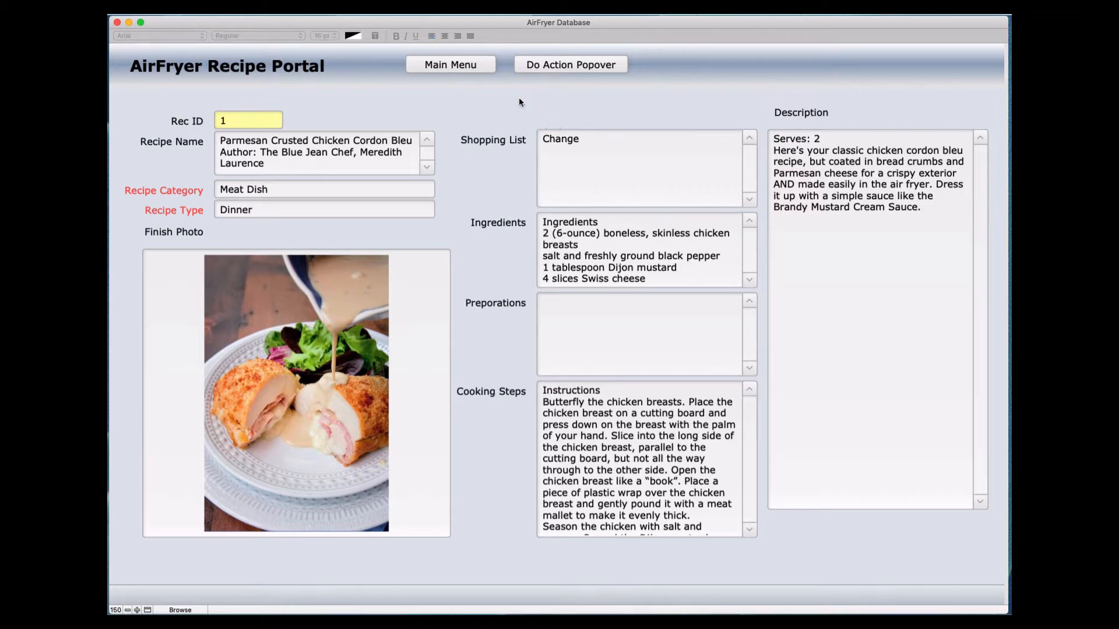
Step: Return to the AirFryer Catalog to see the 'Changed' Shopping List in the Recipe popover
{"action": "left_click", "coordinate": [450, 64]}
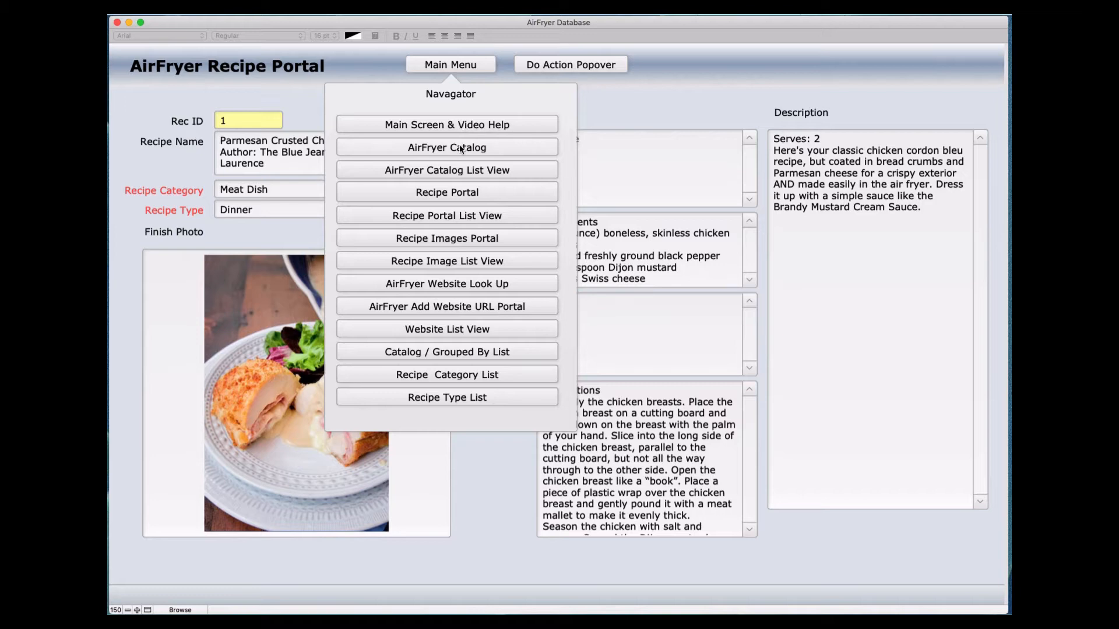
{"action": "left_click", "coordinate": [447, 146]}
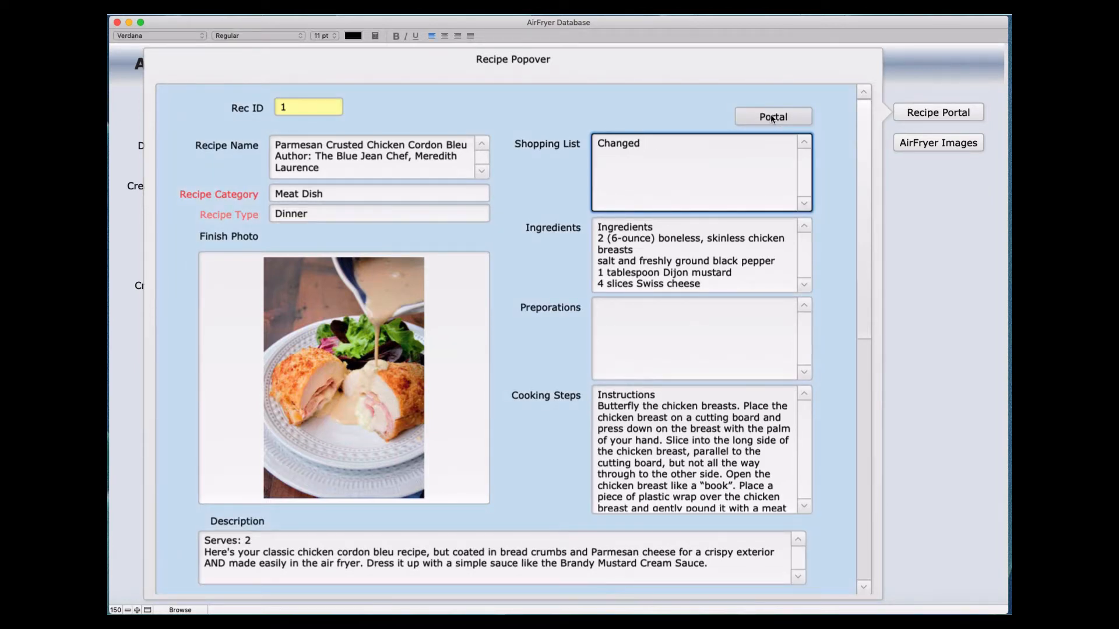
Step: Return to the AirFryer Recipe Portal layout and show the navigator menu over recipe 1
{"action": "left_click", "coordinate": [773, 117]}
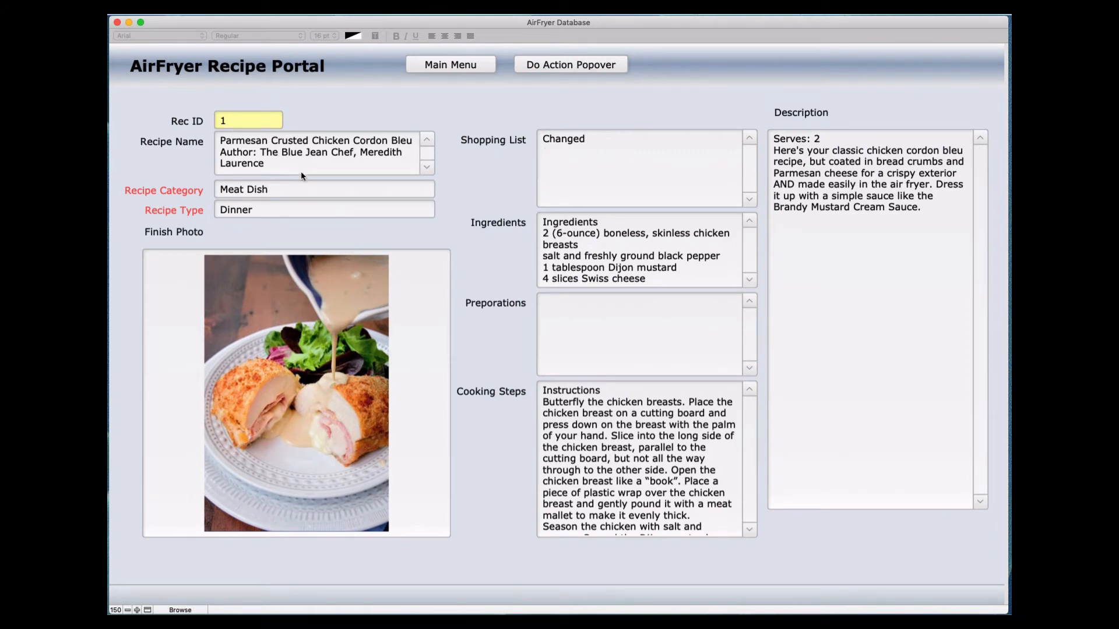
{"action": "mouse_move", "coordinate": [313, 202]}
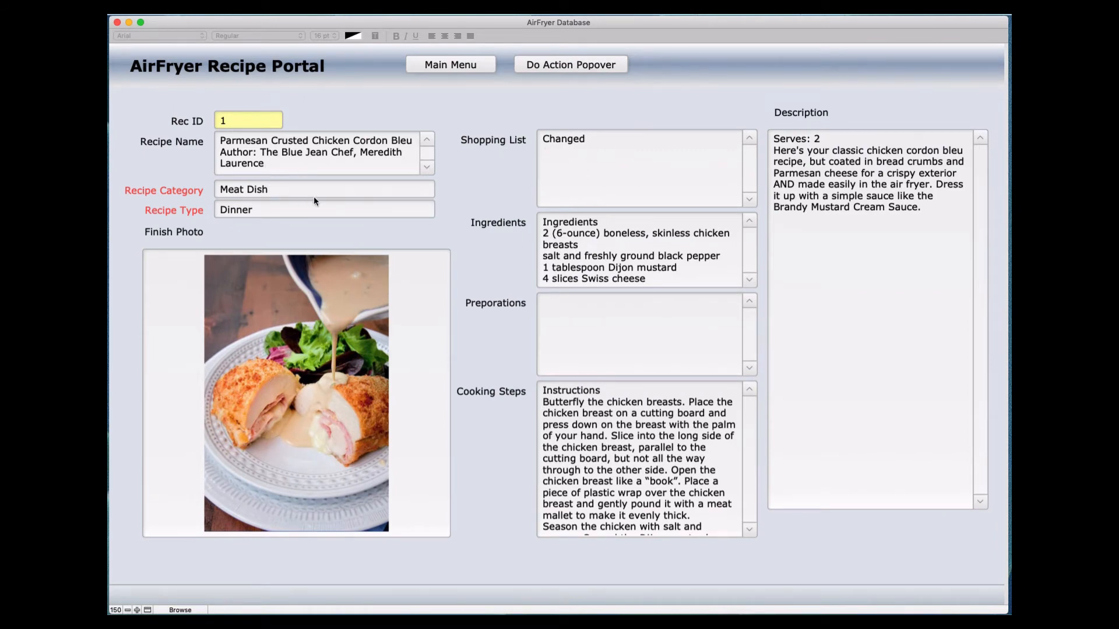
{"action": "mouse_move", "coordinate": [564, 155]}
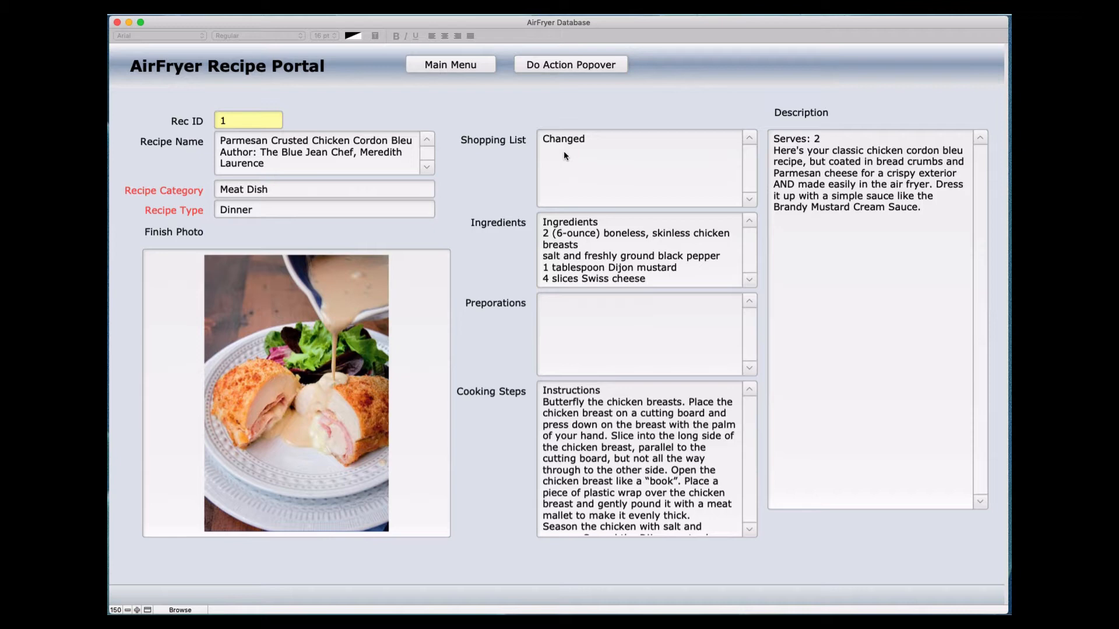
{"action": "mouse_move", "coordinate": [568, 147]}
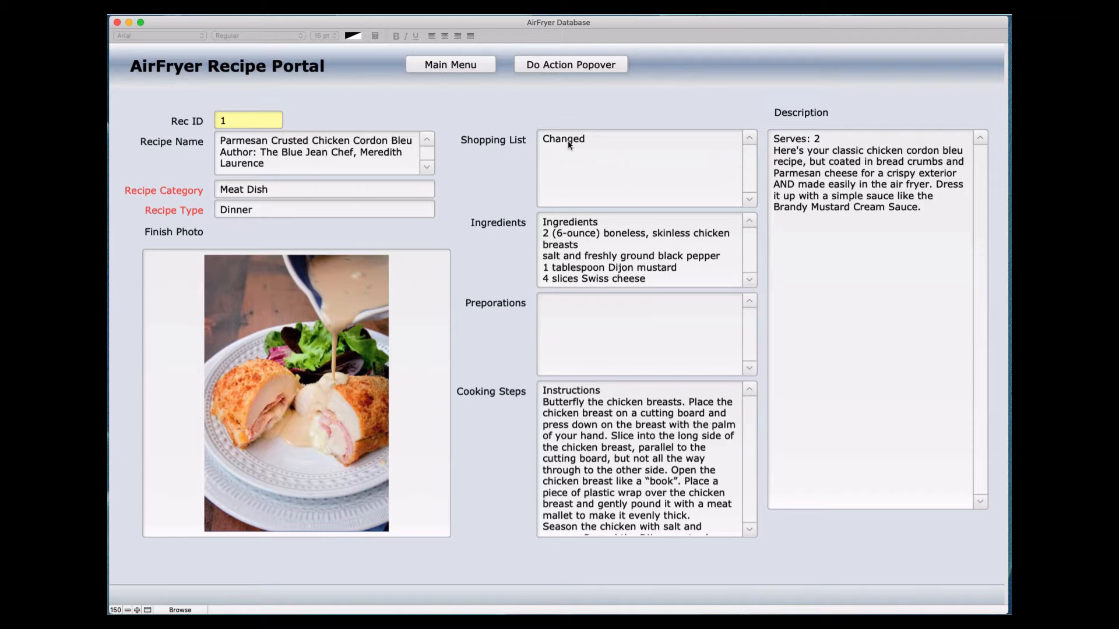
{"action": "mouse_move", "coordinate": [536, 164]}
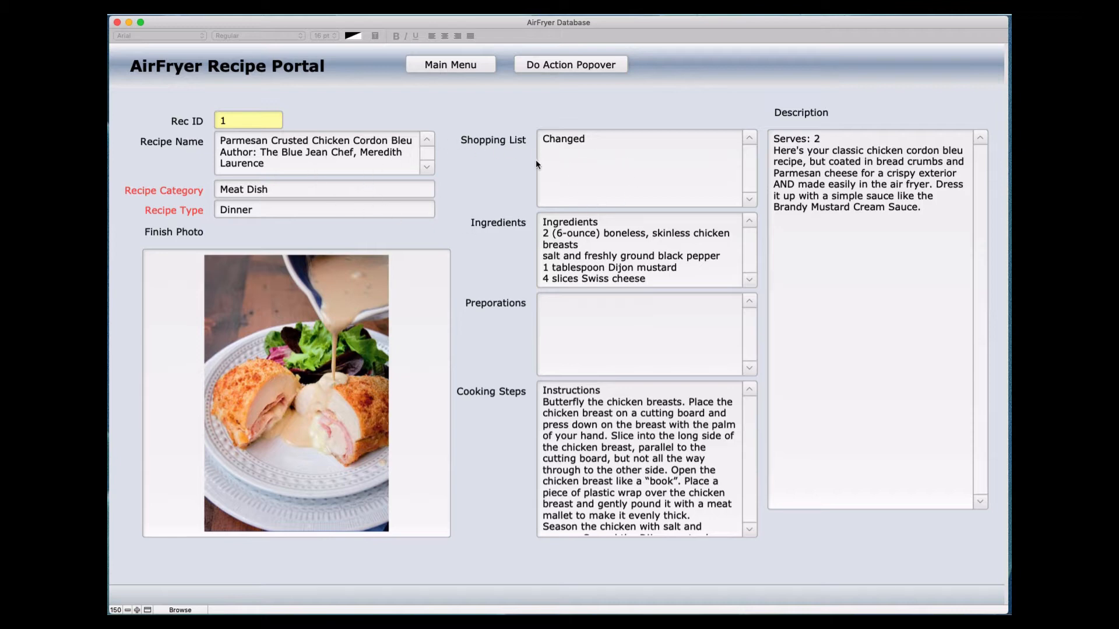
{"action": "mouse_move", "coordinate": [615, 205]}
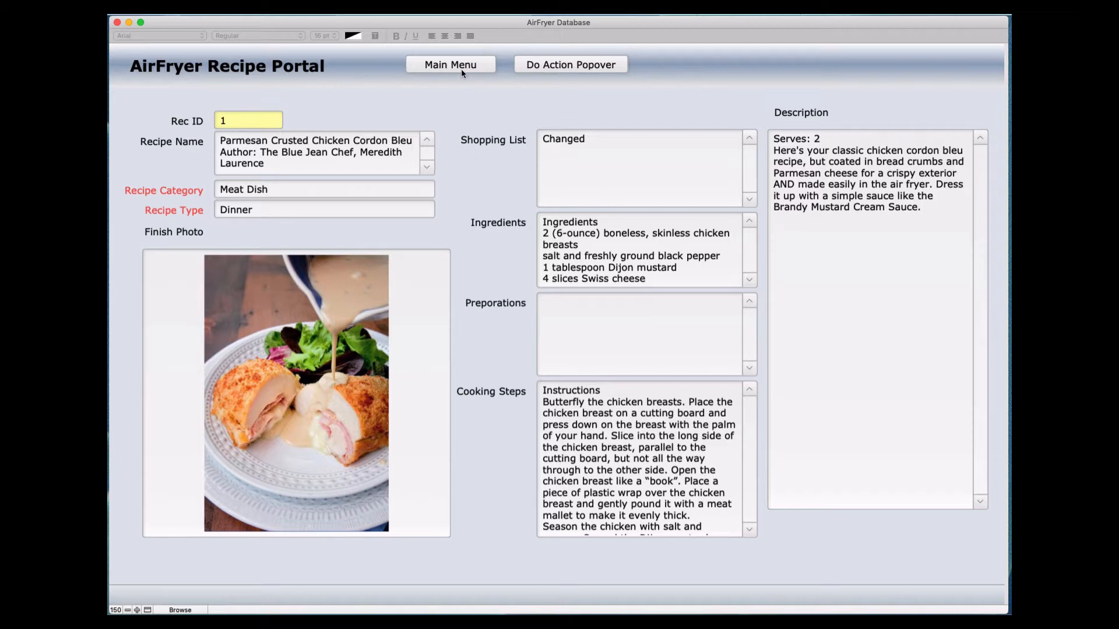
{"action": "left_click", "coordinate": [450, 64]}
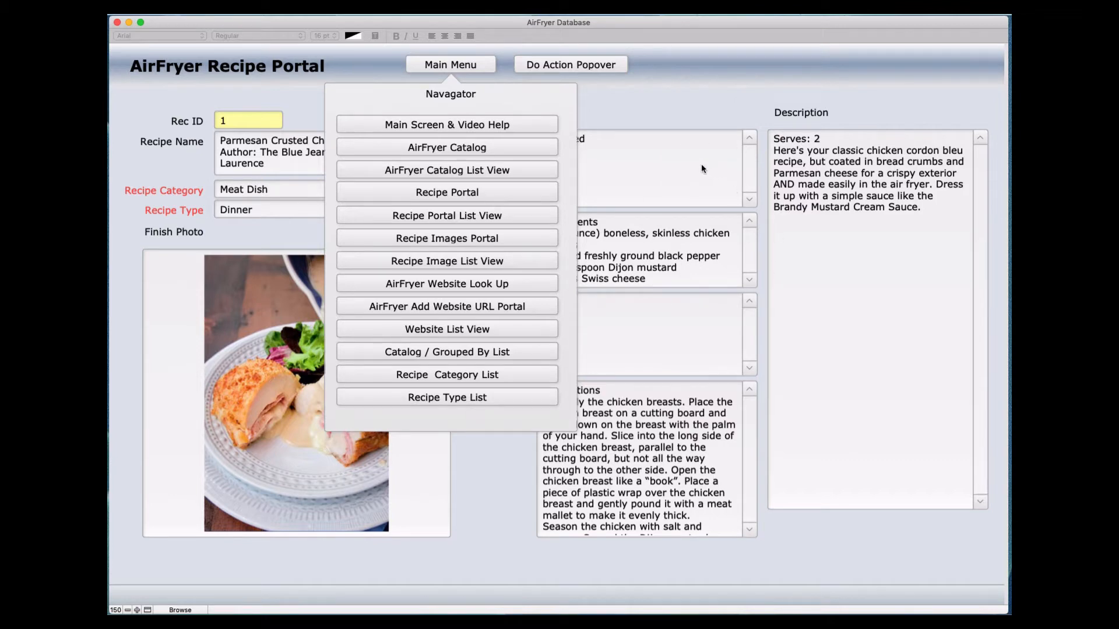
{"action": "mouse_move", "coordinate": [726, 203]}
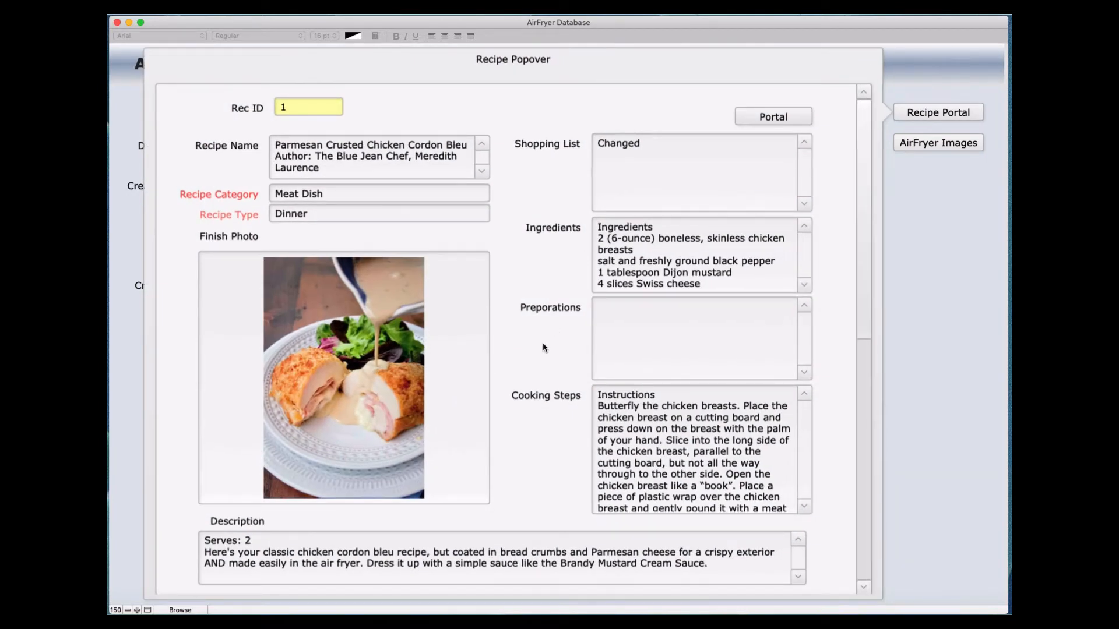
Step: Scroll the Recipe Popover from recipe 1 down to the blank recipe entry
{"action": "scroll", "scroll_direction": "down", "scroll_amount": 3}
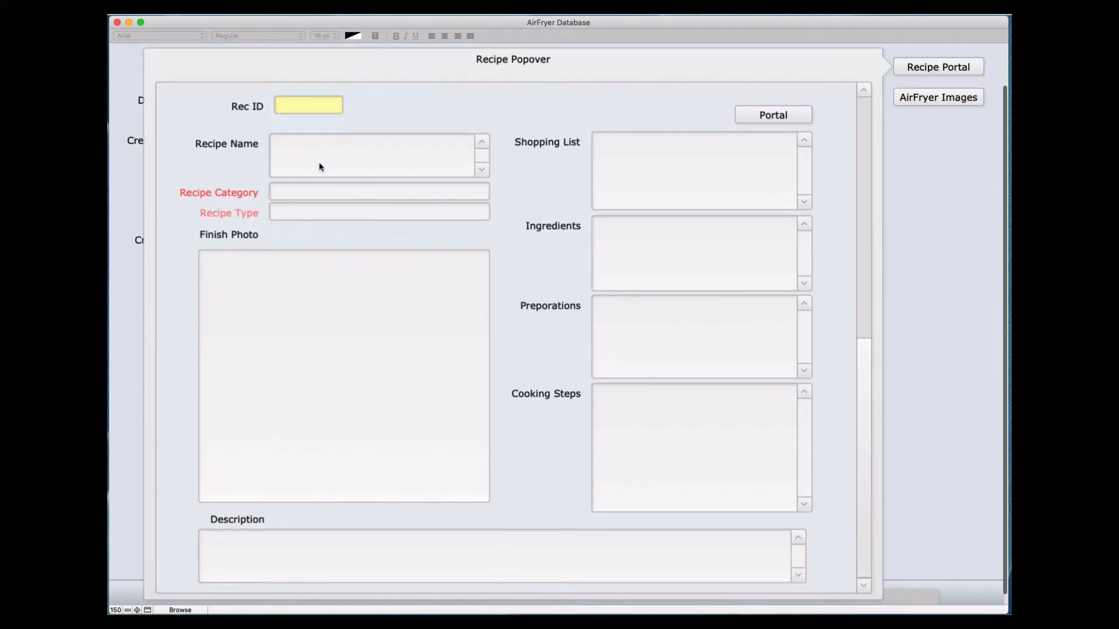
{"action": "mouse_move", "coordinate": [418, 346]}
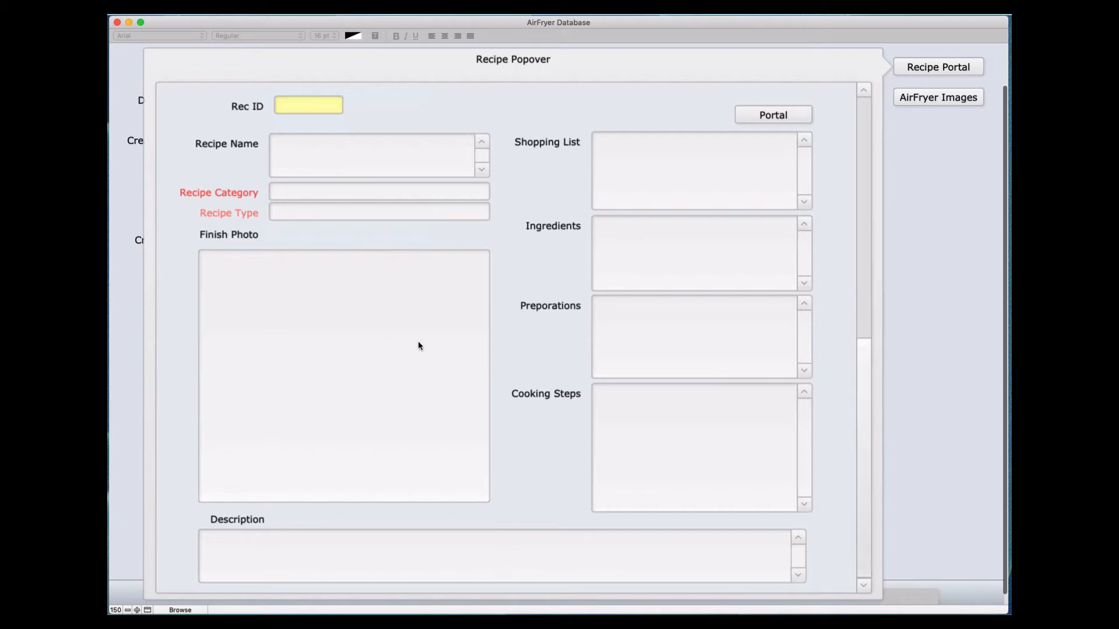
{"action": "mouse_move", "coordinate": [374, 209]}
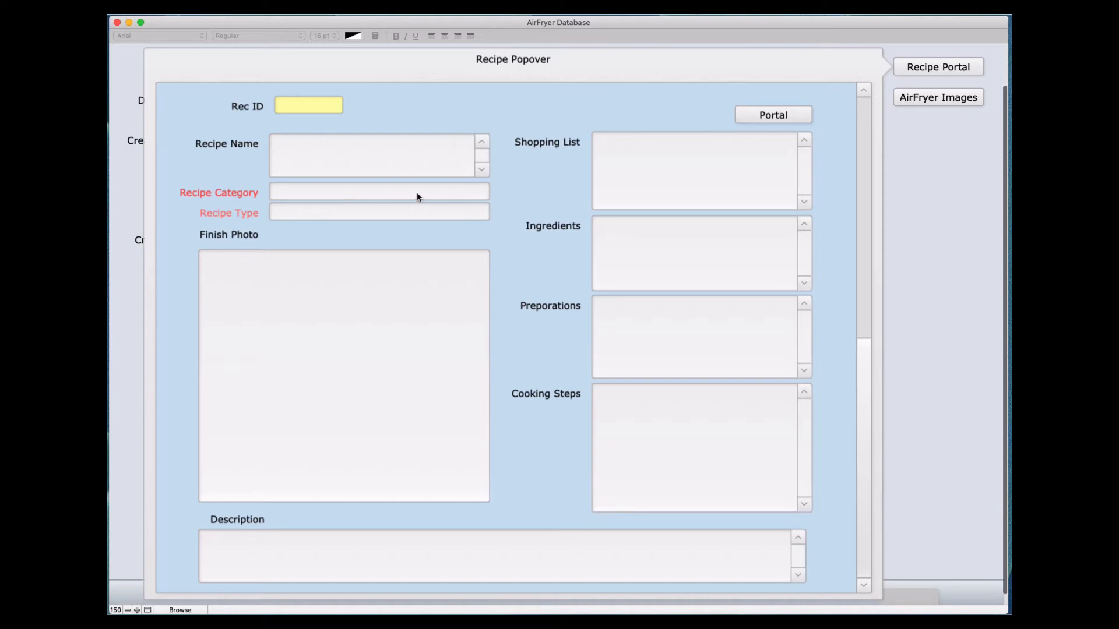
{"action": "mouse_move", "coordinate": [457, 107]}
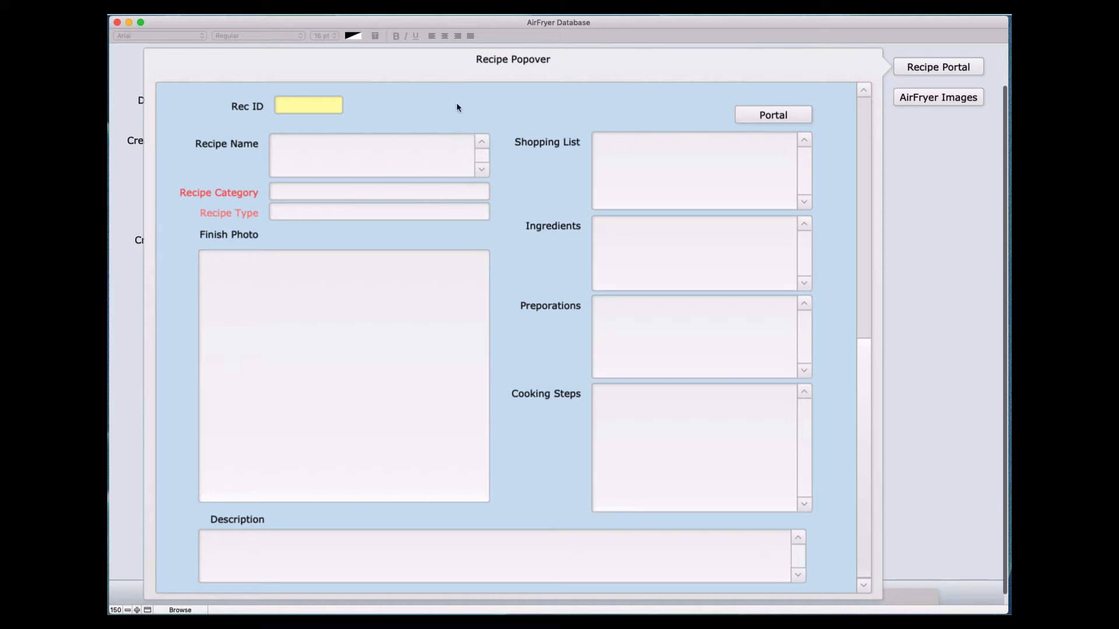
{"action": "mouse_move", "coordinate": [374, 179]}
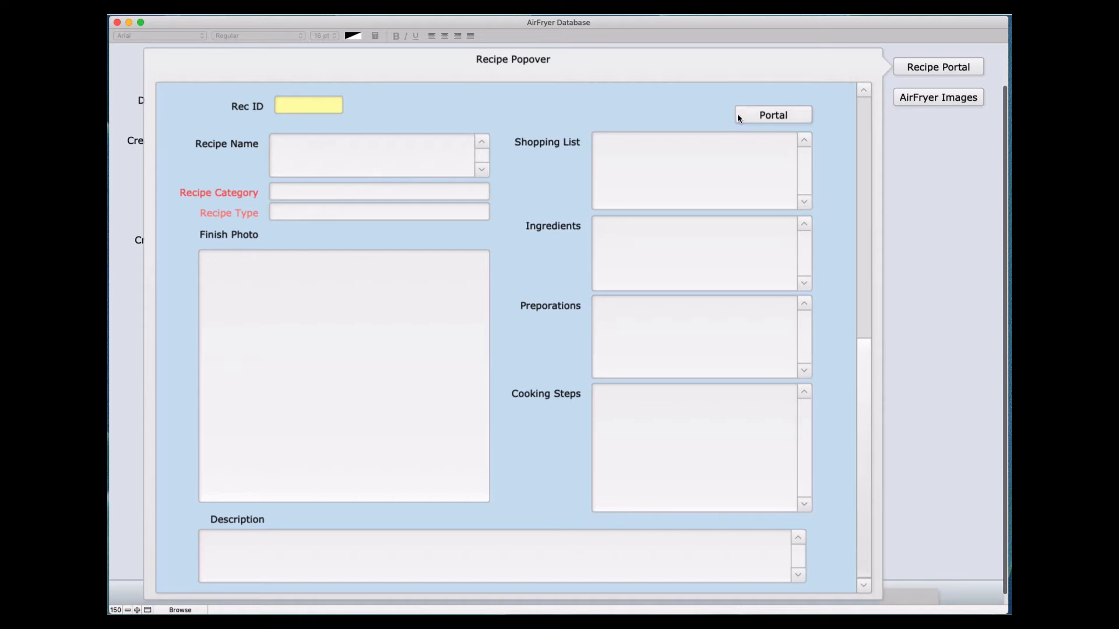
{"action": "mouse_move", "coordinate": [624, 111]}
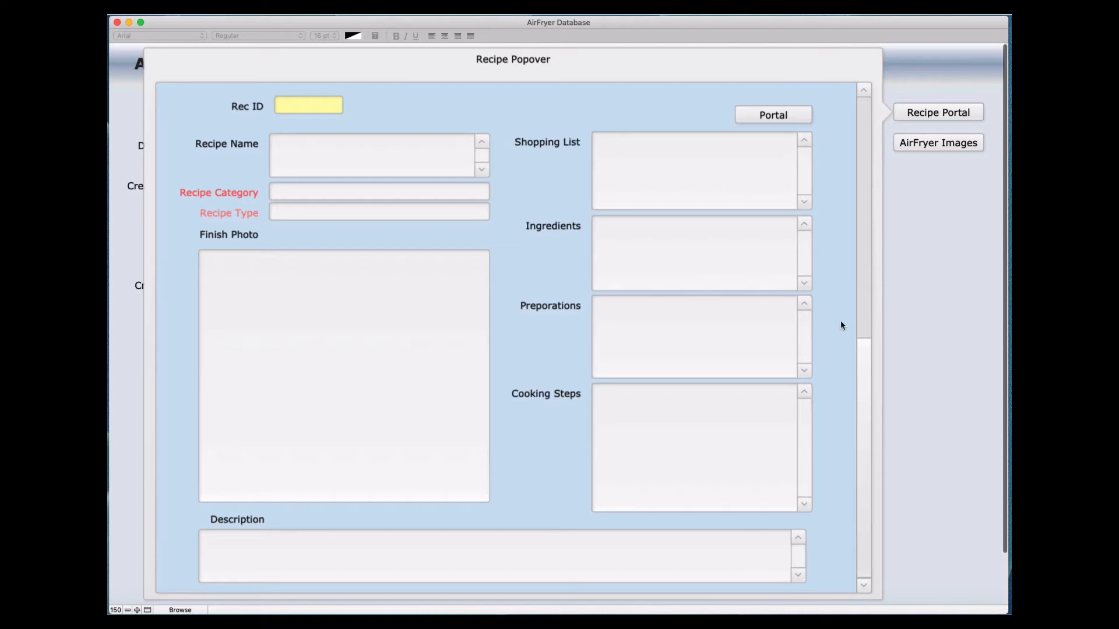
{"action": "scroll", "scroll_direction": "down", "scroll_amount": 3}
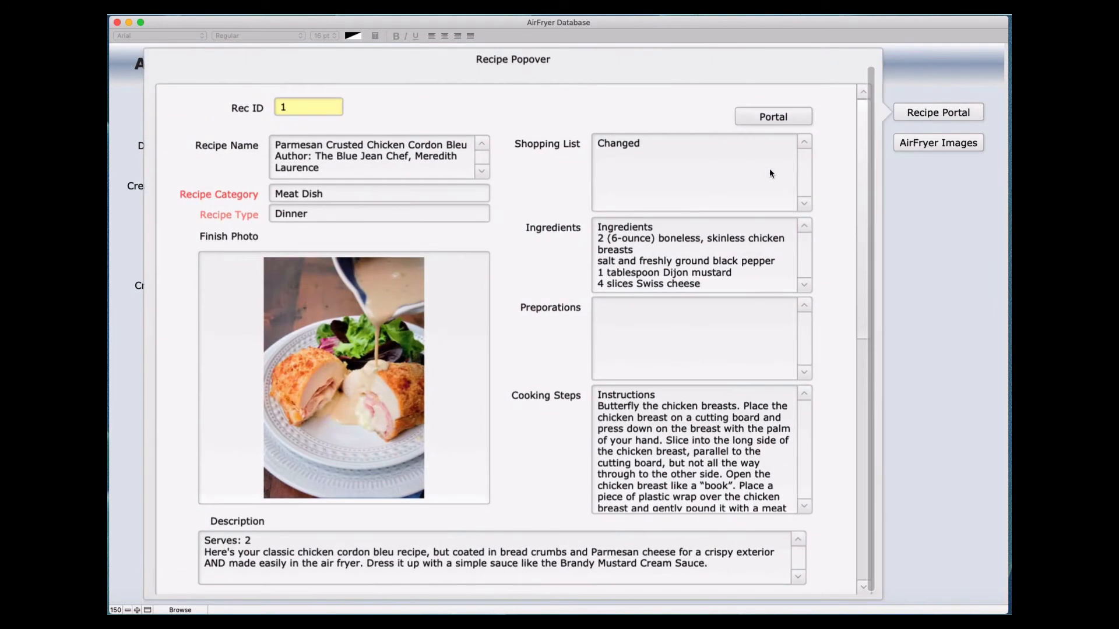
Step: Scroll back to recipe 1 and close the popover, leaving catalog record 1 showing
{"action": "scroll", "scroll_direction": "down", "scroll_amount": 3}
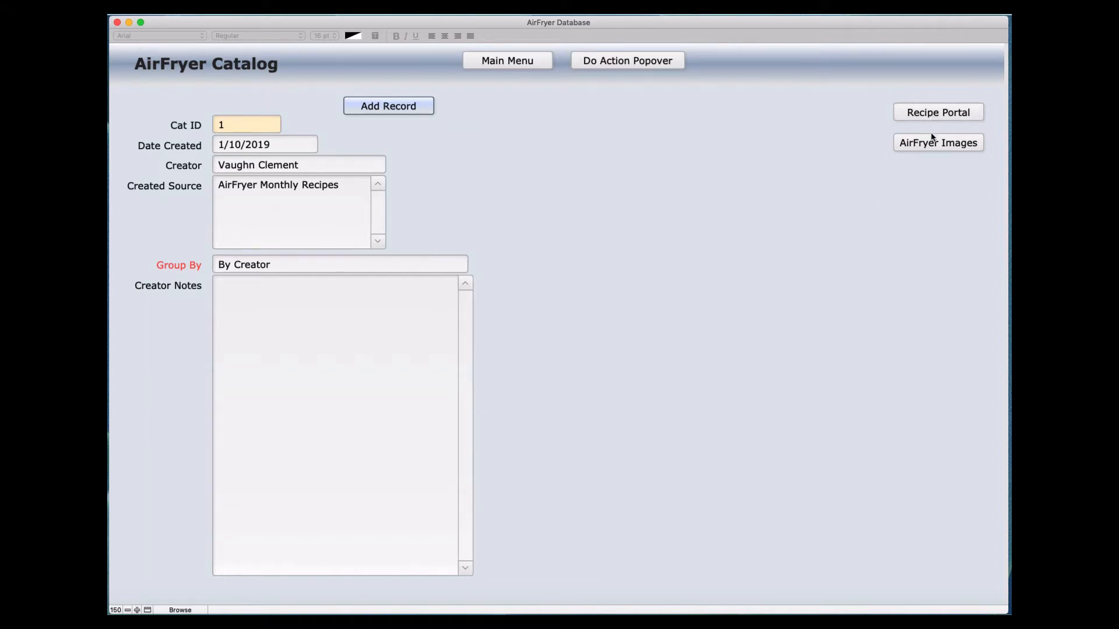
{"action": "mouse_move", "coordinate": [923, 147]}
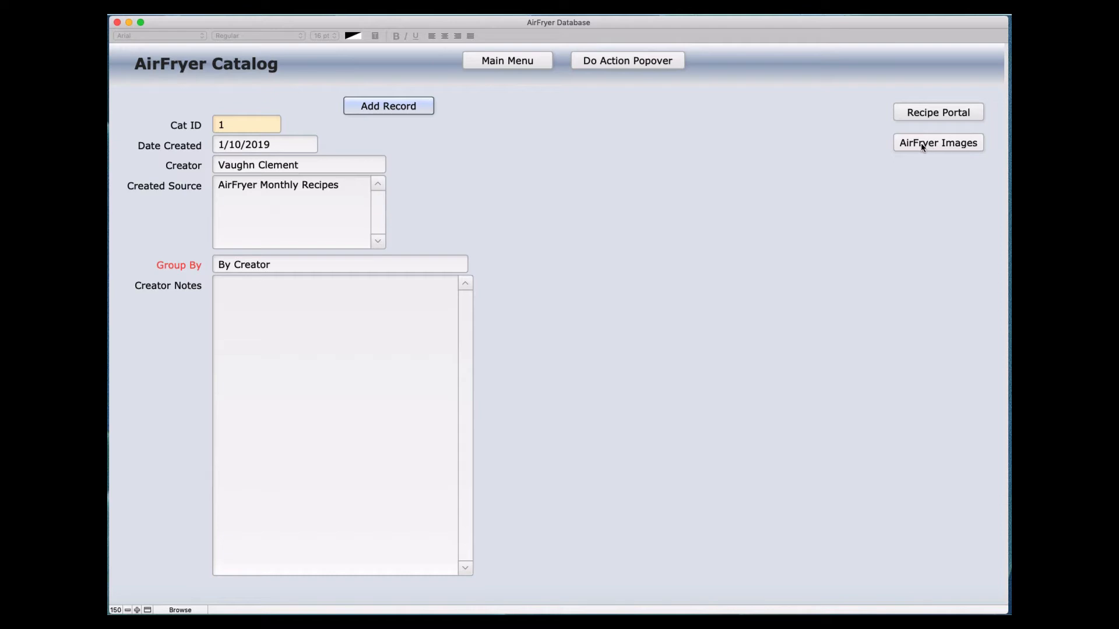
Step: Show the Fryer Recipe Images popover with the Cooking chart photo
{"action": "left_click", "coordinate": [937, 142]}
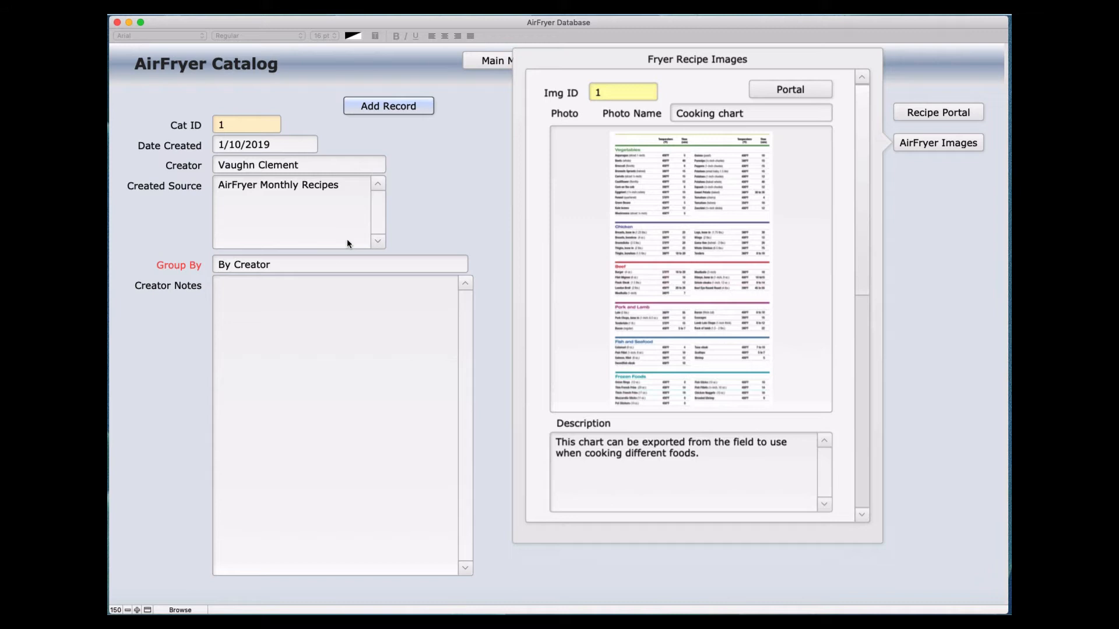
{"action": "mouse_move", "coordinate": [633, 107]}
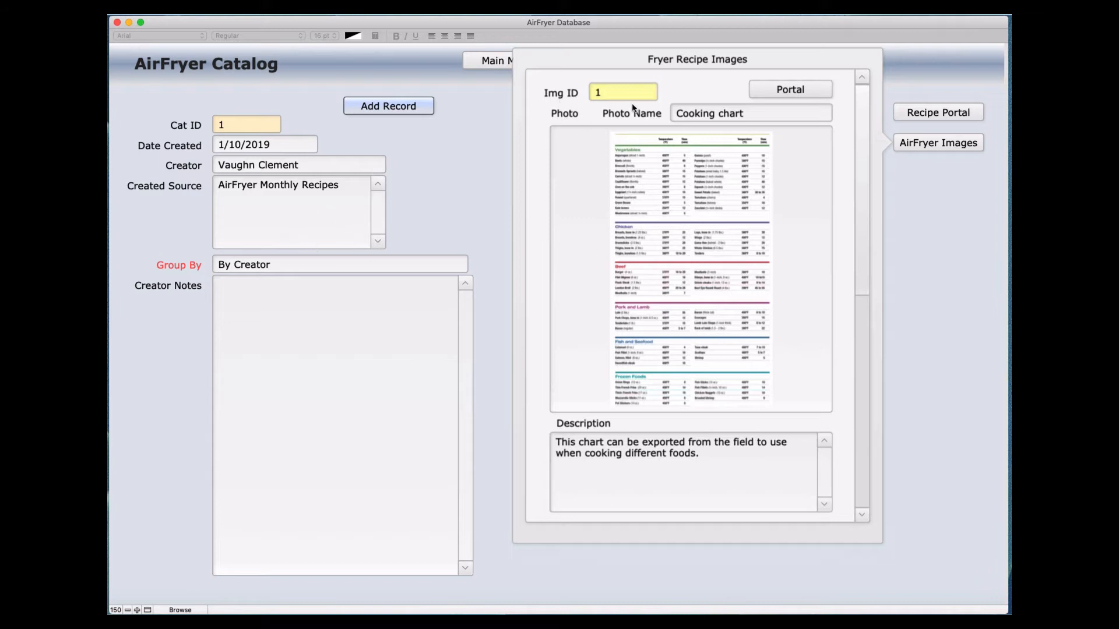
{"action": "mouse_move", "coordinate": [679, 325]}
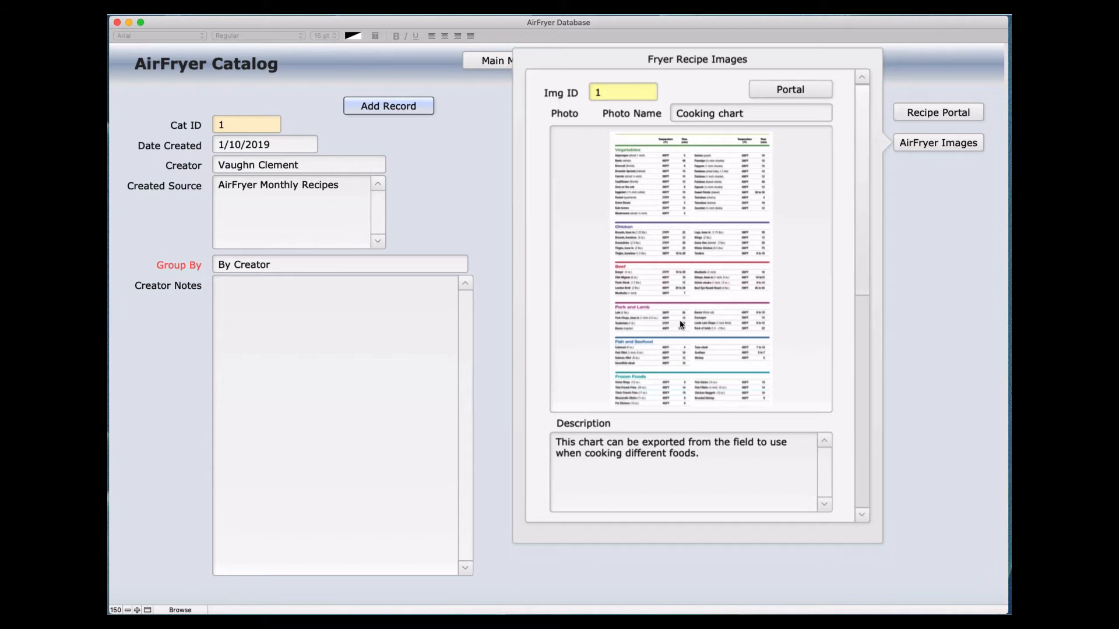
{"action": "mouse_move", "coordinate": [629, 429]}
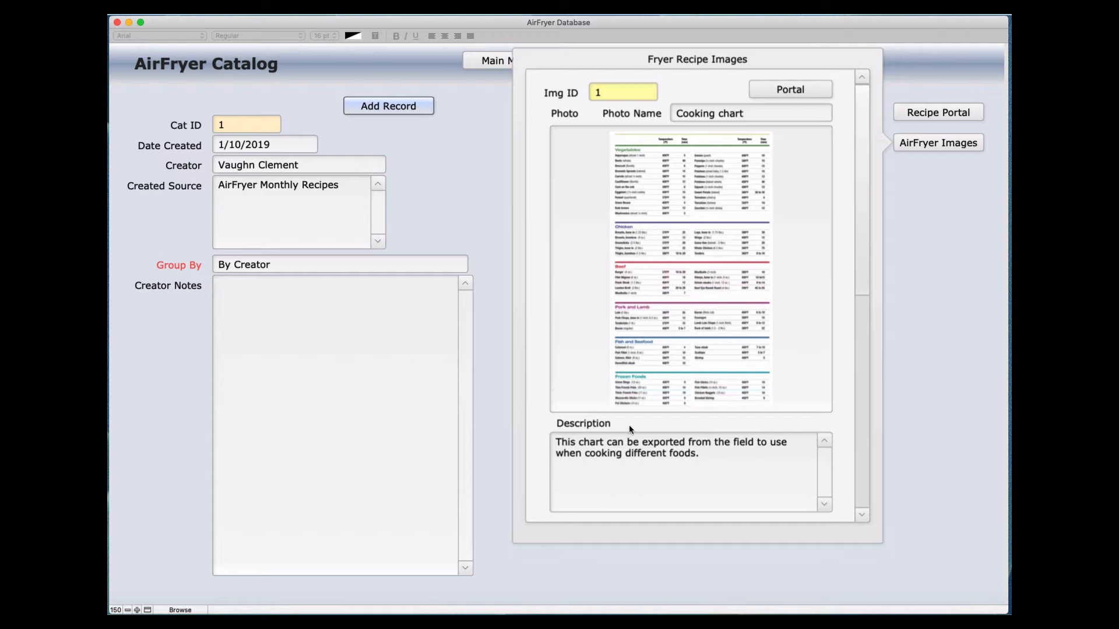
{"action": "mouse_move", "coordinate": [729, 278]}
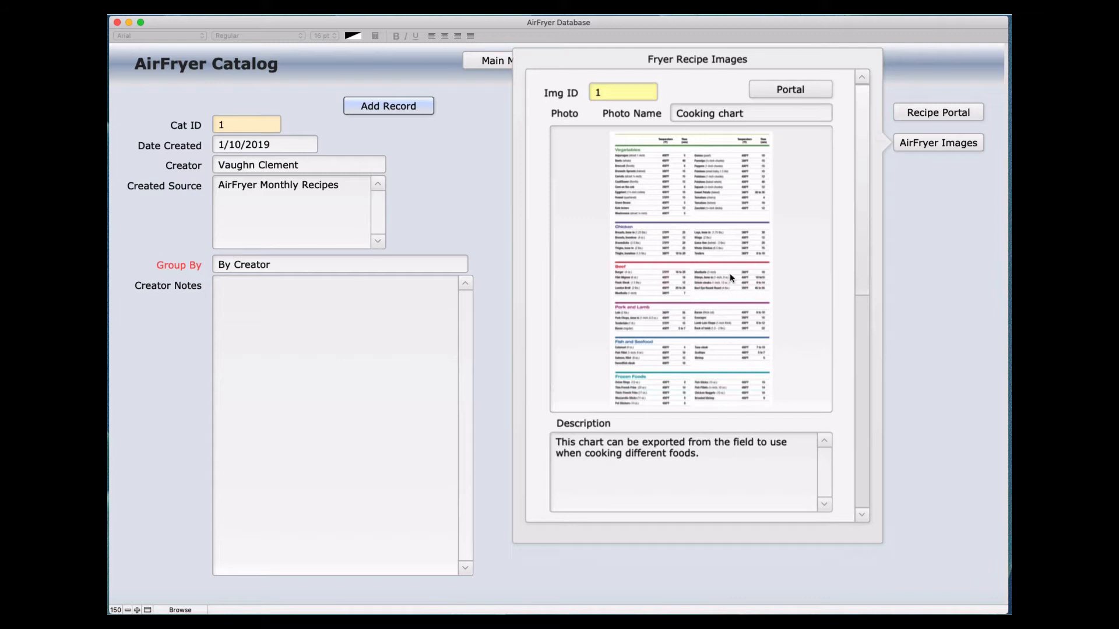
{"action": "mouse_move", "coordinate": [724, 268]}
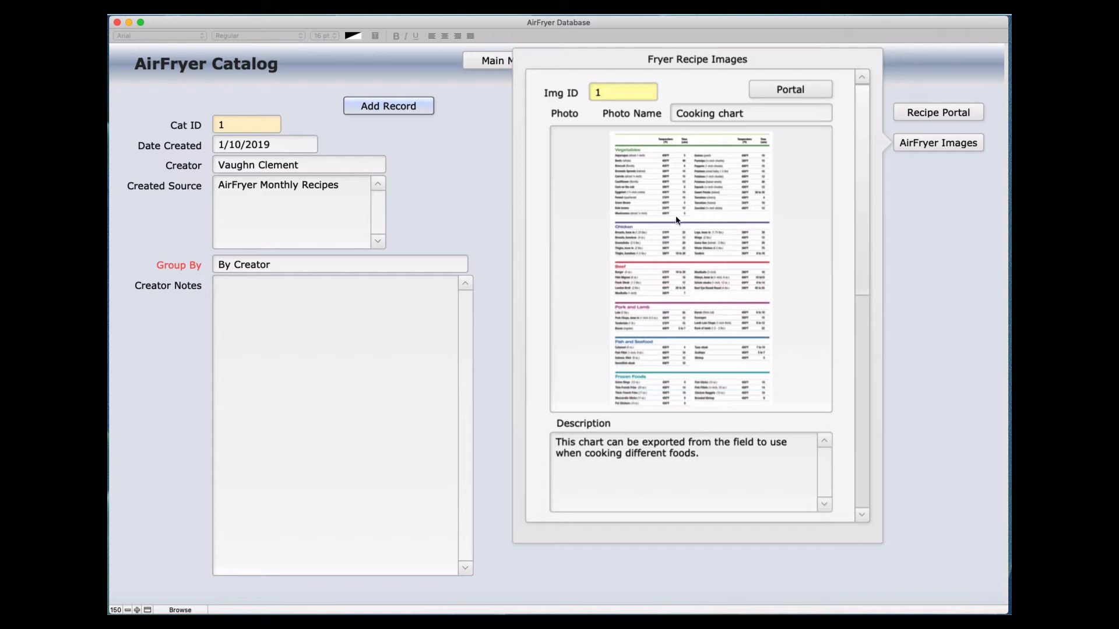
{"action": "mouse_move", "coordinate": [706, 260]}
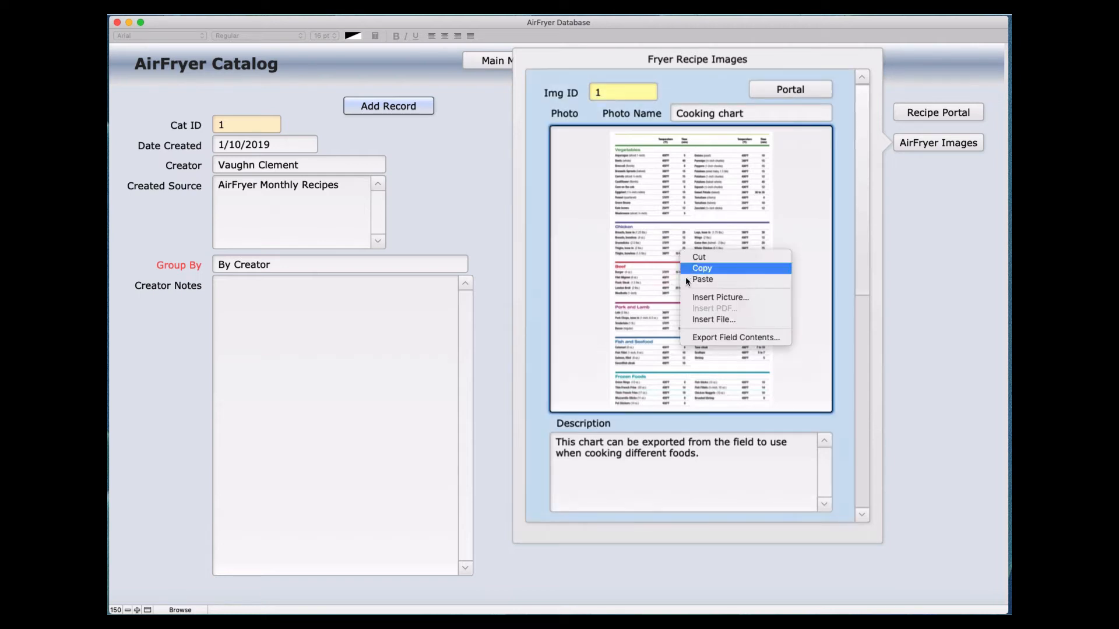
{"action": "mouse_move", "coordinate": [710, 338]}
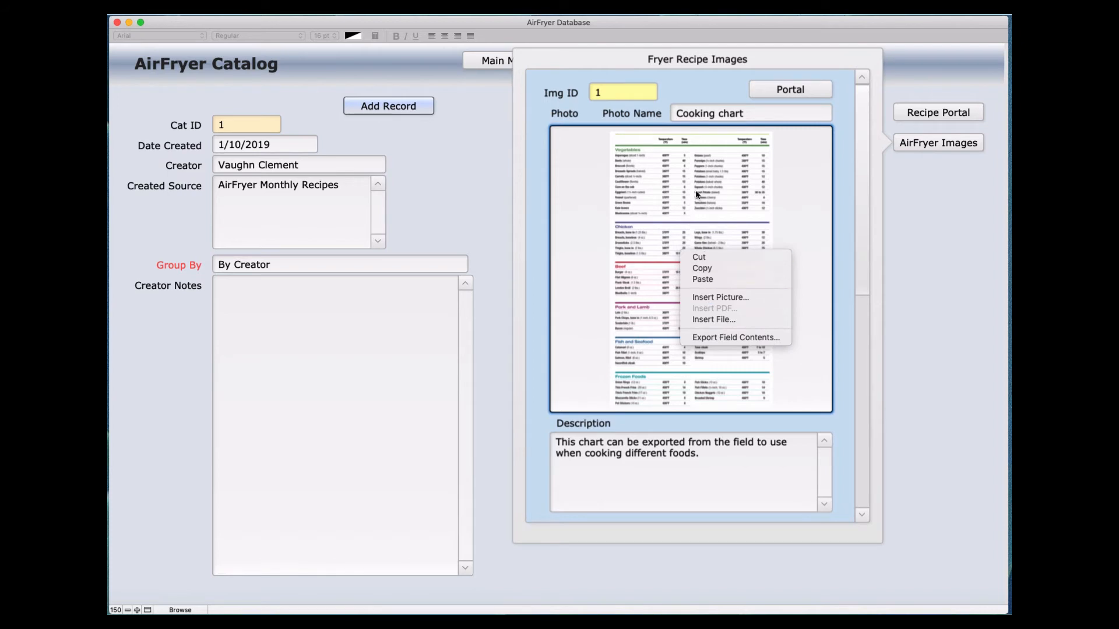
{"action": "mouse_move", "coordinate": [704, 246]}
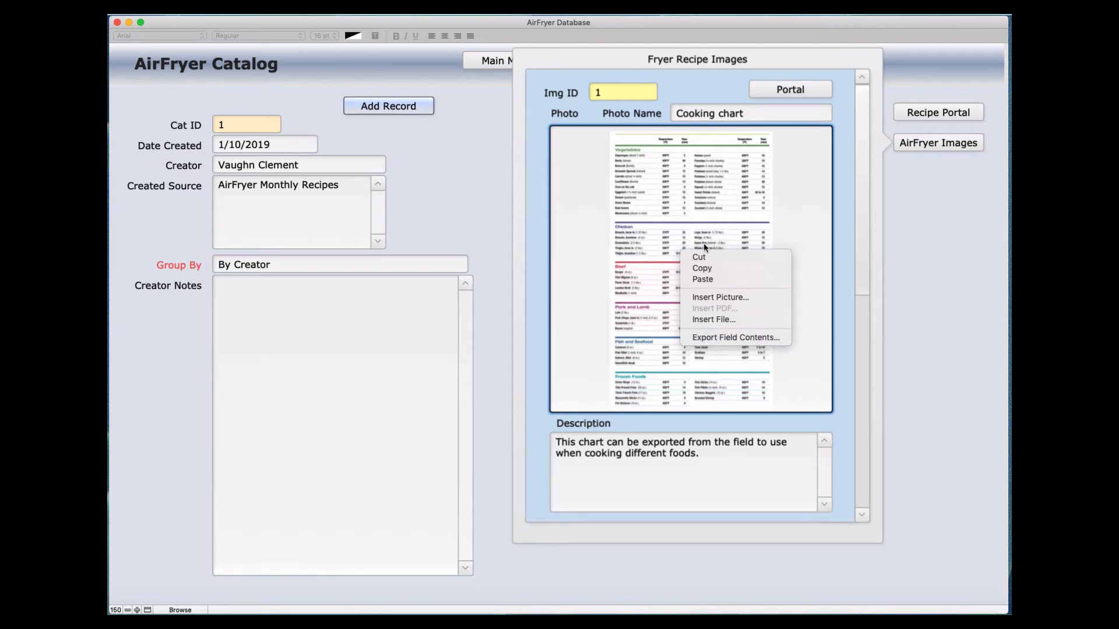
{"action": "mouse_move", "coordinate": [701, 268]}
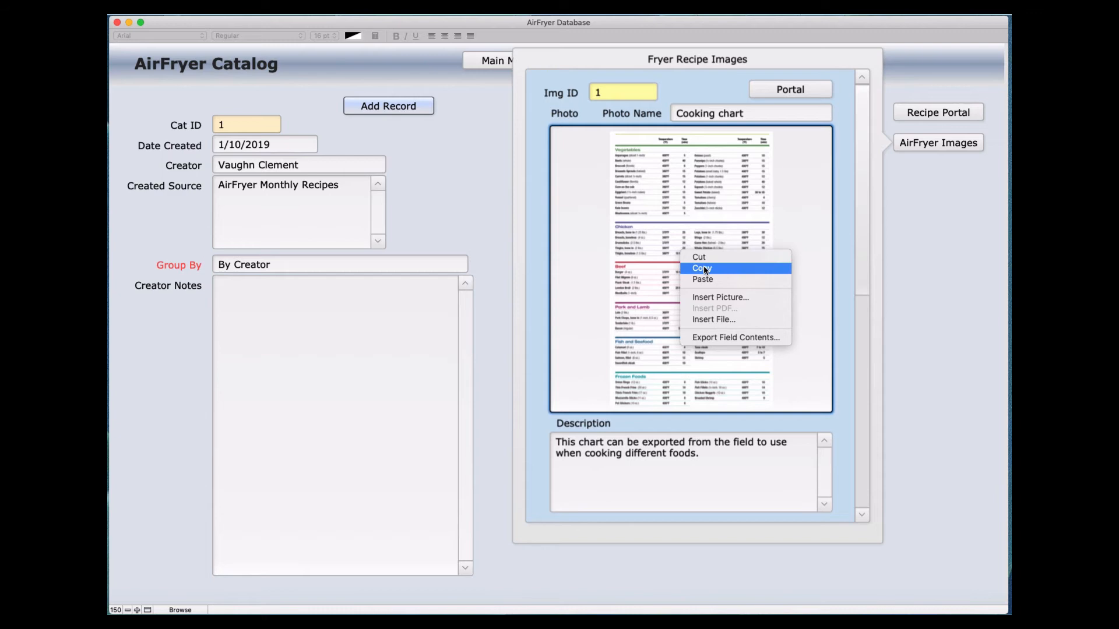
{"action": "mouse_move", "coordinate": [719, 297]}
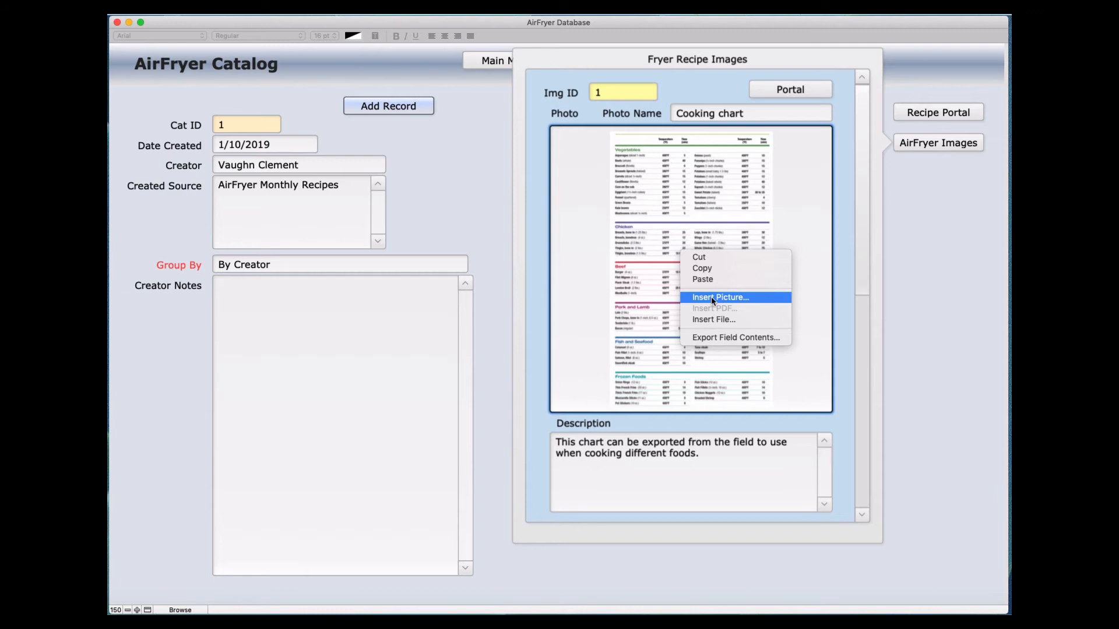
Step: Choose Insert Picture for the Cooking chart's photo container field
{"action": "left_click", "coordinate": [719, 297]}
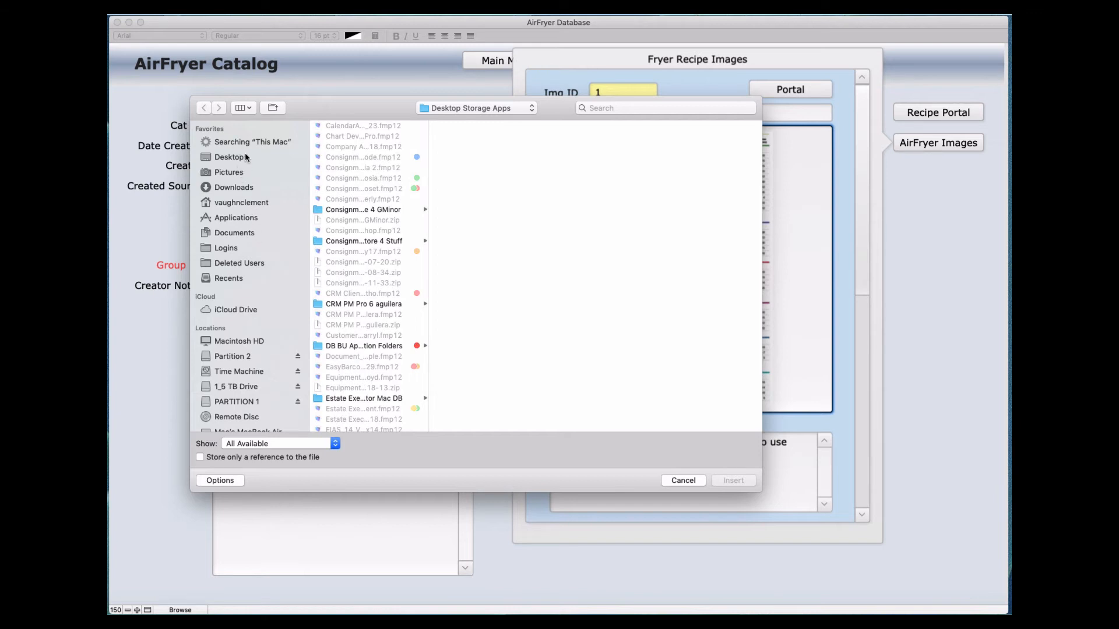
{"action": "mouse_move", "coordinate": [488, 262]}
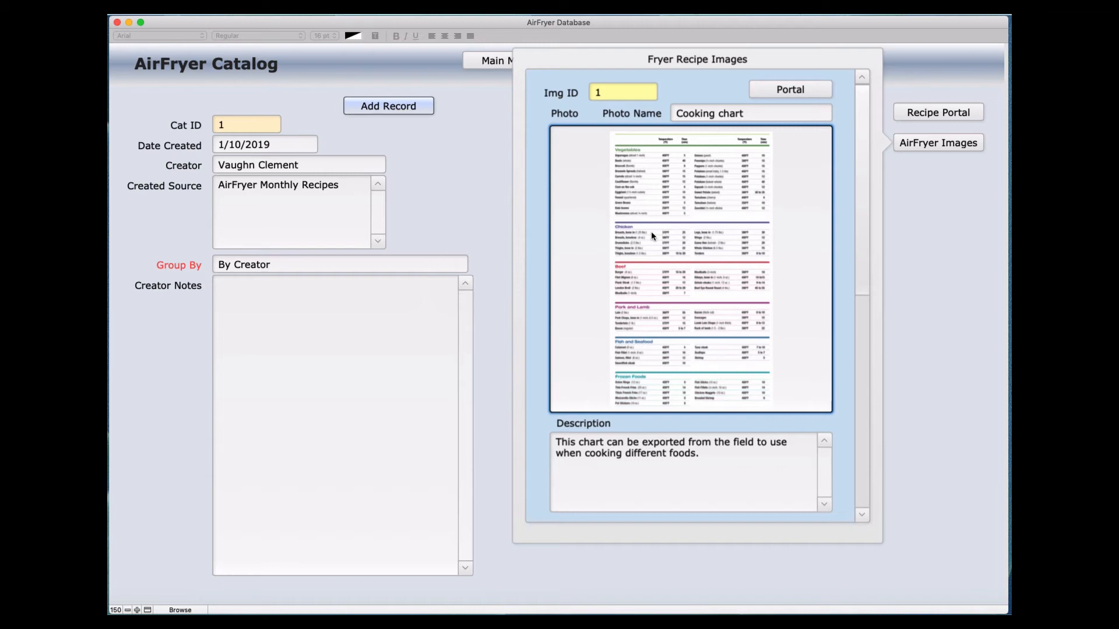
{"action": "right_click", "coordinate": [650, 235]}
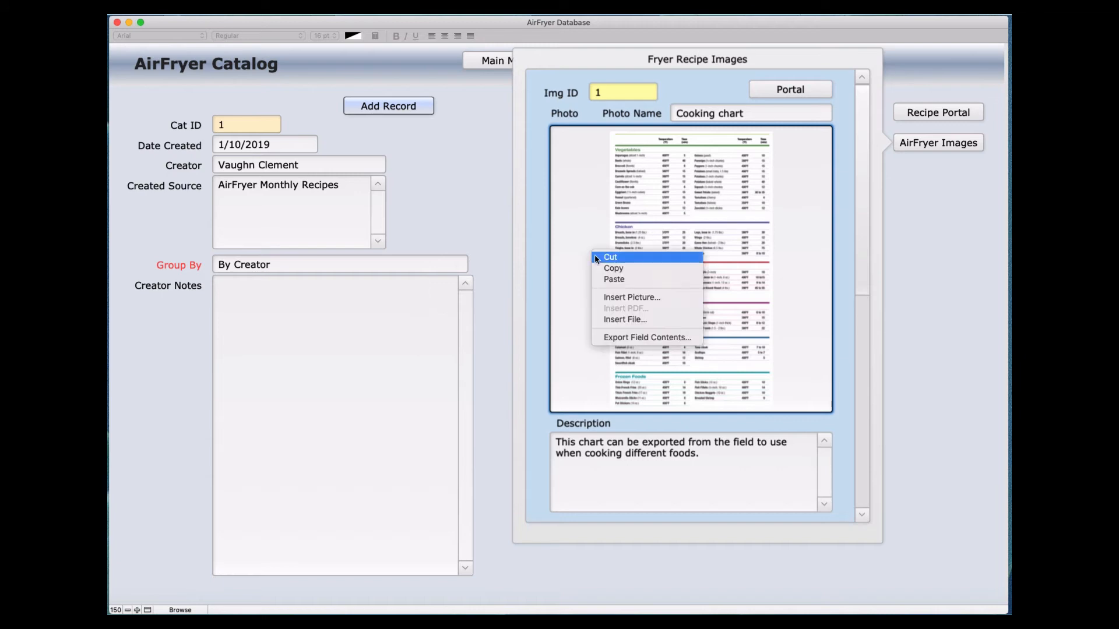
{"action": "mouse_move", "coordinate": [614, 279]}
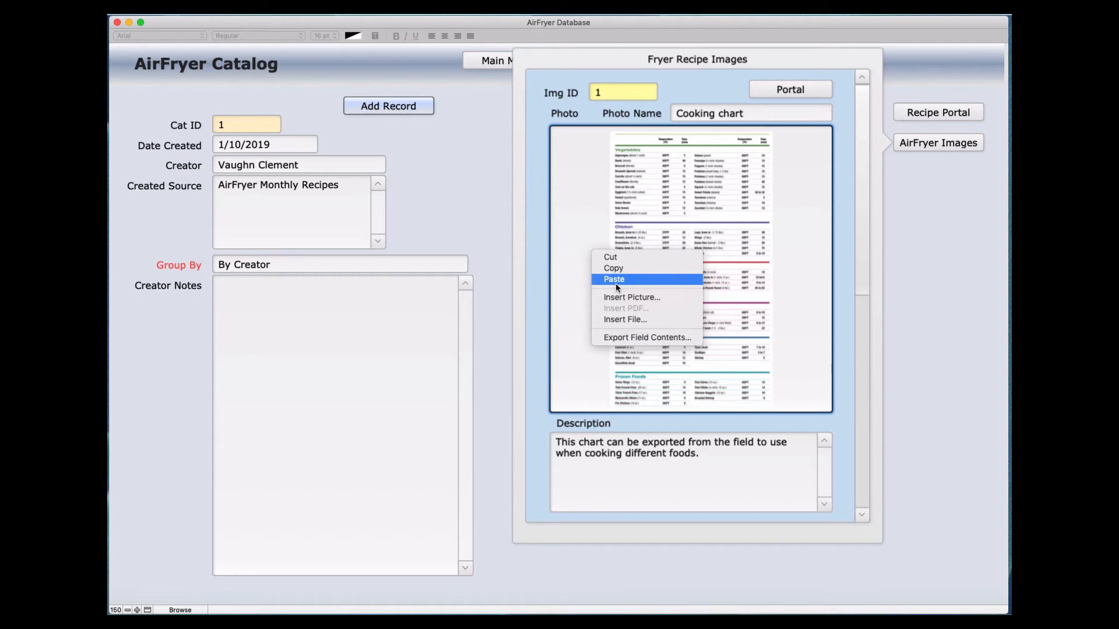
{"action": "mouse_move", "coordinate": [802, 236]}
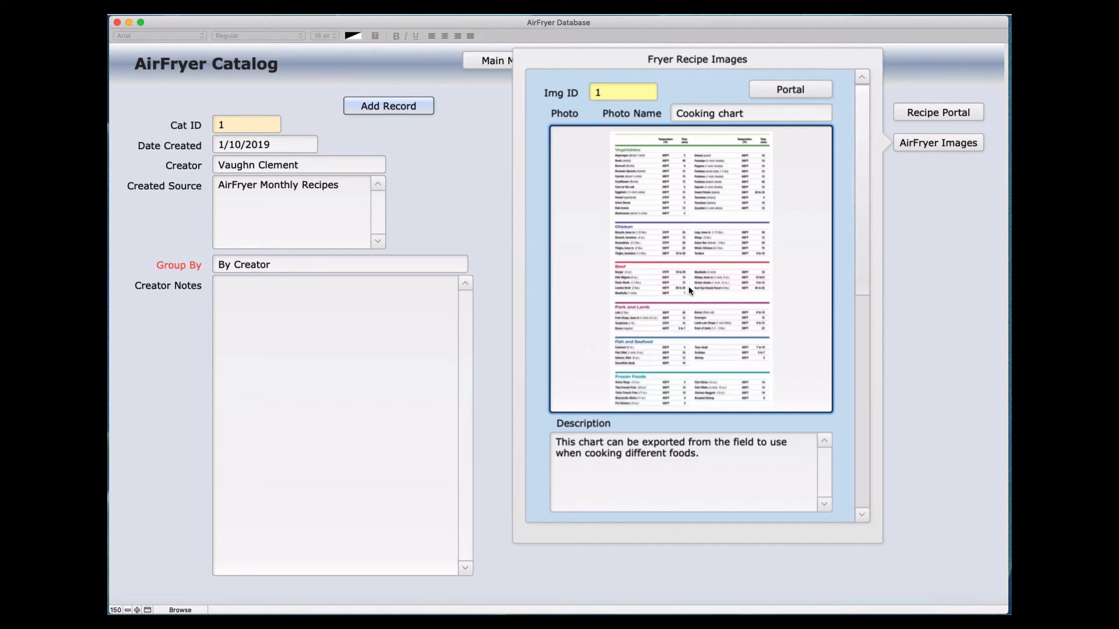
{"action": "mouse_move", "coordinate": [710, 279]}
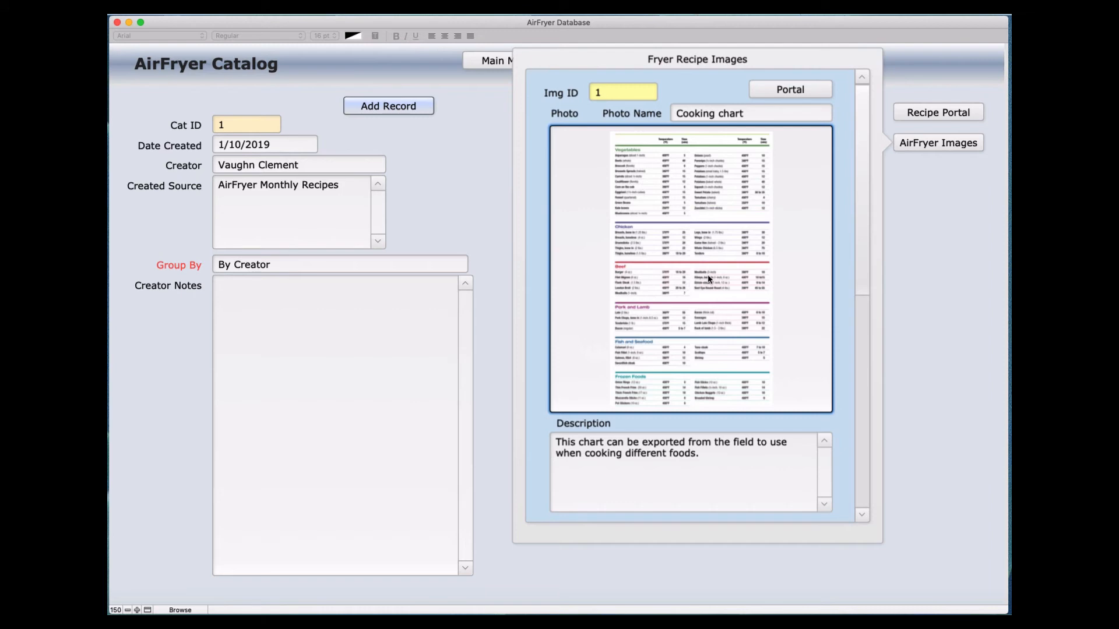
{"action": "mouse_move", "coordinate": [657, 288]}
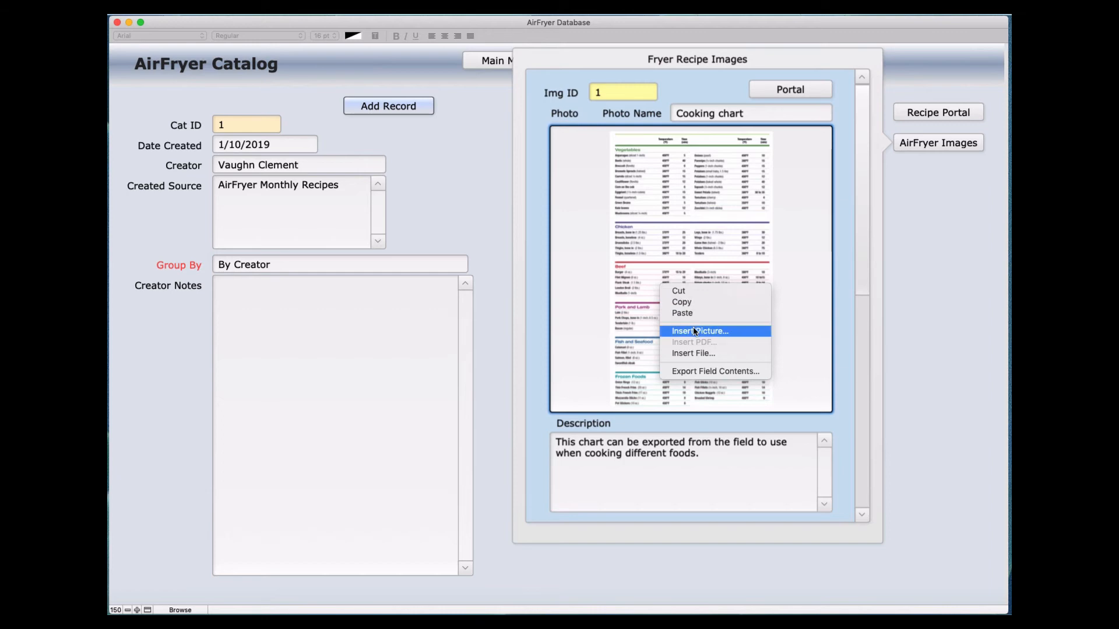
{"action": "mouse_move", "coordinate": [720, 329]}
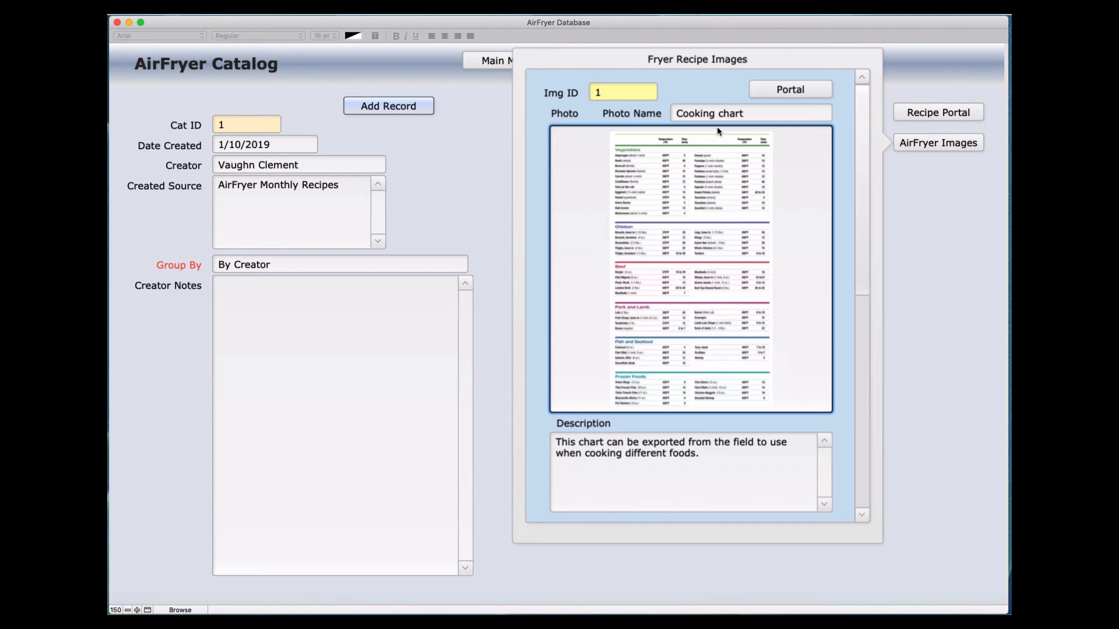
{"action": "mouse_move", "coordinate": [733, 125]}
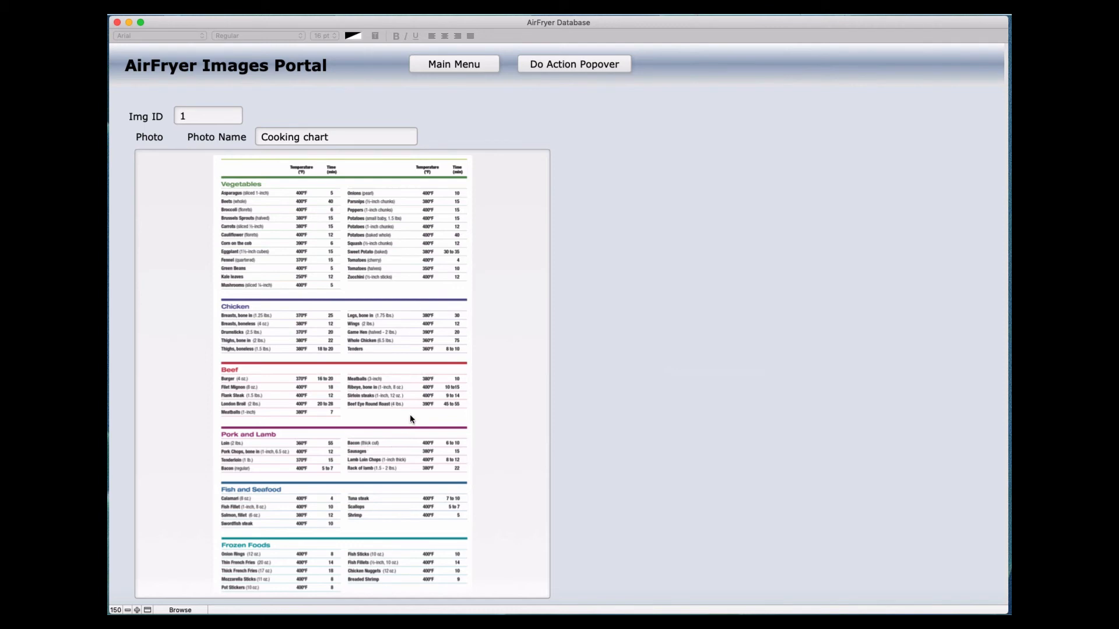
{"action": "mouse_move", "coordinate": [280, 312]}
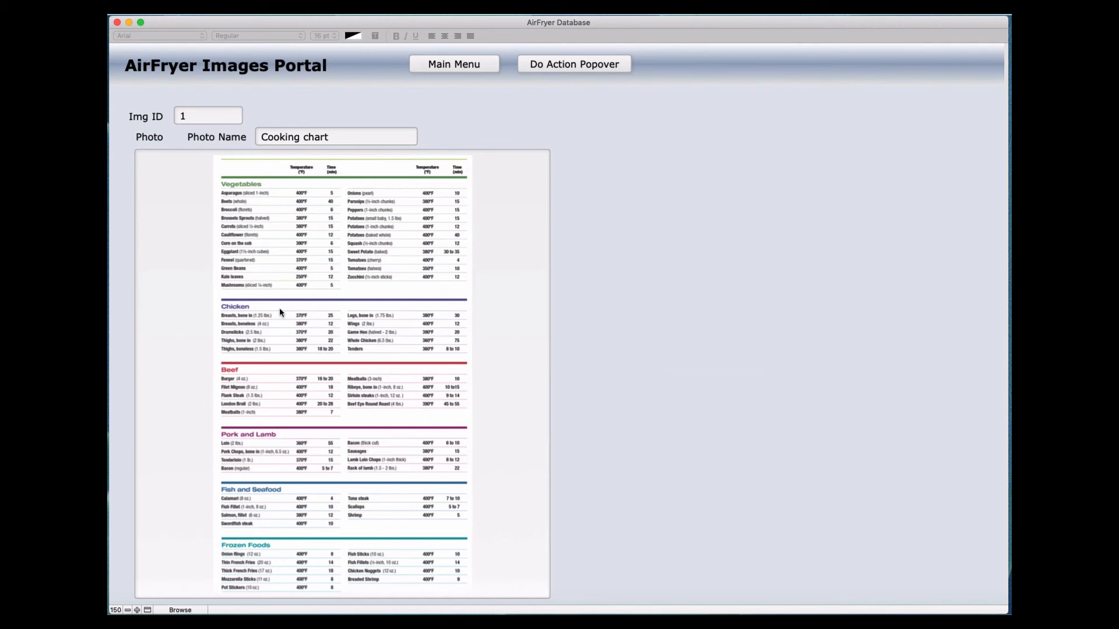
{"action": "mouse_move", "coordinate": [243, 259]}
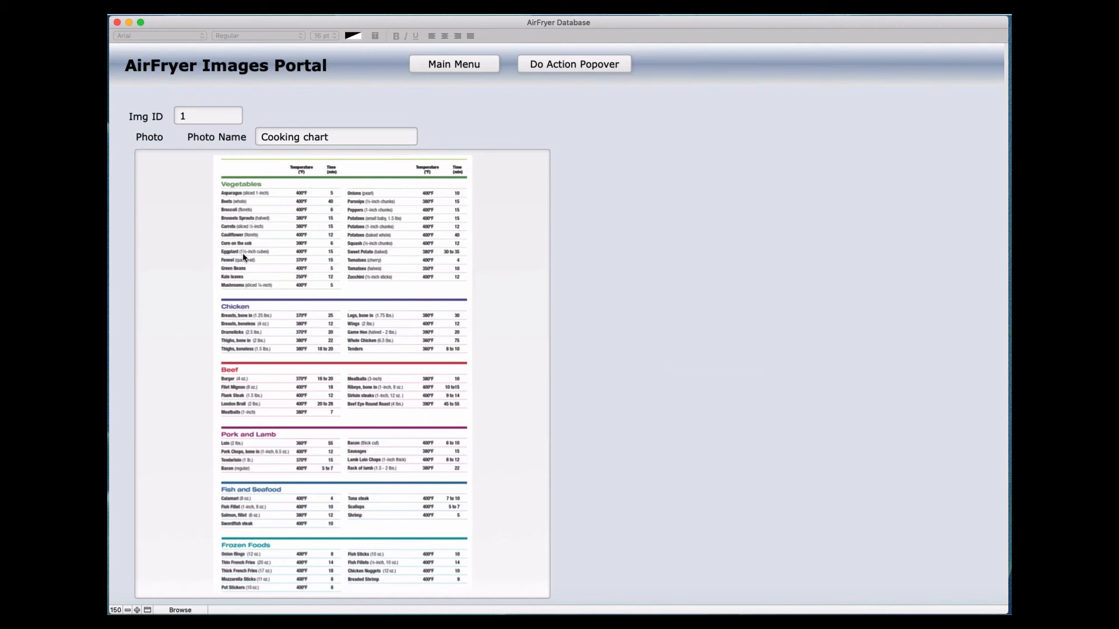
{"action": "mouse_move", "coordinate": [256, 482]}
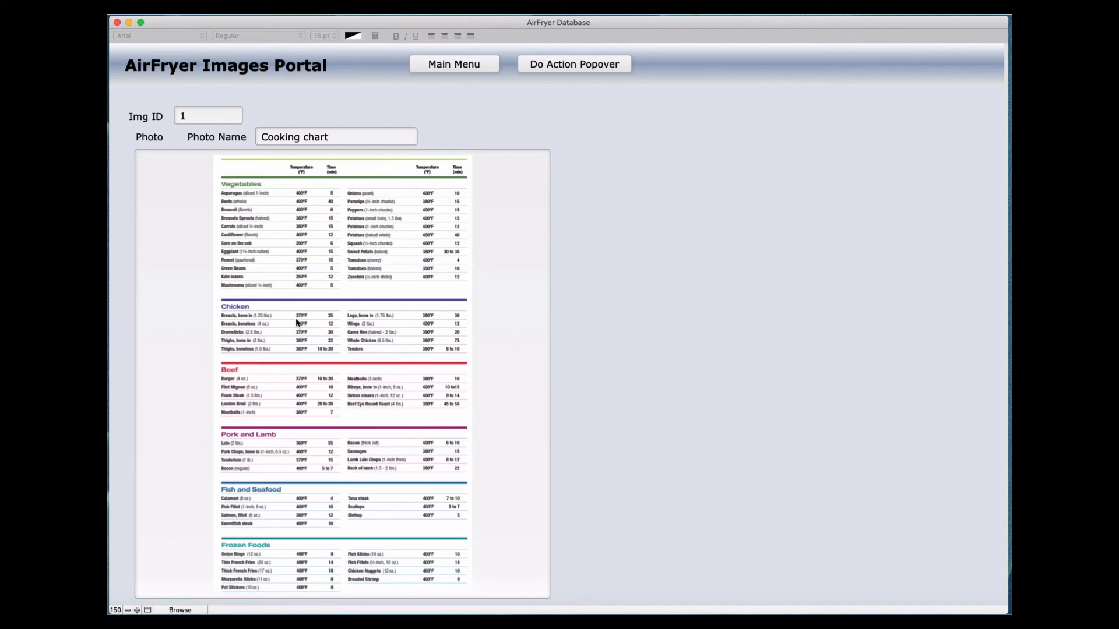
{"action": "mouse_move", "coordinate": [332, 324]}
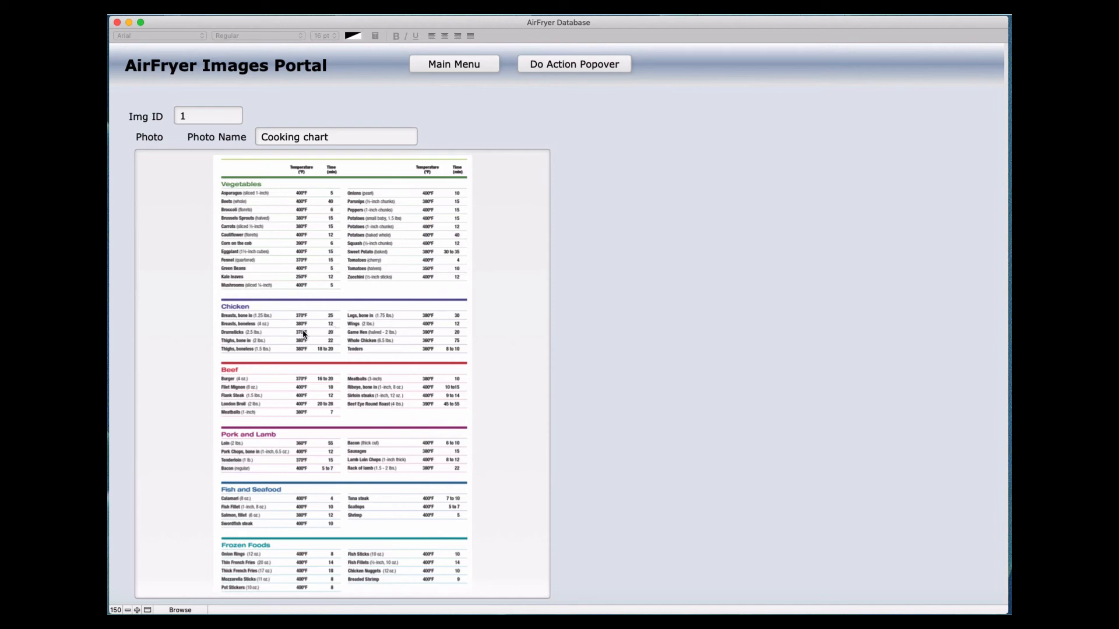
{"action": "mouse_move", "coordinate": [340, 285]}
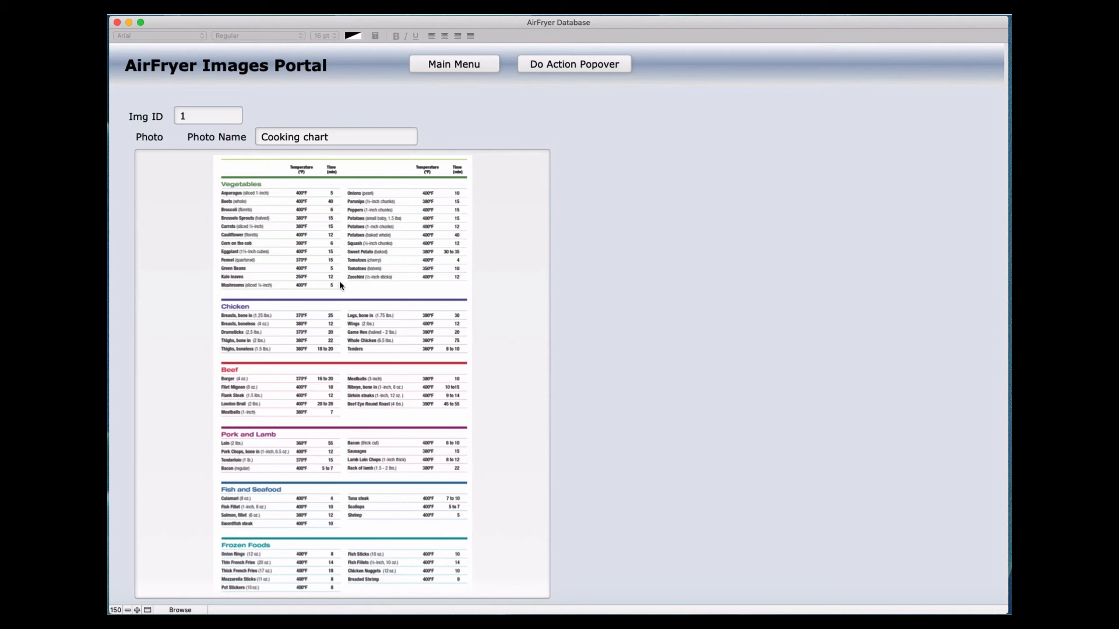
{"action": "mouse_move", "coordinate": [313, 218]}
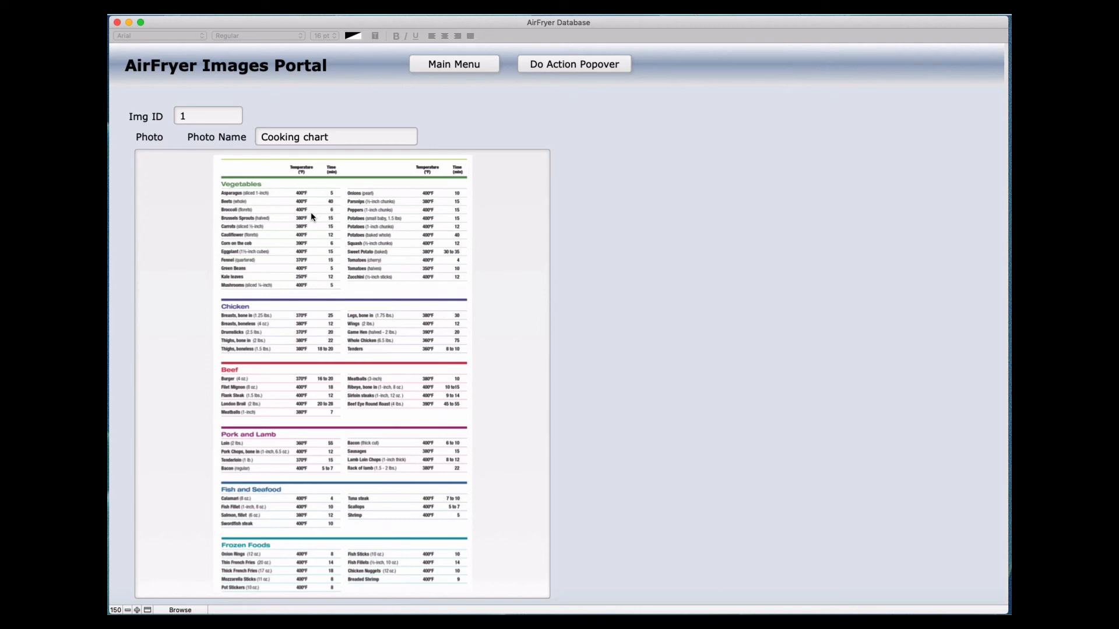
{"action": "mouse_move", "coordinate": [454, 103]}
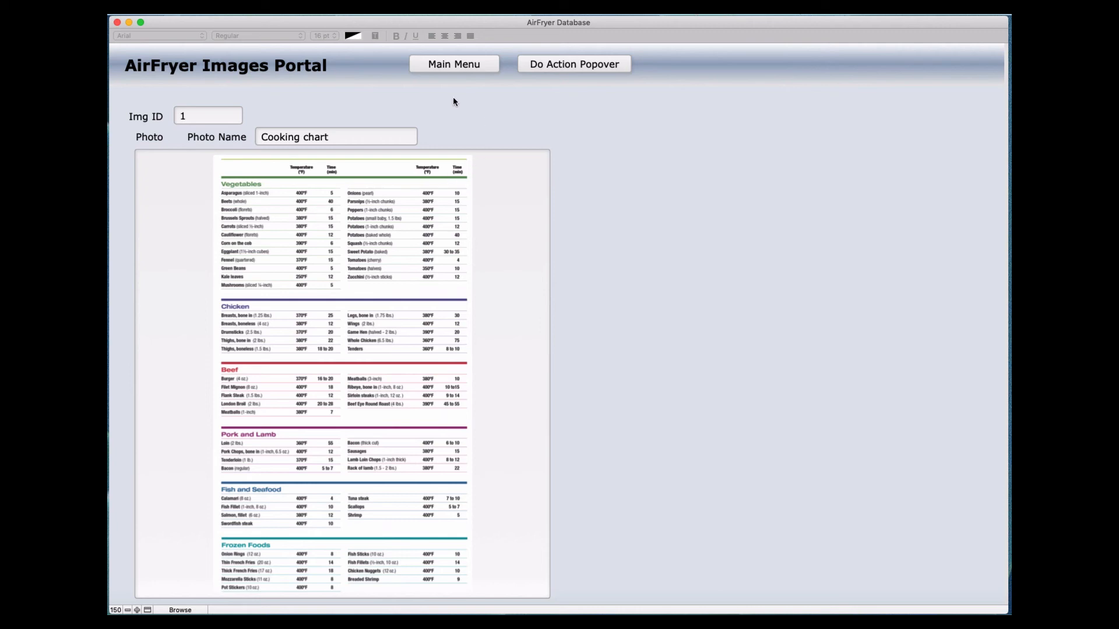
Step: Return from the Images Portal to the AirFryer Catalog form on record 1
{"action": "left_click", "coordinate": [453, 63]}
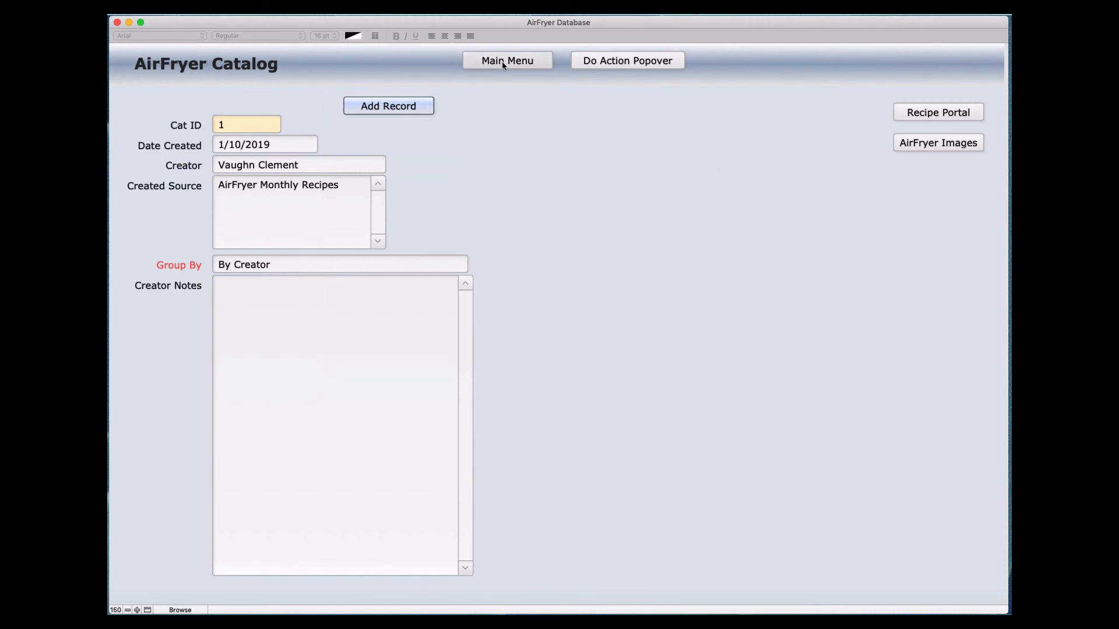
Step: Bring up the Navagator popover listing all the database layouts
{"action": "left_click", "coordinate": [507, 59]}
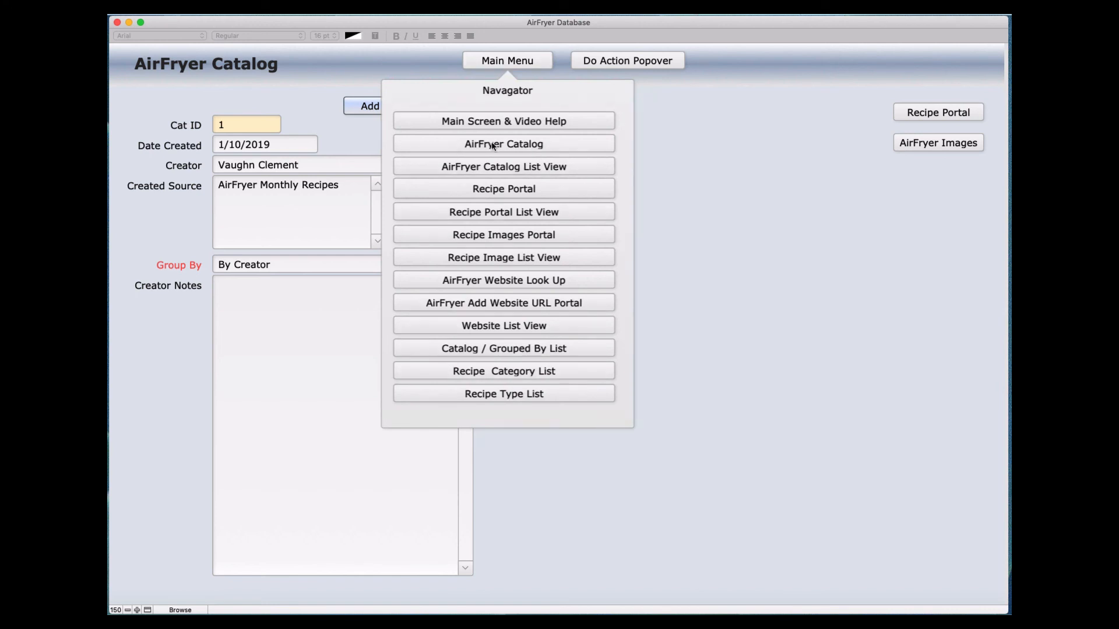
{"action": "mouse_move", "coordinate": [489, 177]}
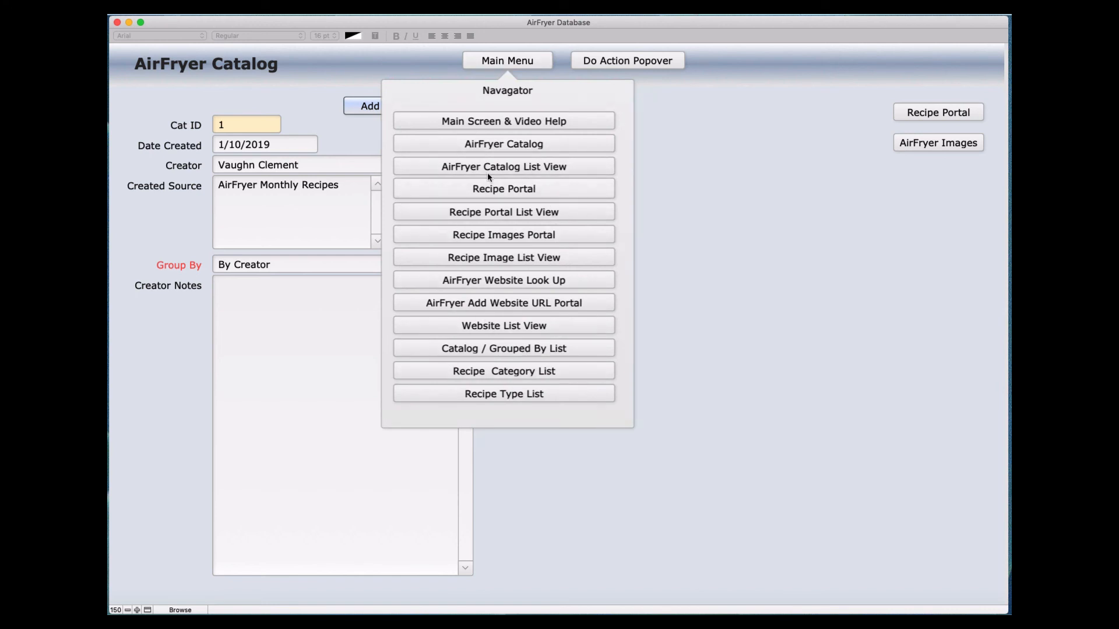
{"action": "mouse_move", "coordinate": [275, 291]}
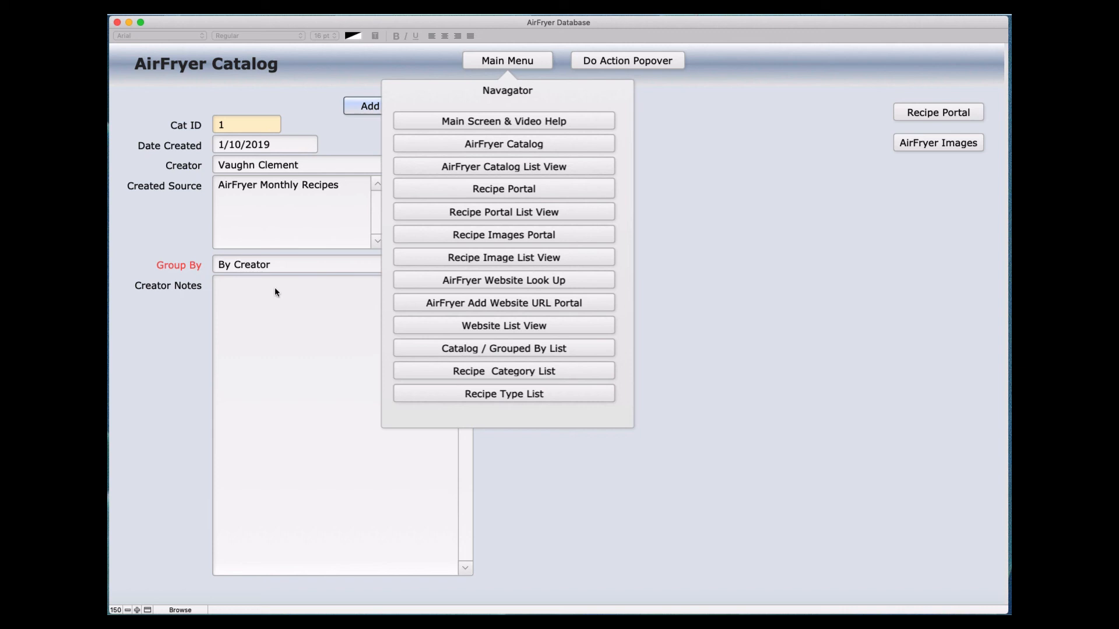
{"action": "mouse_move", "coordinate": [443, 158]}
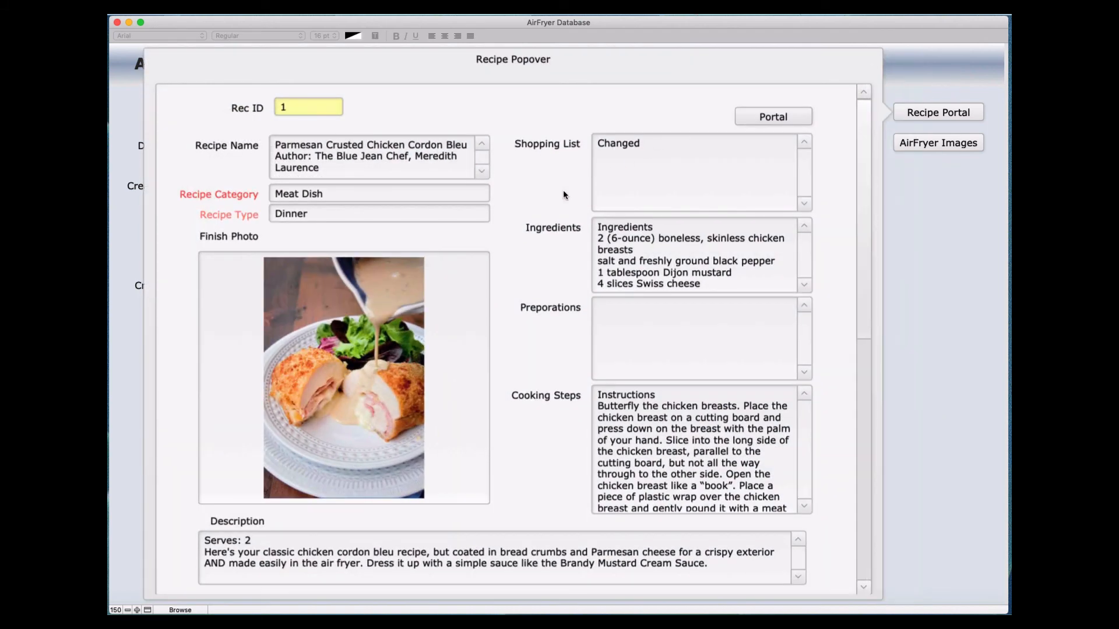
{"action": "mouse_move", "coordinate": [616, 198]}
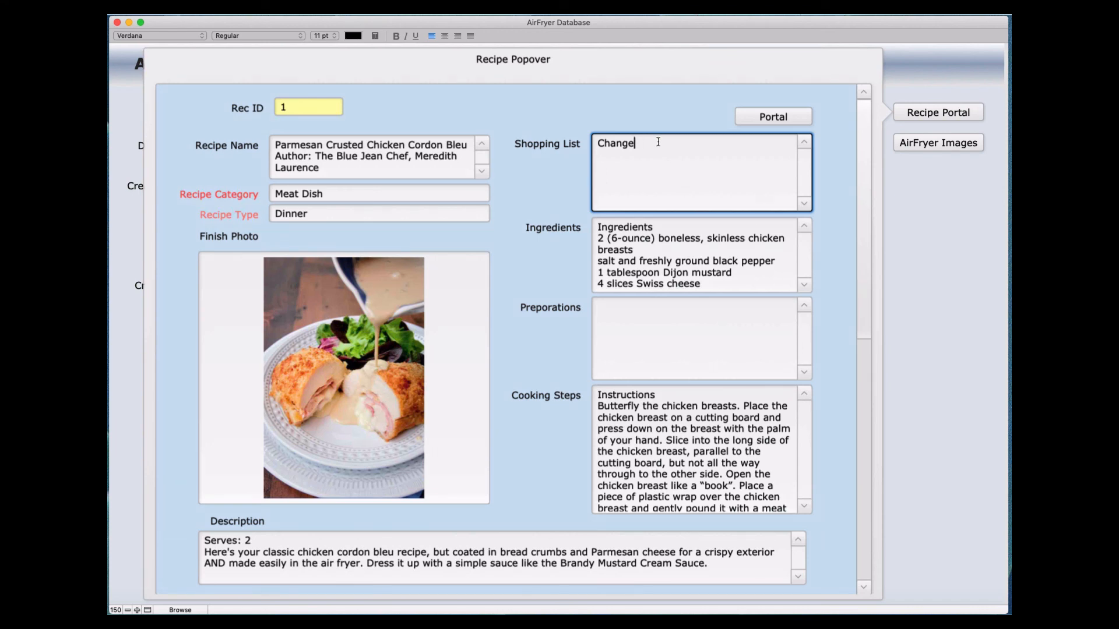
Step: Delete the Shopping List text, then show the Fryer Recipe Images popover
{"action": "key", "text": "backspace"}
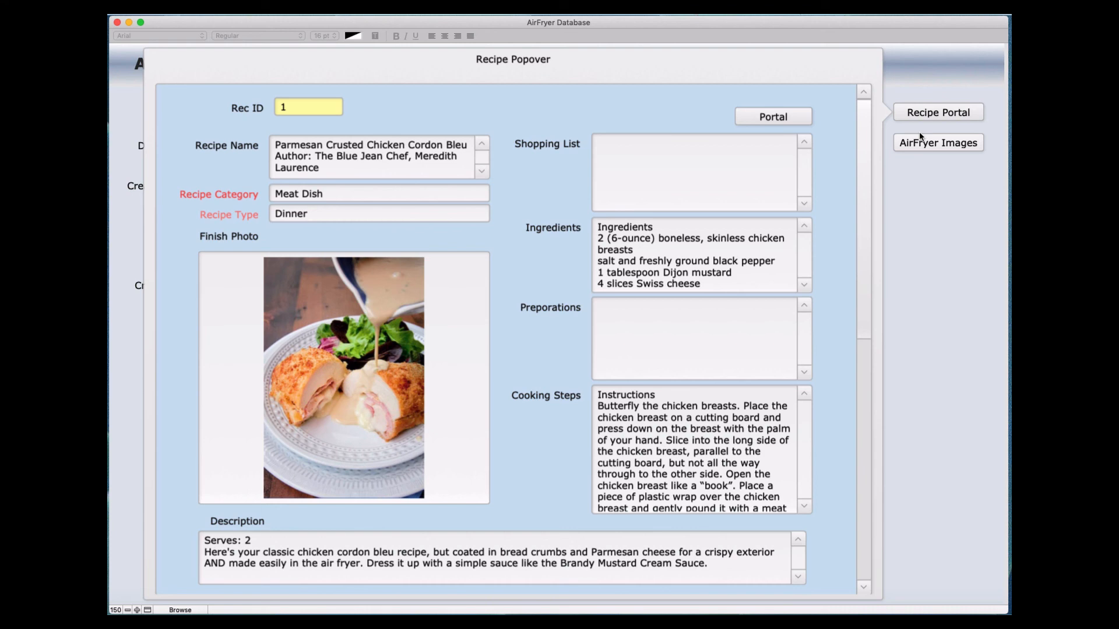
{"action": "left_click", "coordinate": [937, 142]}
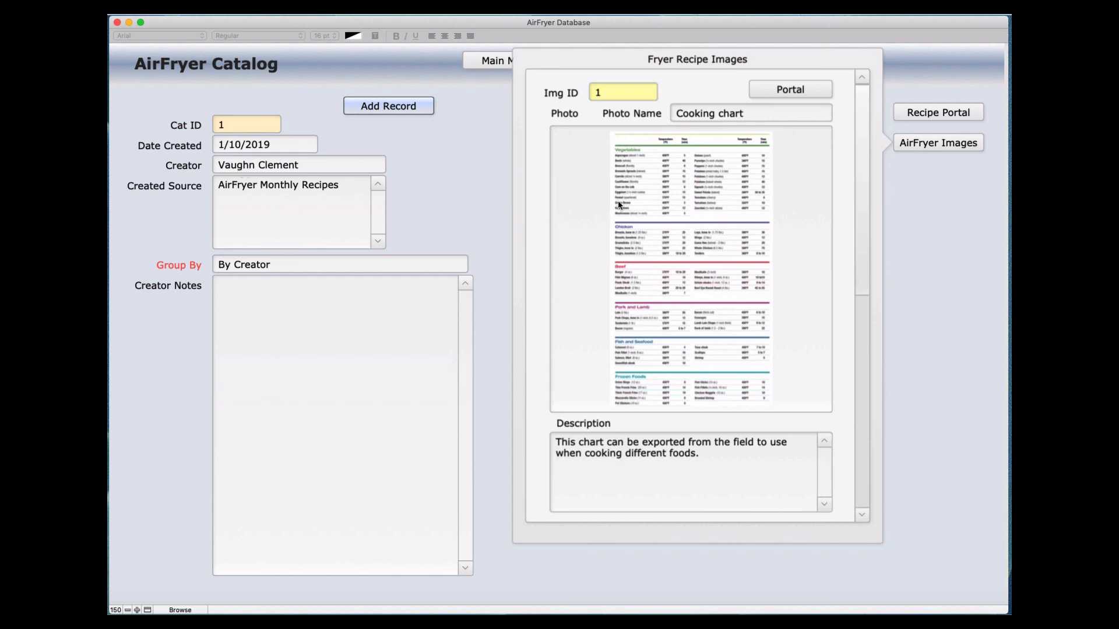
{"action": "mouse_move", "coordinate": [859, 277]}
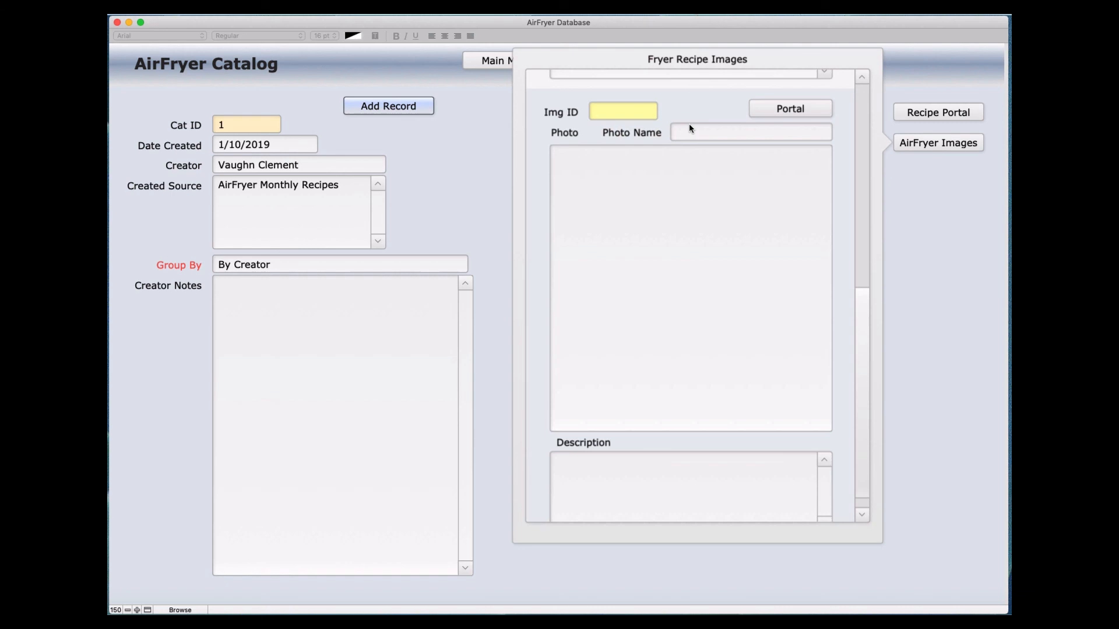
{"action": "mouse_move", "coordinate": [736, 118]}
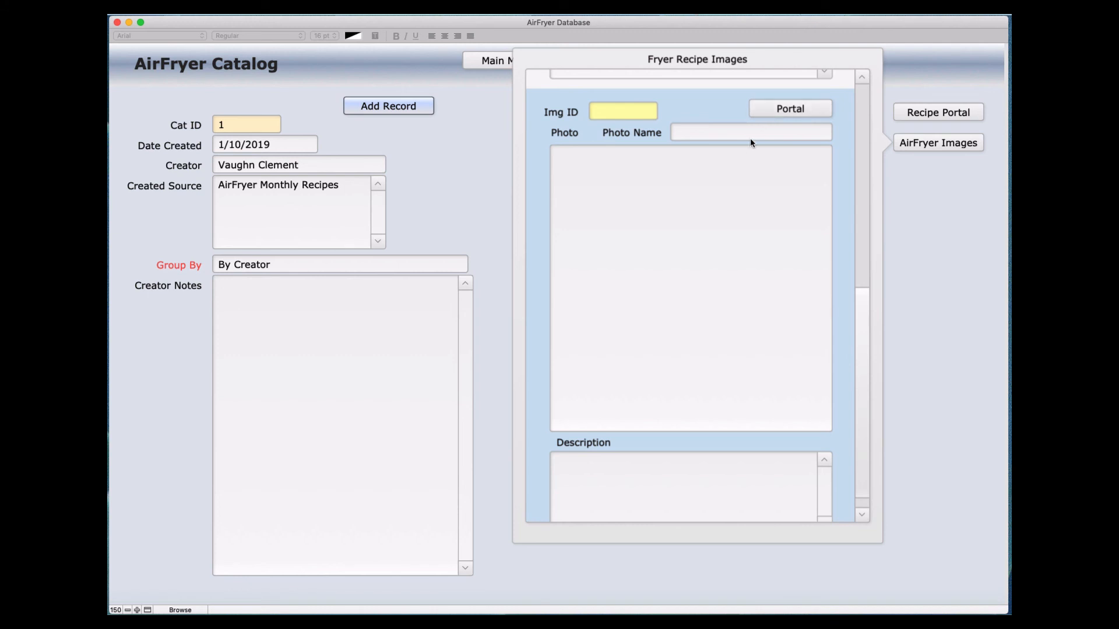
{"action": "mouse_move", "coordinate": [709, 167]}
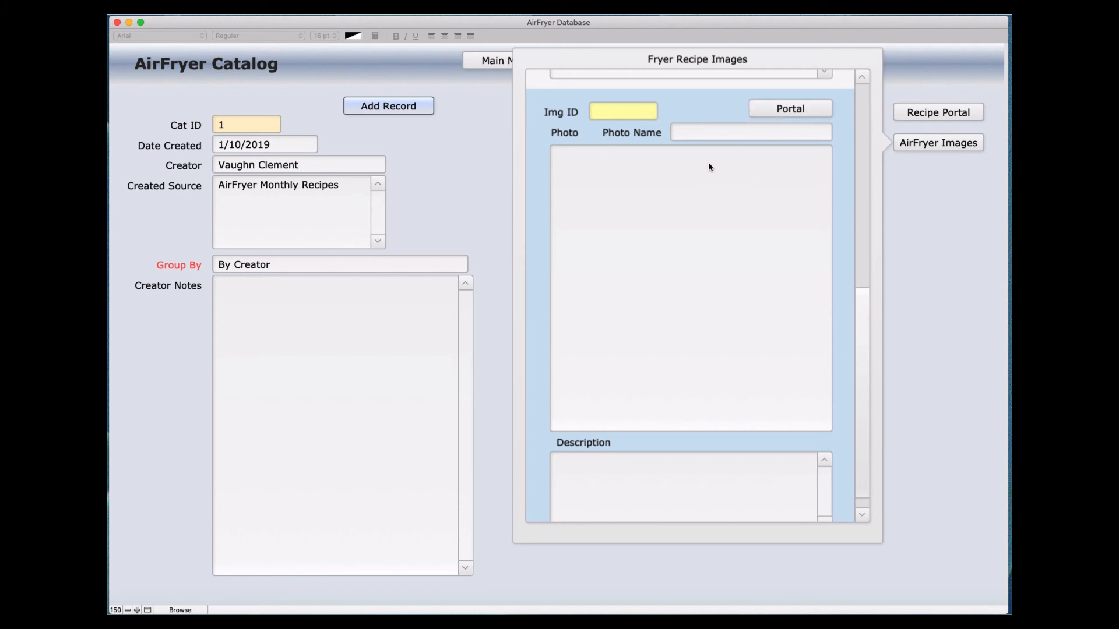
{"action": "mouse_move", "coordinate": [699, 135]}
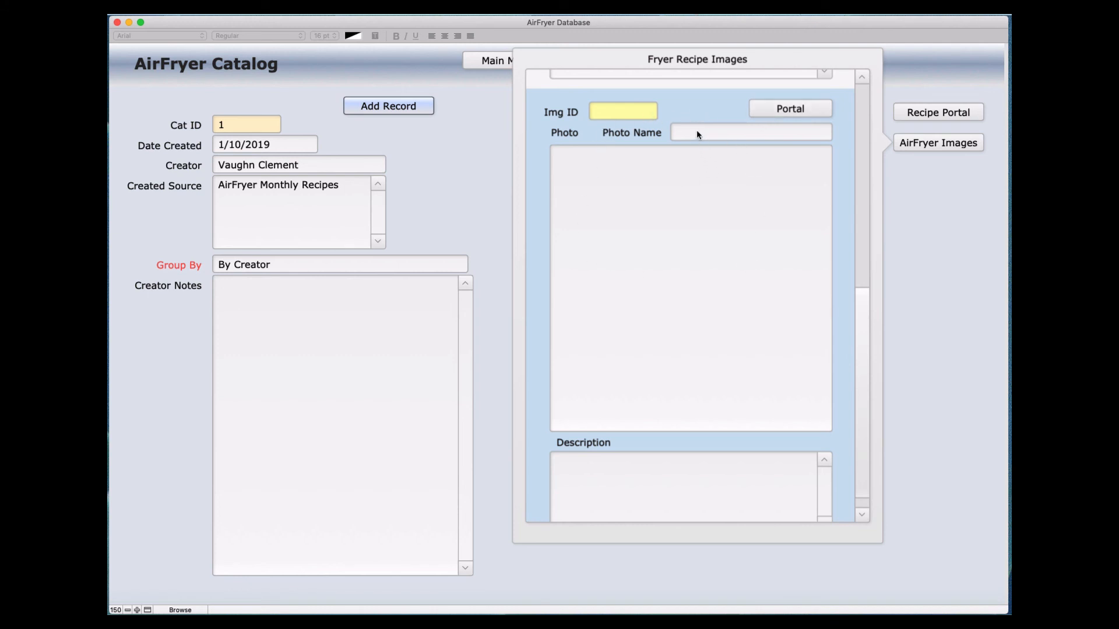